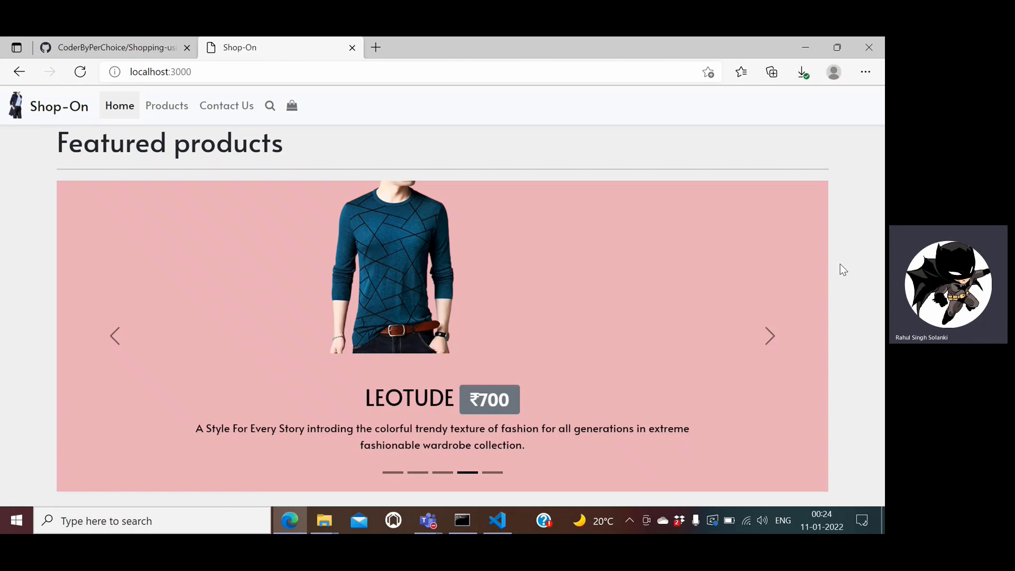
# Watch the featured carousel cycle, then bring up products.json in VS Code.
pyautogui.click(769, 335)
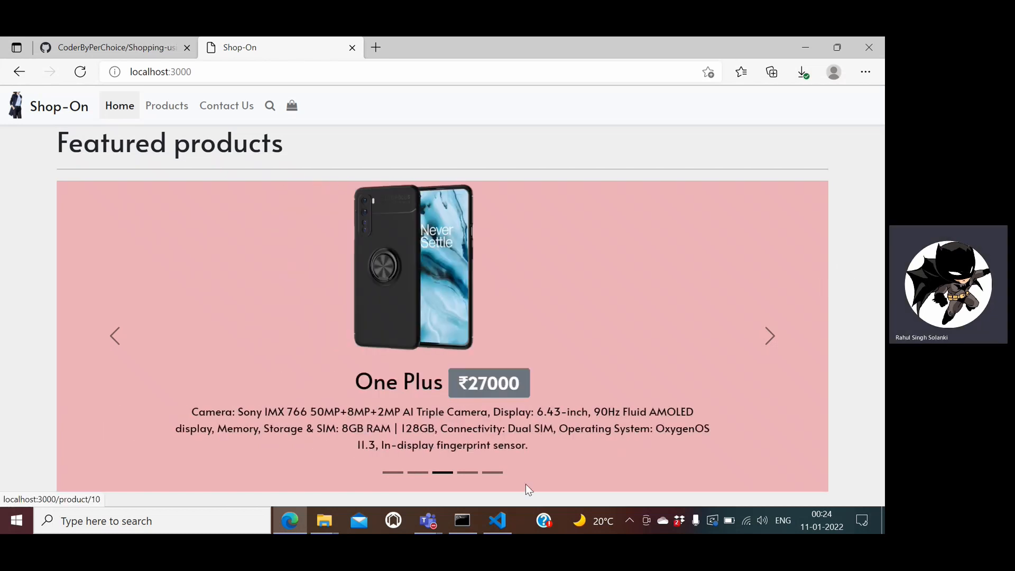
pyautogui.click(497, 520)
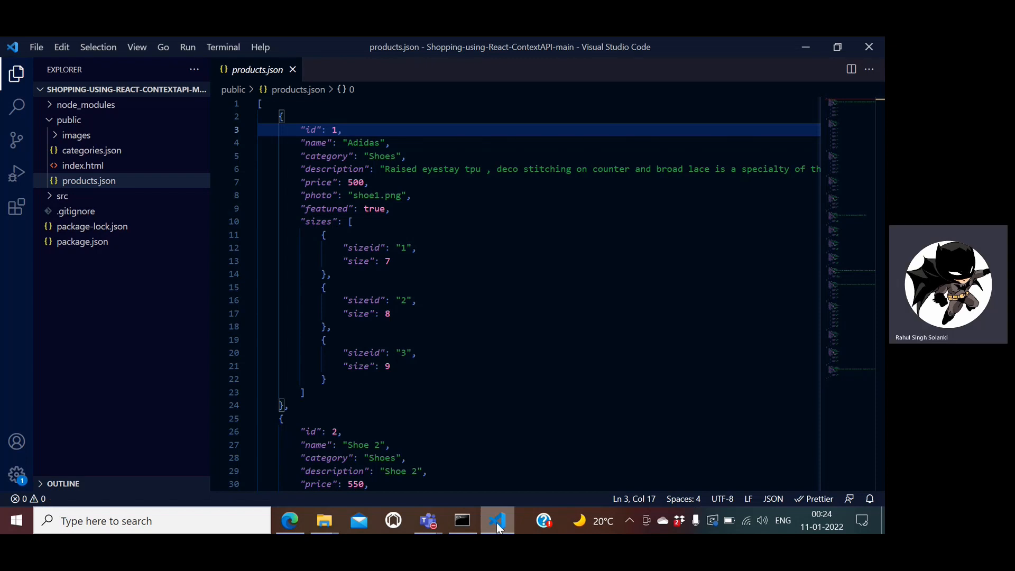
pyautogui.click(289, 520)
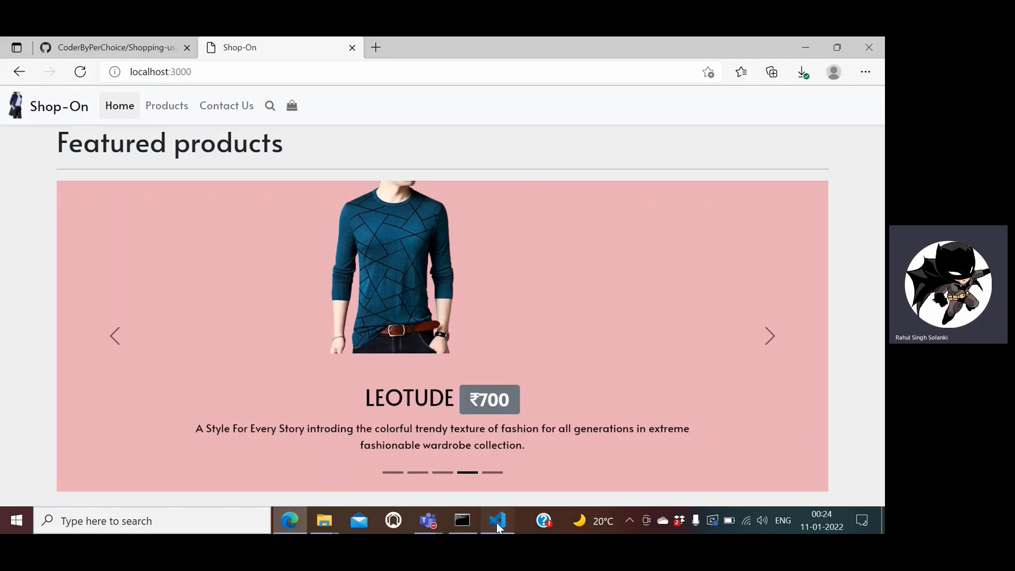
pyautogui.click(497, 520)
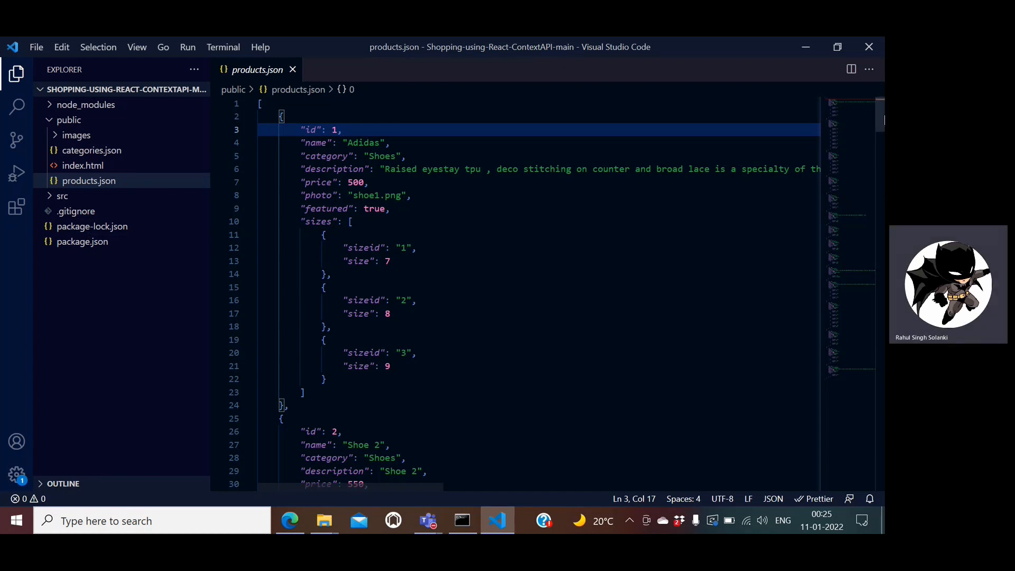
pyautogui.click(343, 130)
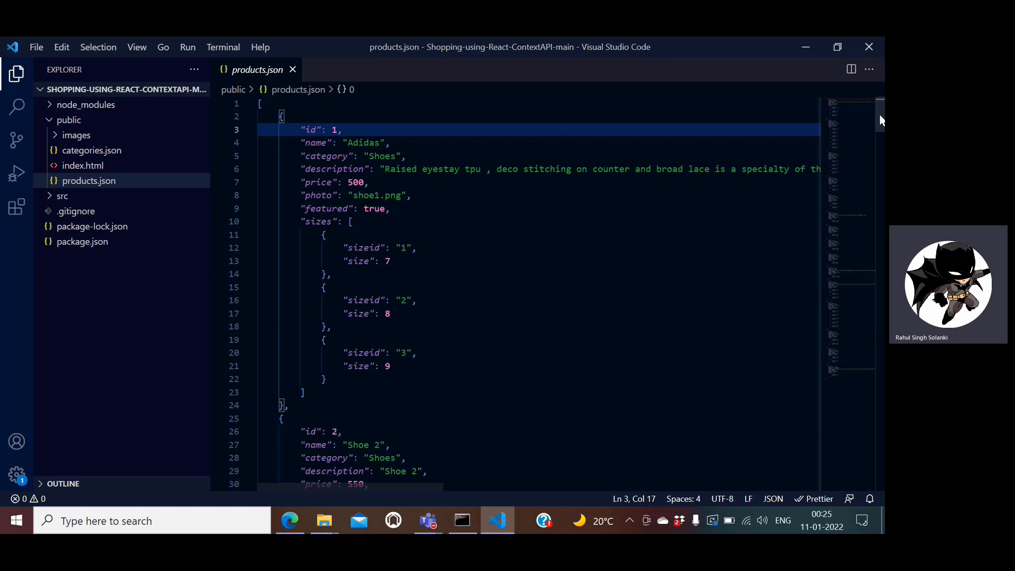
pyautogui.click(342, 129)
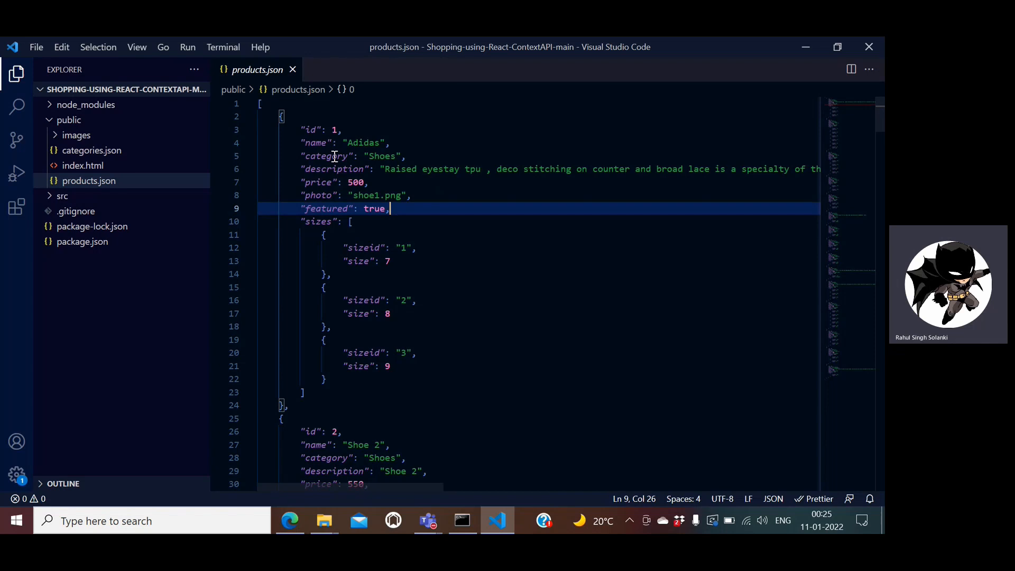
pyautogui.click(332, 169)
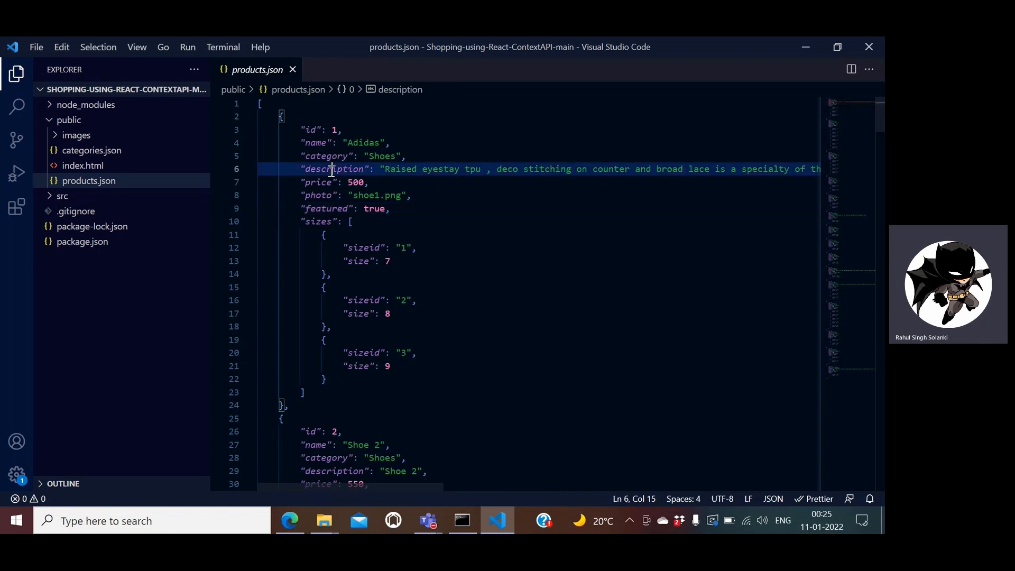
pyautogui.click(318, 195)
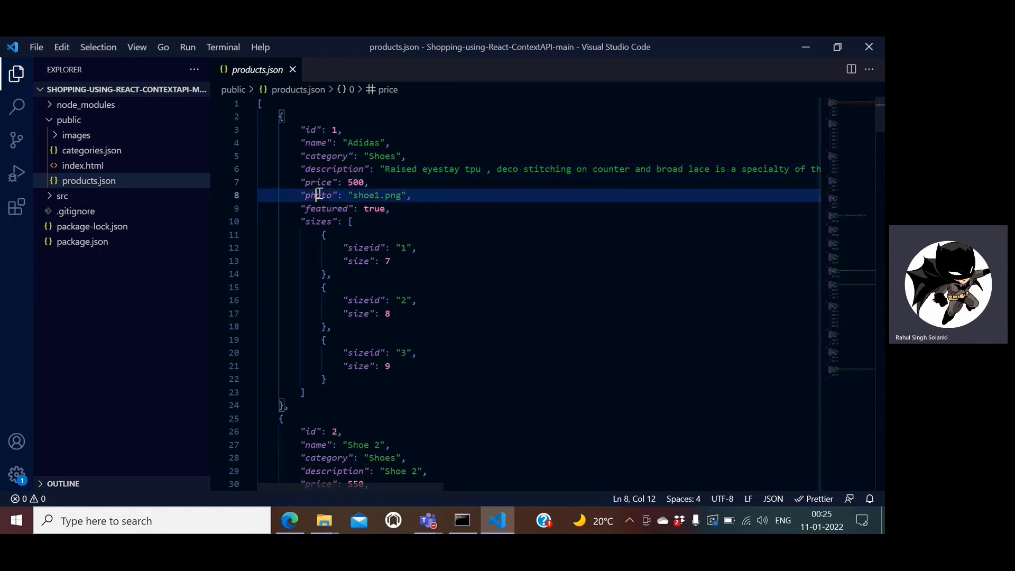
pyautogui.click(327, 208)
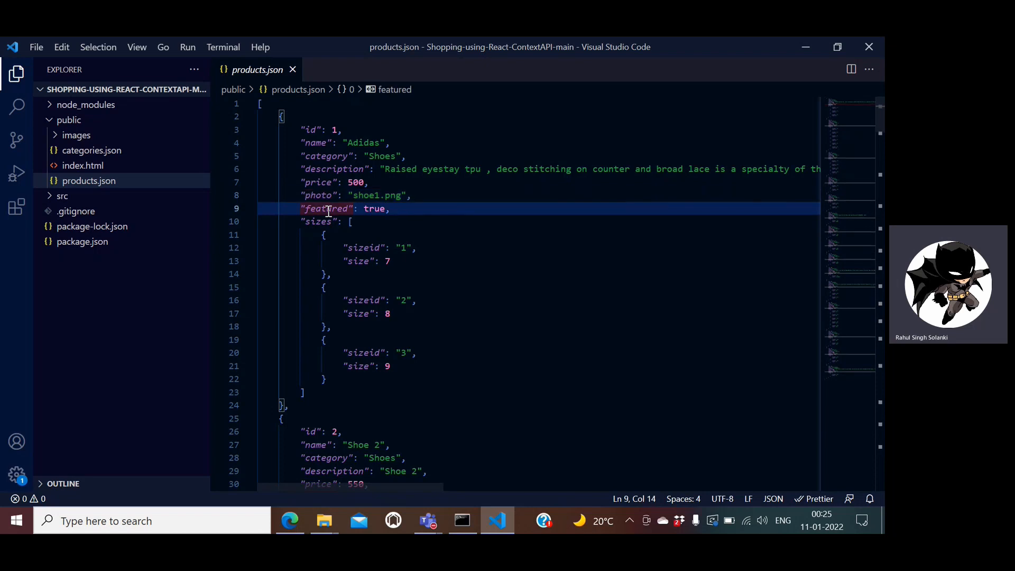
pyautogui.moveTo(333, 209)
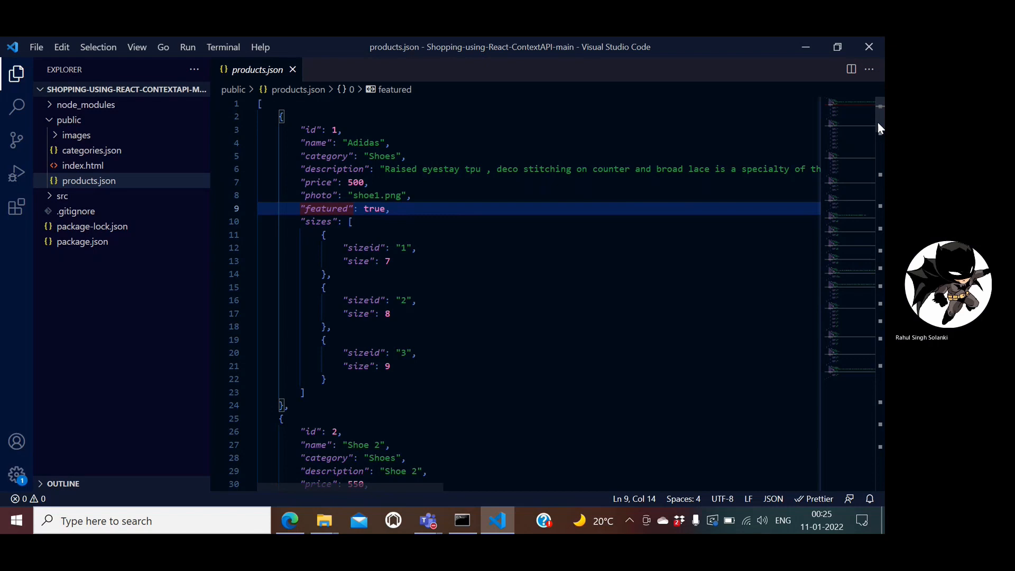
pyautogui.scroll(-3)
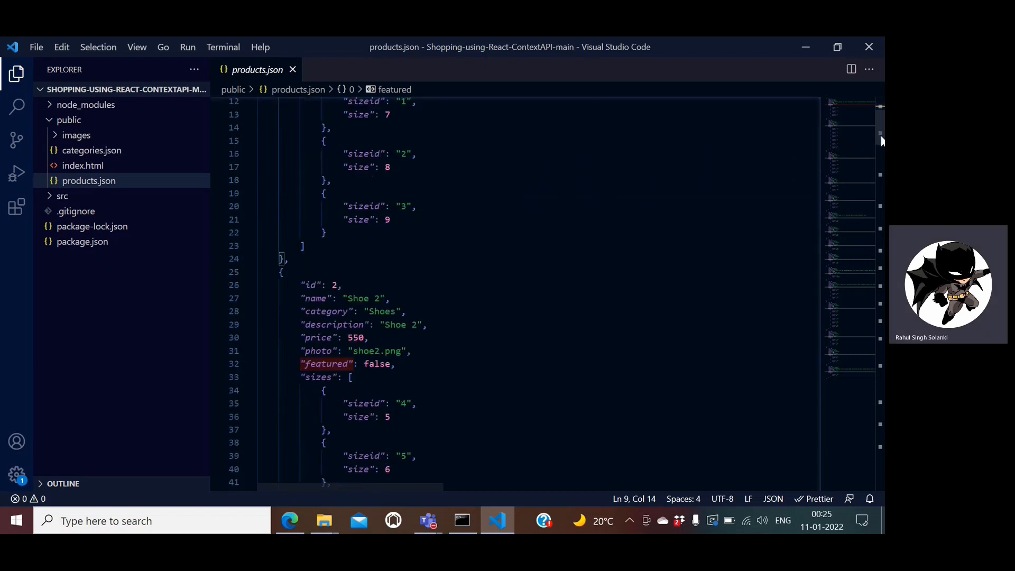
pyautogui.scroll(-3)
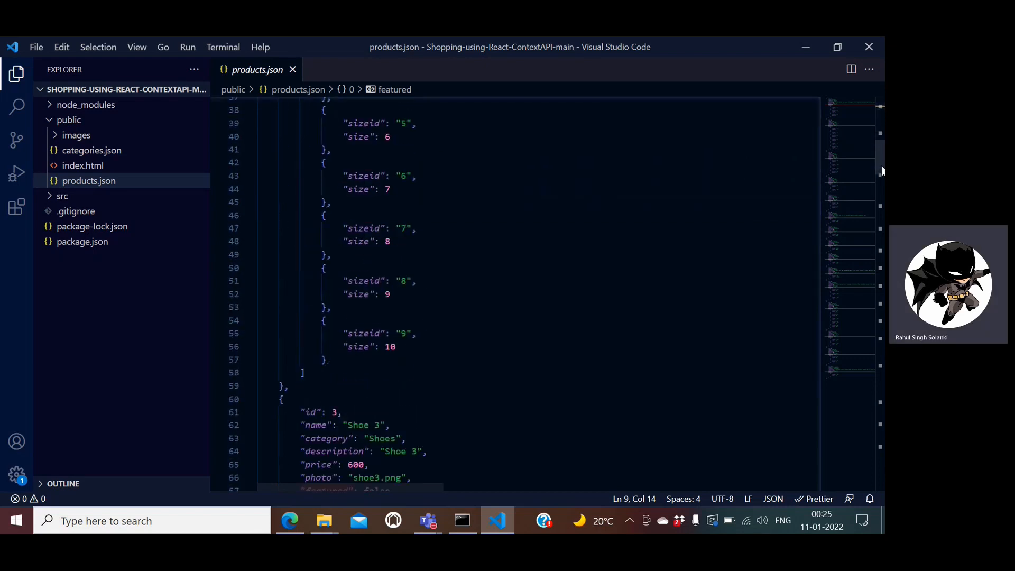
pyautogui.scroll(-3)
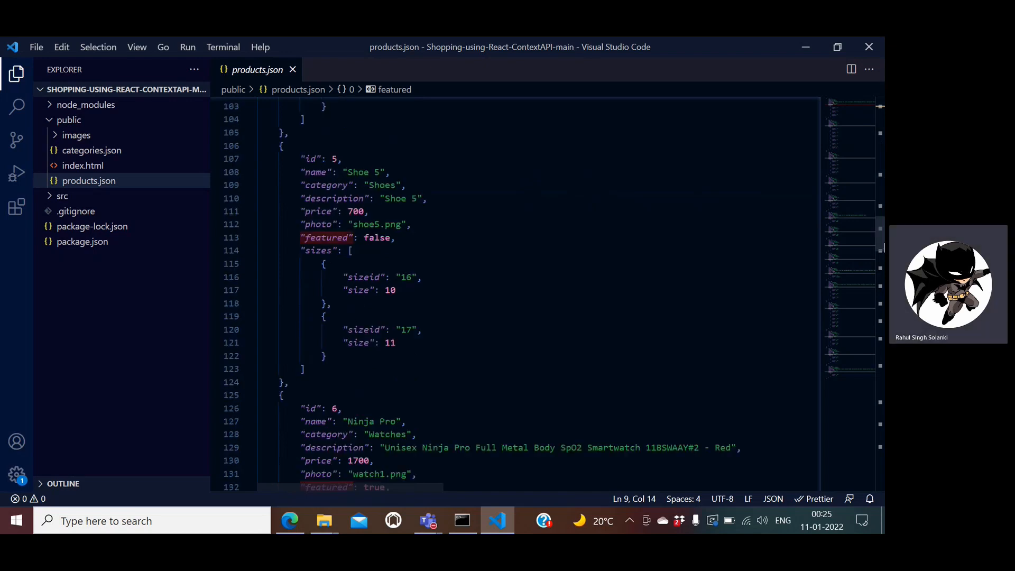
pyautogui.scroll(-3)
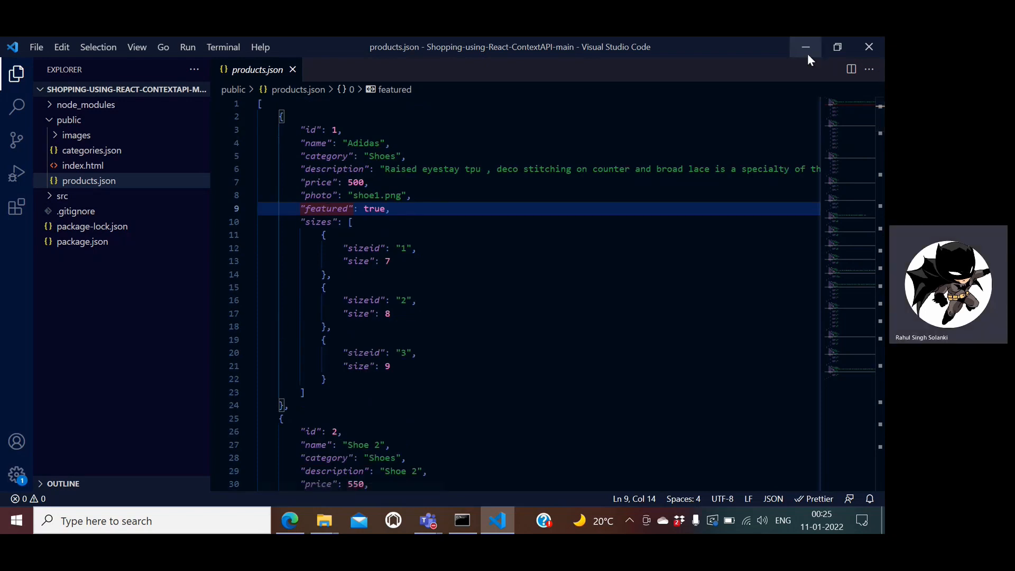
# Return to the Shop-On home page and advance the carousel from One Plus to the LEOTUDE shirt.
pyautogui.click(290, 520)
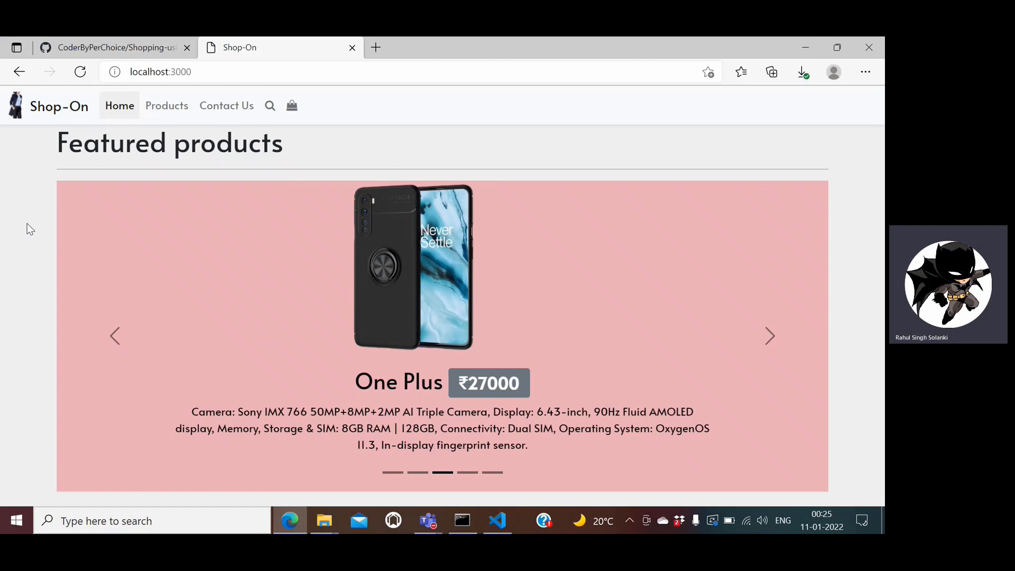
pyautogui.moveTo(120, 143)
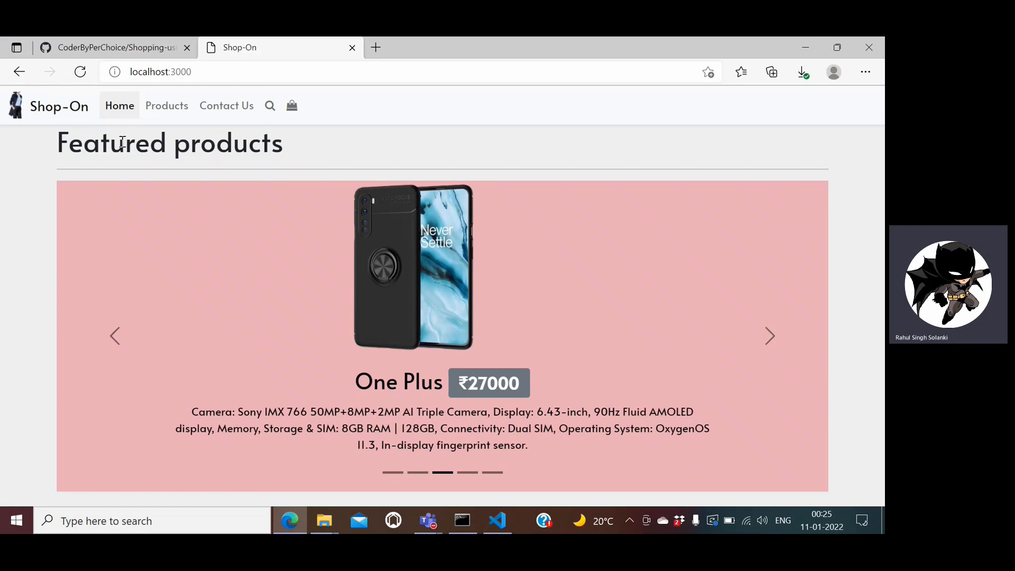
pyautogui.moveTo(407, 345)
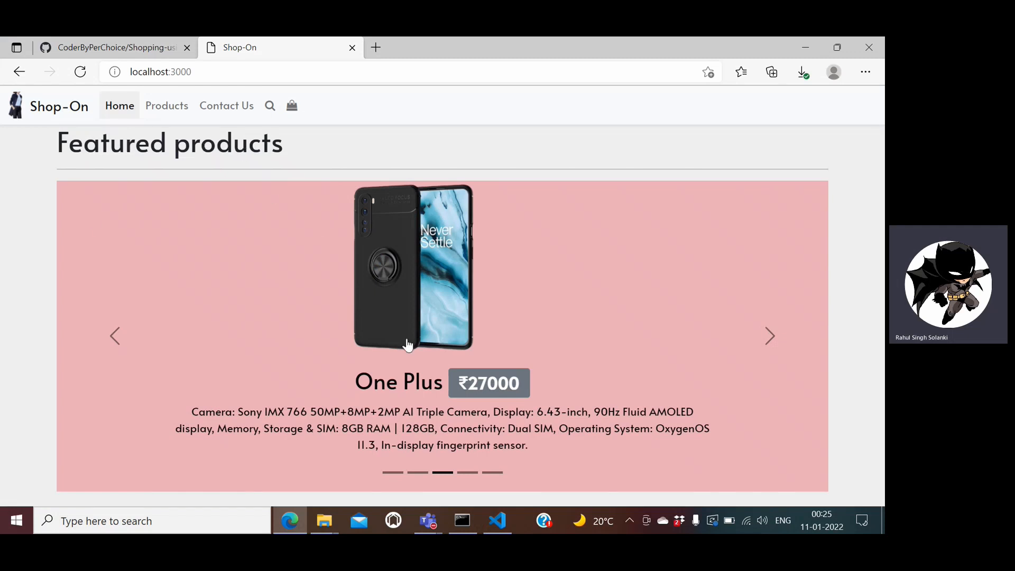
pyautogui.moveTo(589, 289)
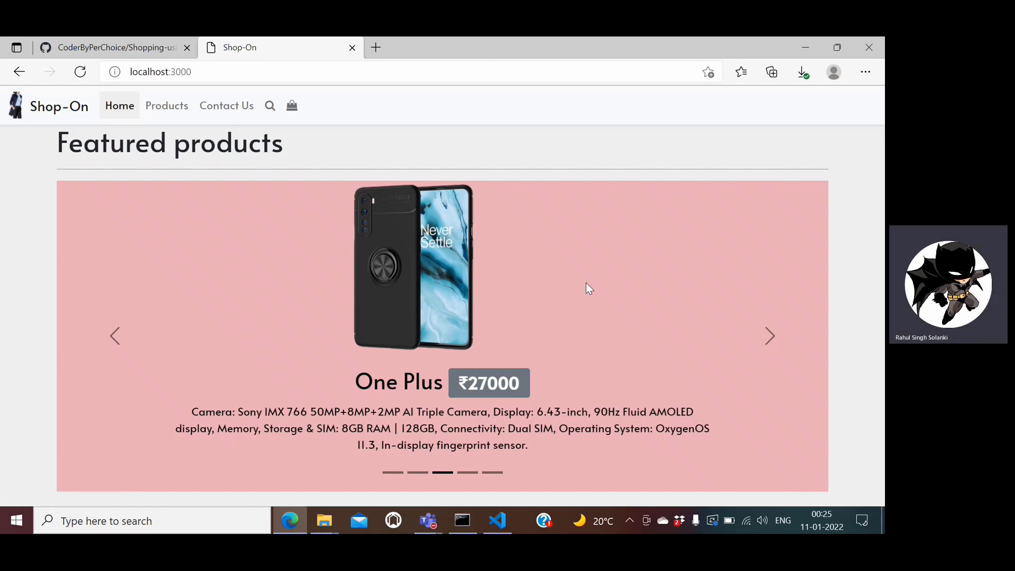
pyautogui.moveTo(767, 334)
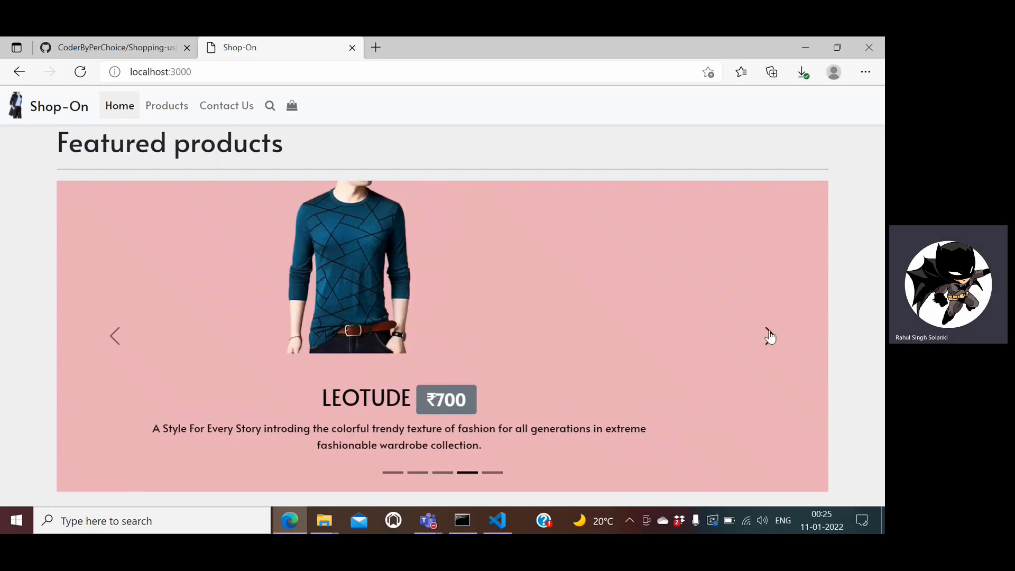
pyautogui.click(115, 336)
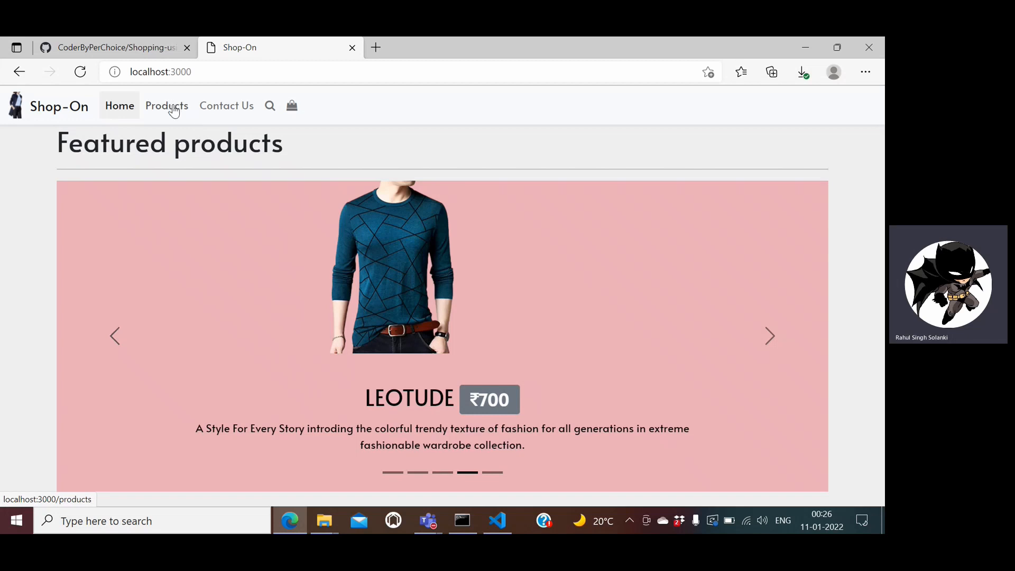
# Open the Products page, check the Adidas shoe size choices, and scroll through the listing.
pyautogui.click(166, 105)
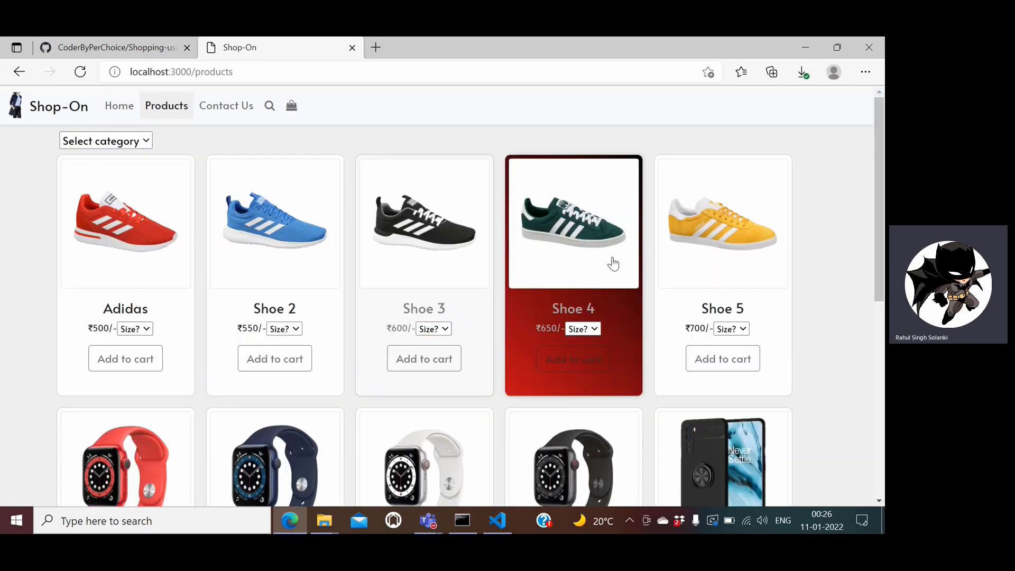
pyautogui.moveTo(166, 239)
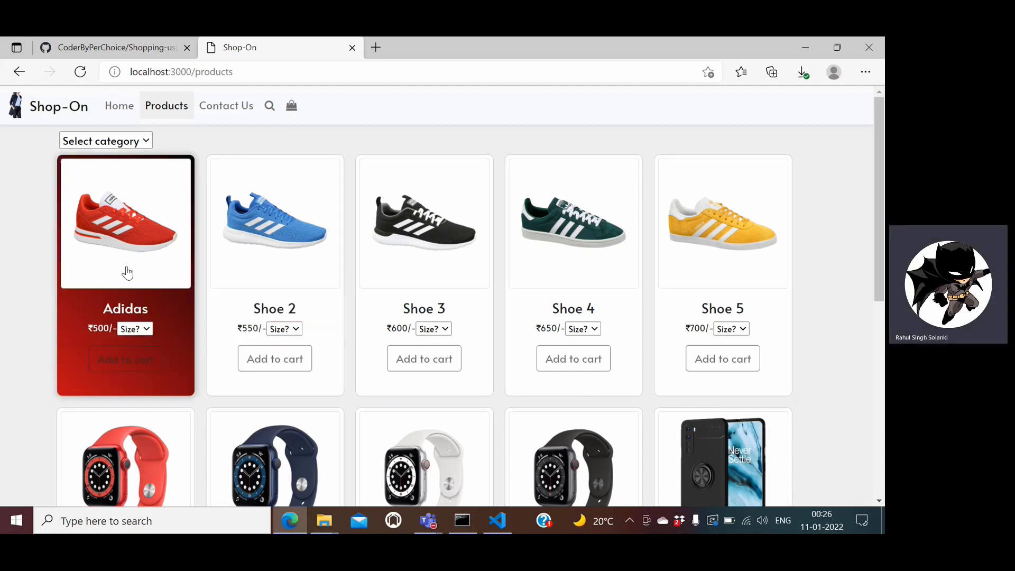
pyautogui.moveTo(127, 236)
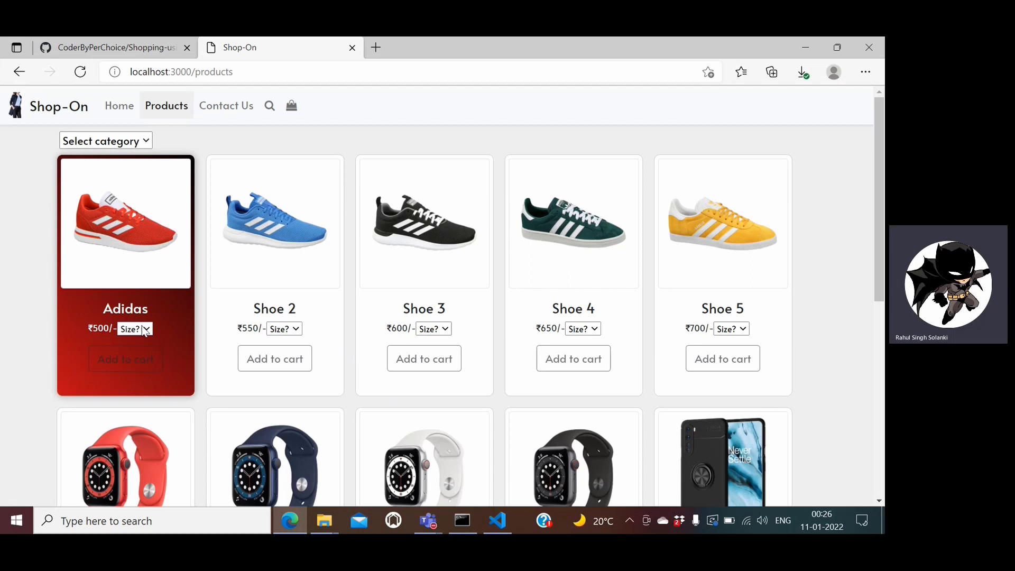
pyautogui.click(134, 328)
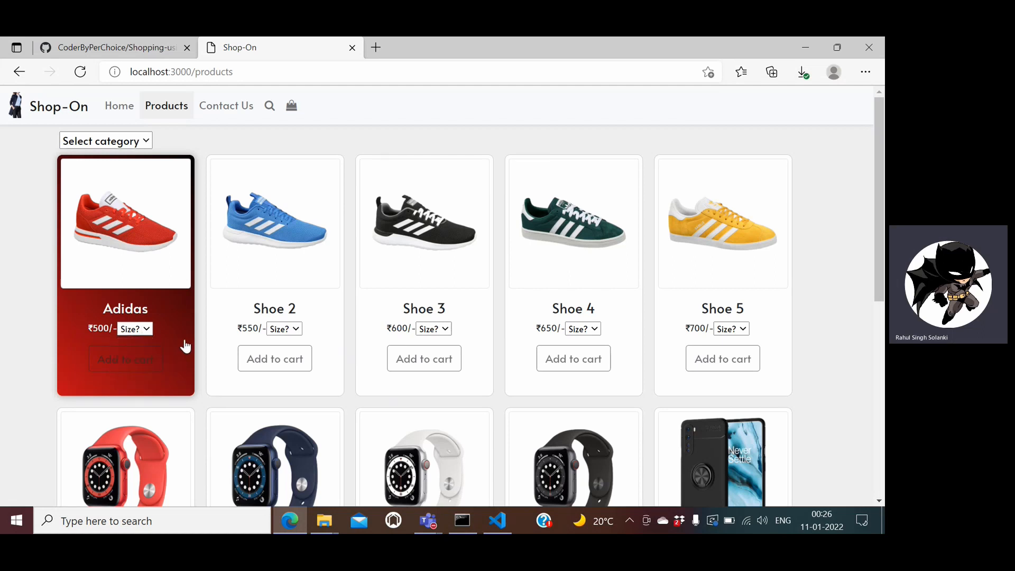
pyautogui.moveTo(120, 360)
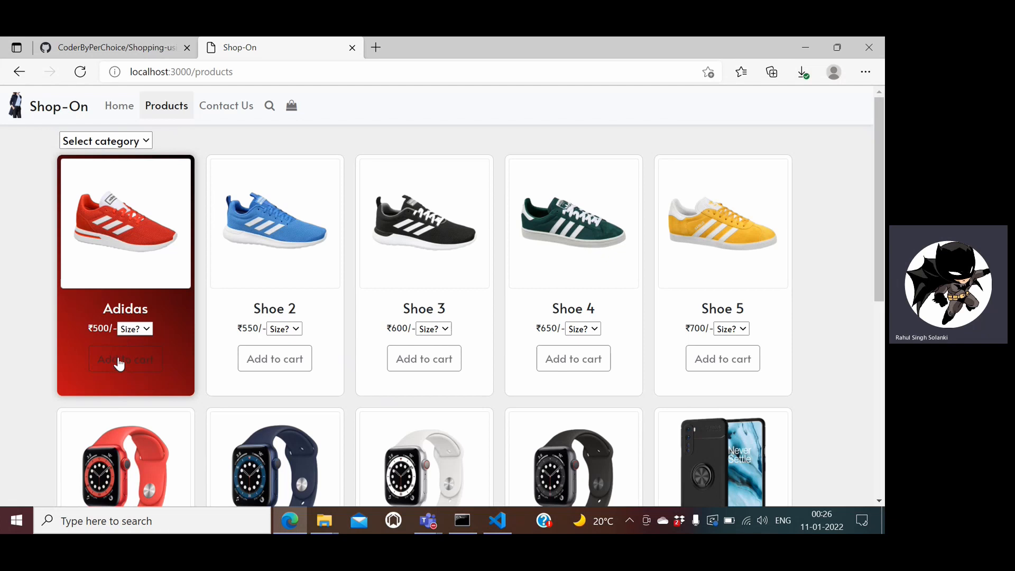
pyautogui.moveTo(684, 302)
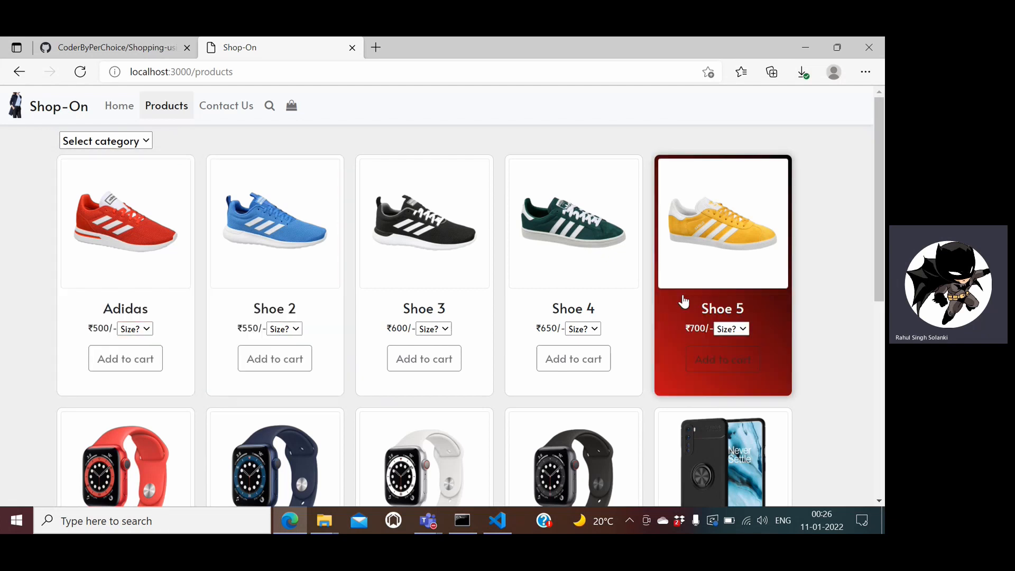
pyautogui.scroll(-3)
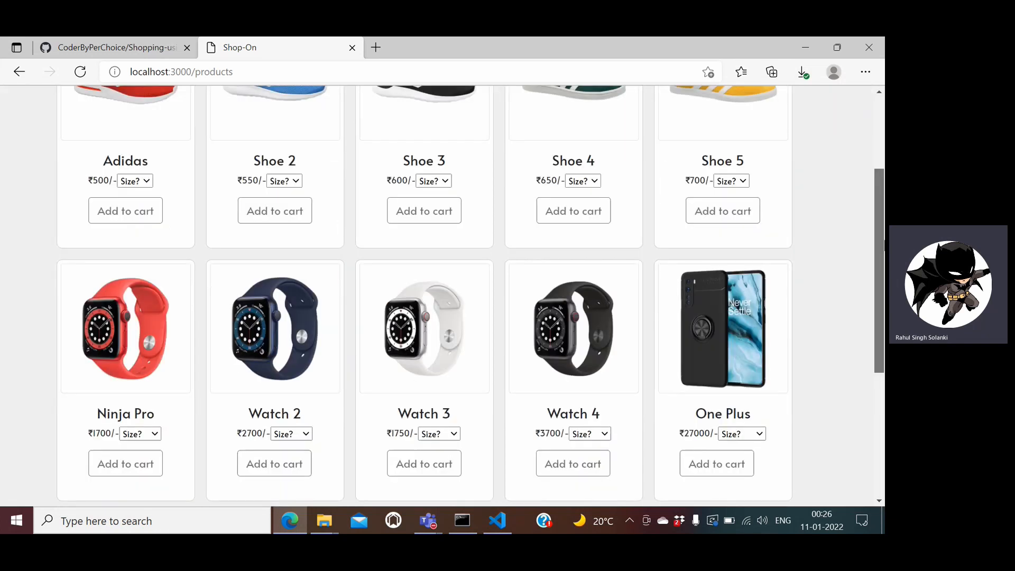
pyautogui.scroll(-3)
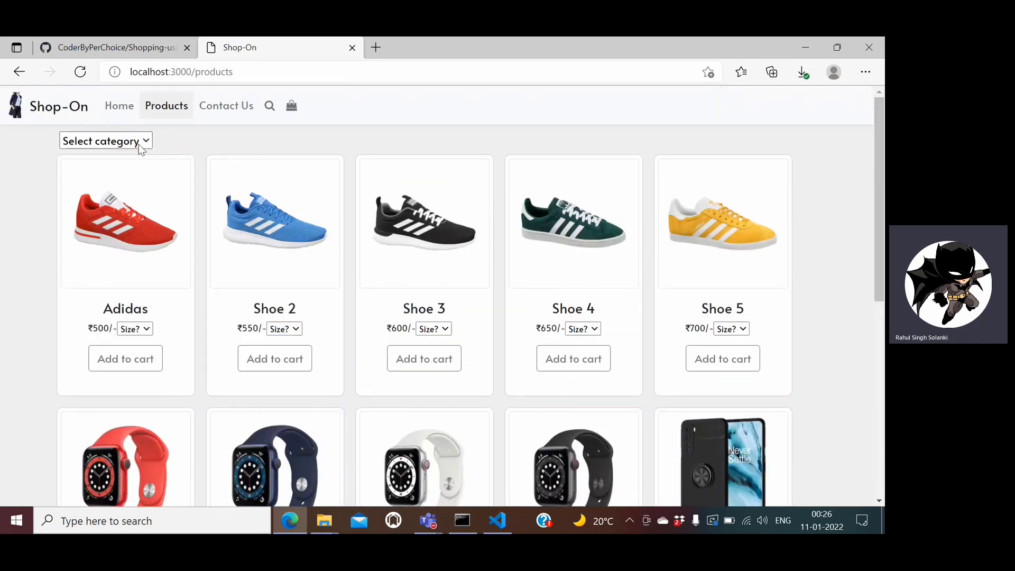
# Filter products to Watches and add Ninja Pro in 33mm to the cart.
pyautogui.click(105, 141)
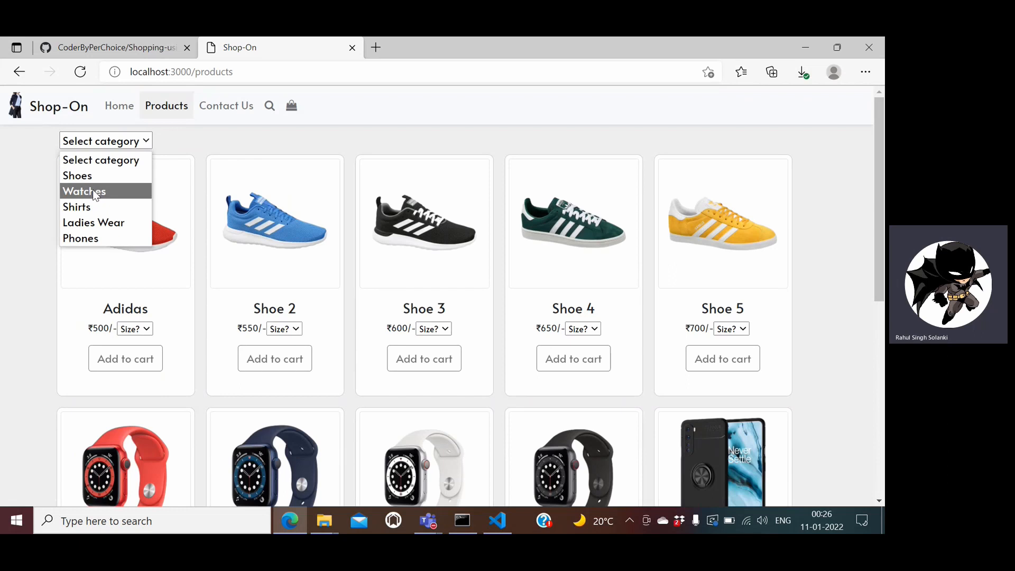
pyautogui.click(83, 191)
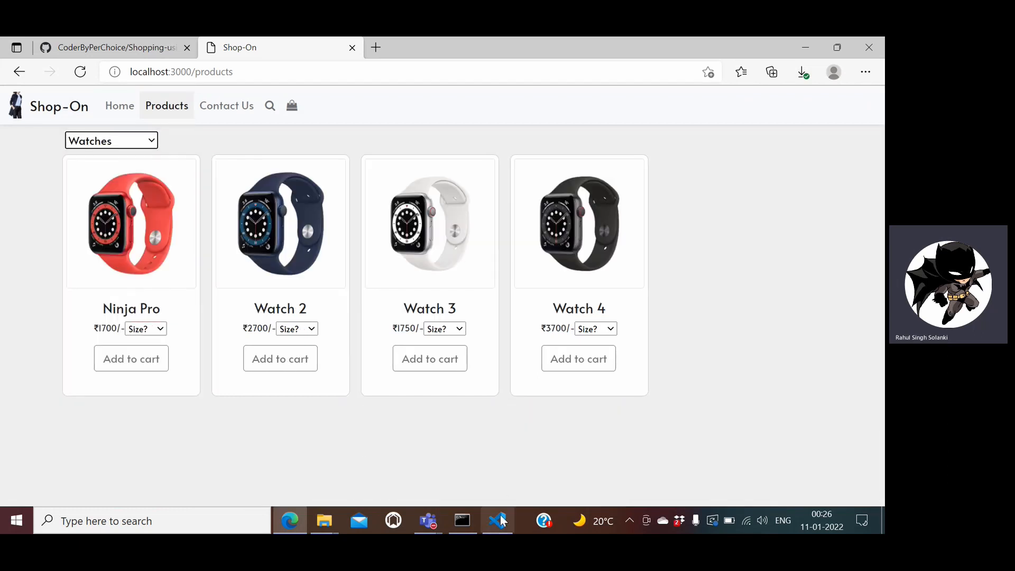
pyautogui.click(497, 520)
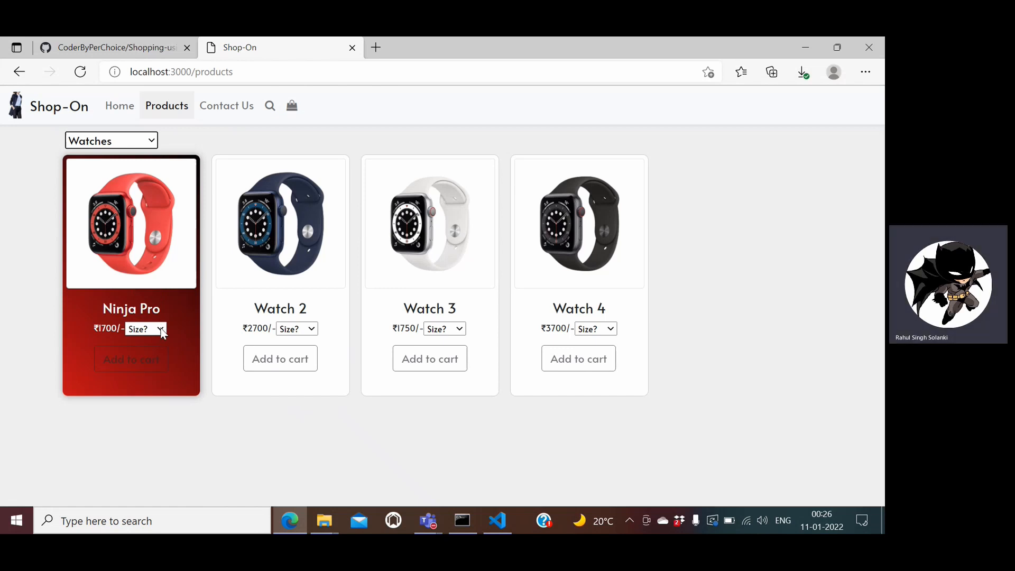
pyautogui.click(145, 329)
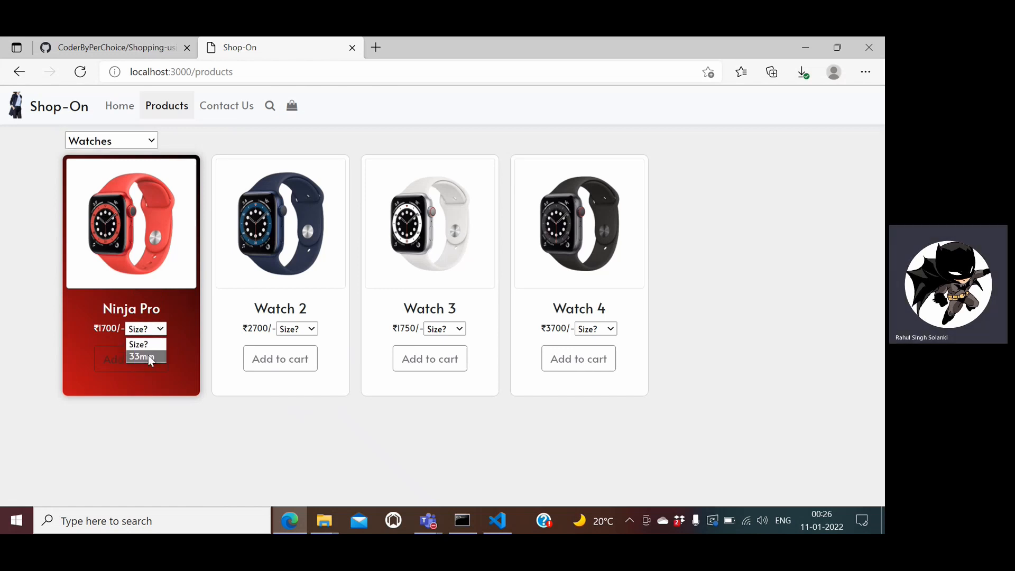
pyautogui.click(142, 357)
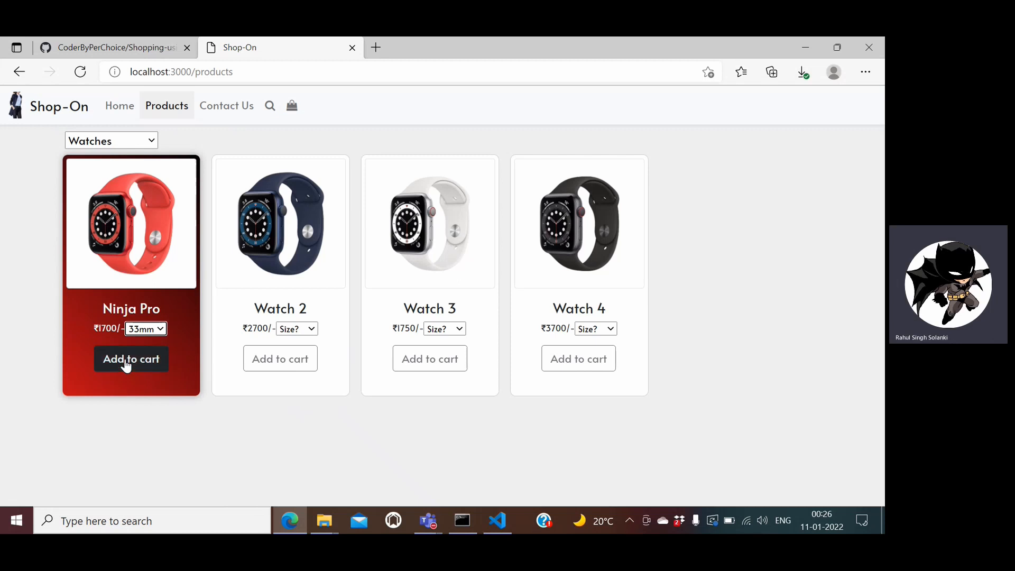
pyautogui.click(131, 359)
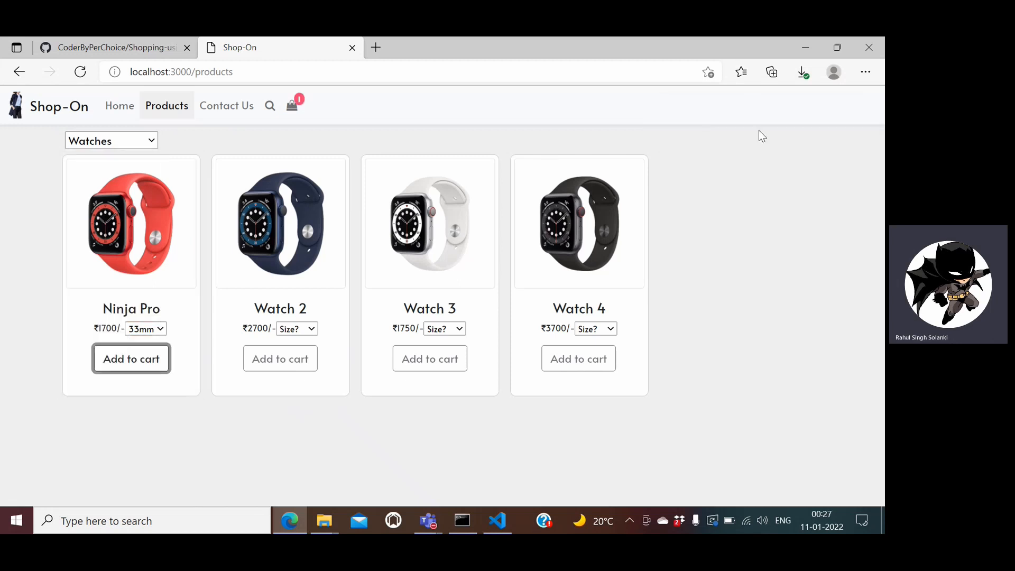
pyautogui.moveTo(293, 106)
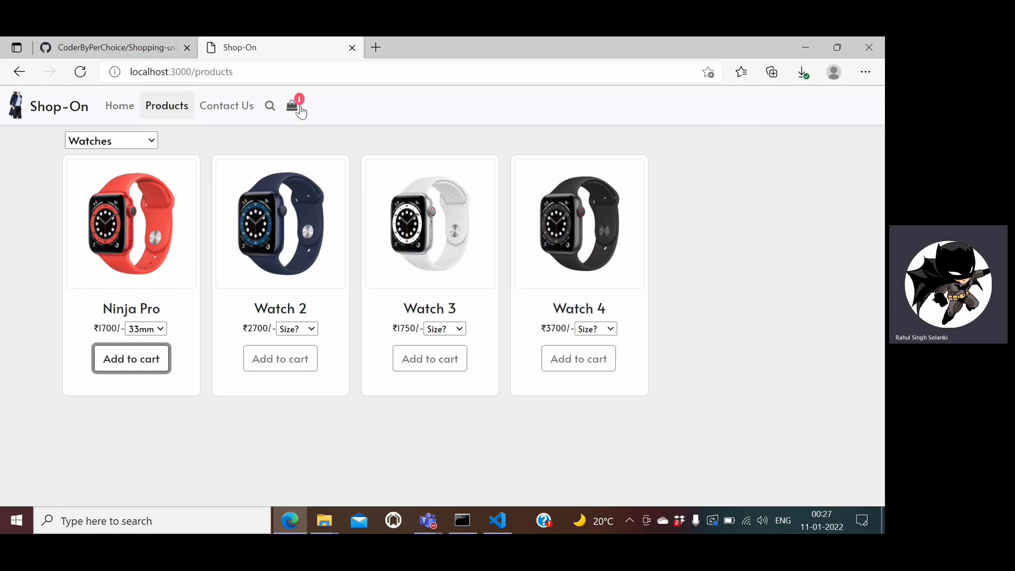
pyautogui.moveTo(329, 388)
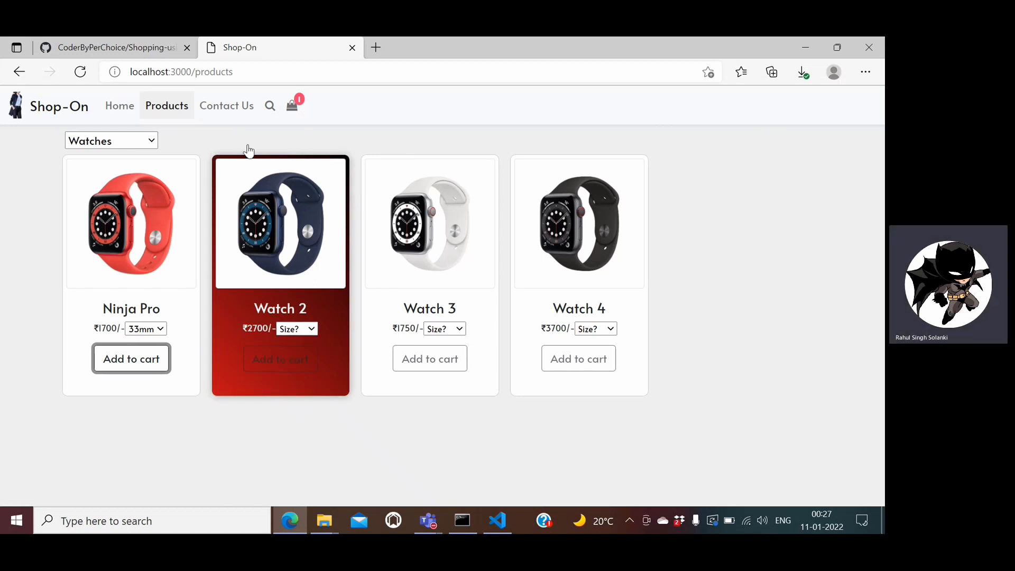
pyautogui.moveTo(184, 135)
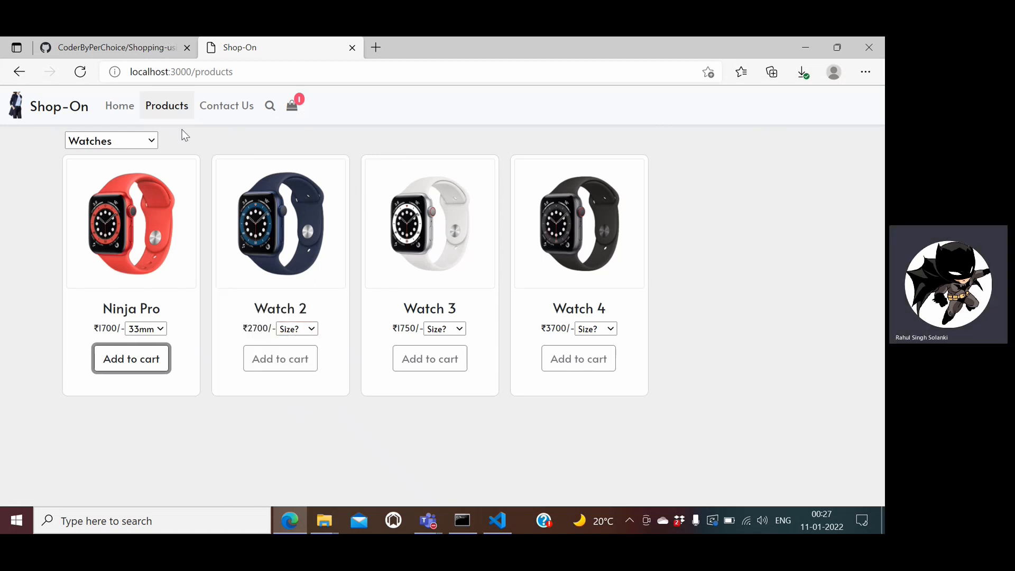
# Filter products to Shoes and pick size 9 for Shoe 3.
pyautogui.click(111, 140)
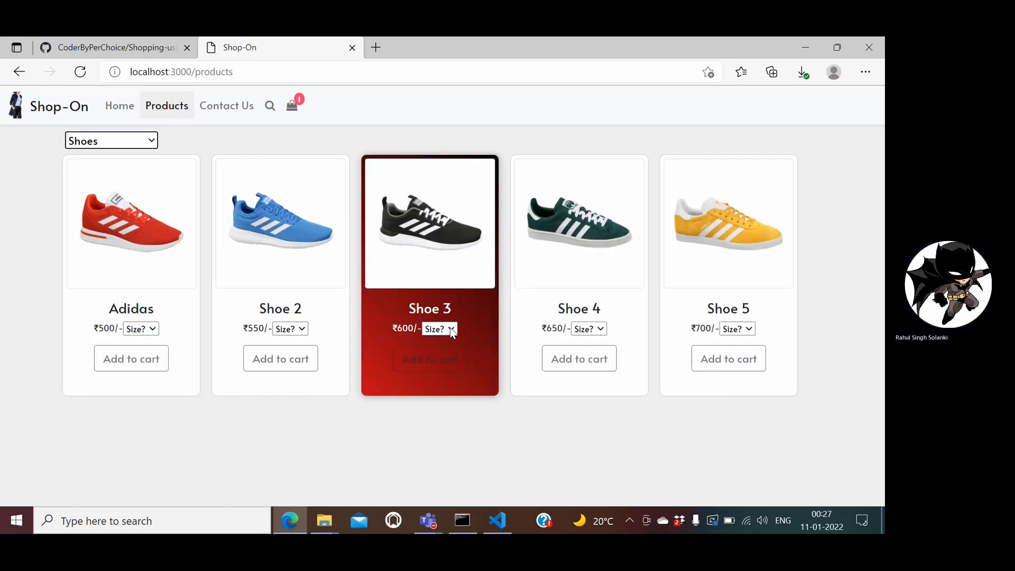
pyautogui.click(439, 328)
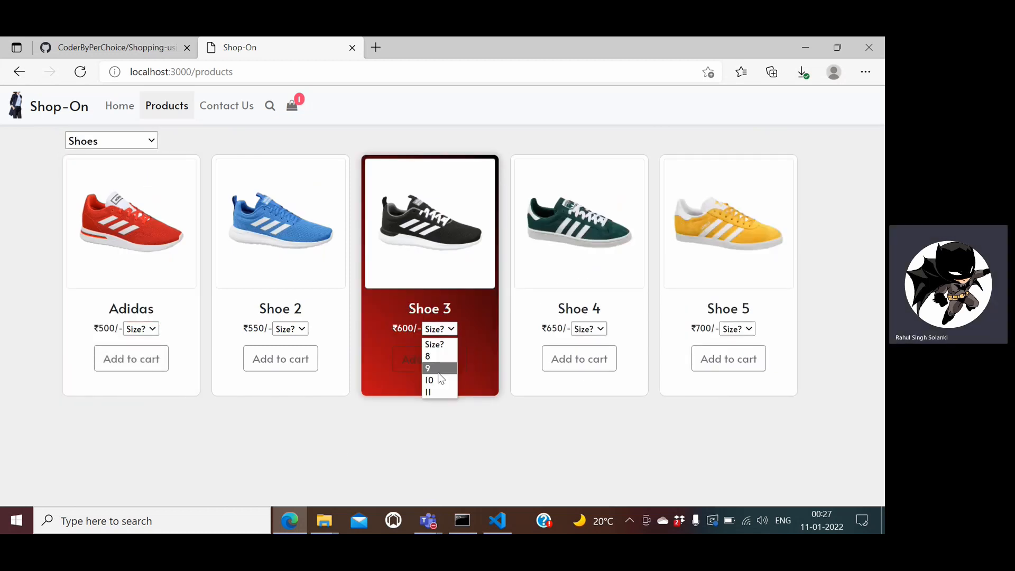
pyautogui.click(428, 367)
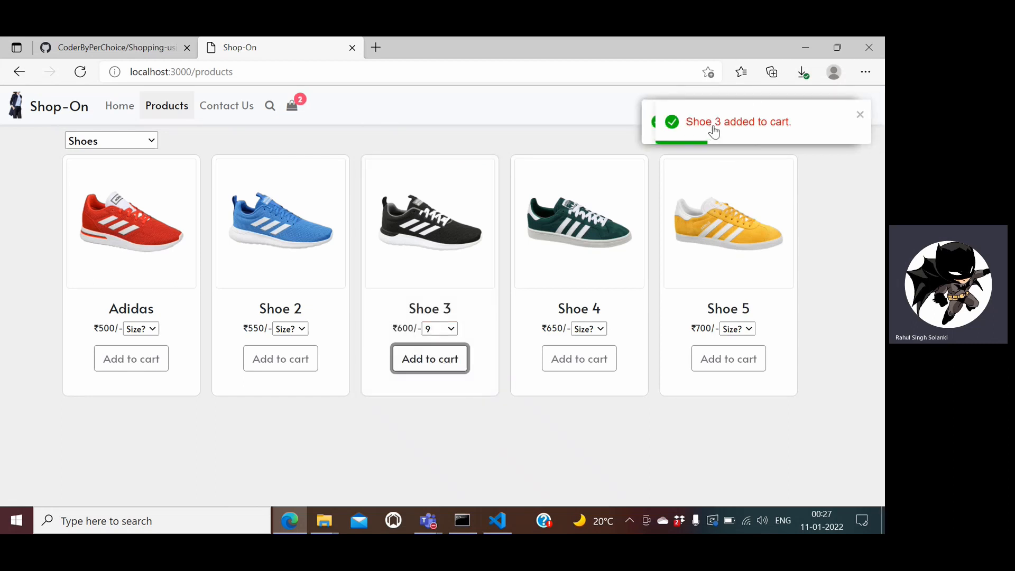
pyautogui.moveTo(727, 130)
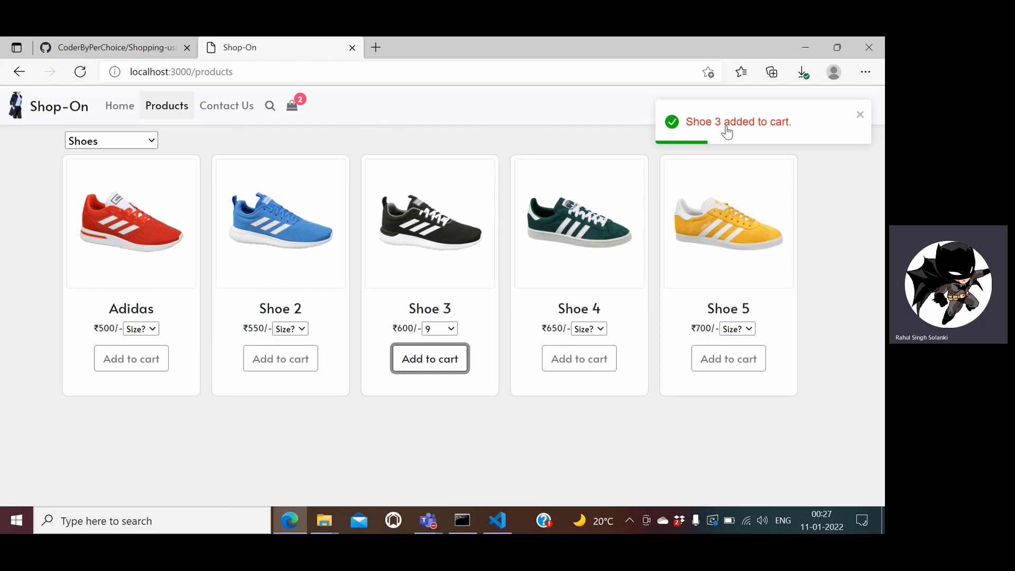
pyautogui.moveTo(731, 132)
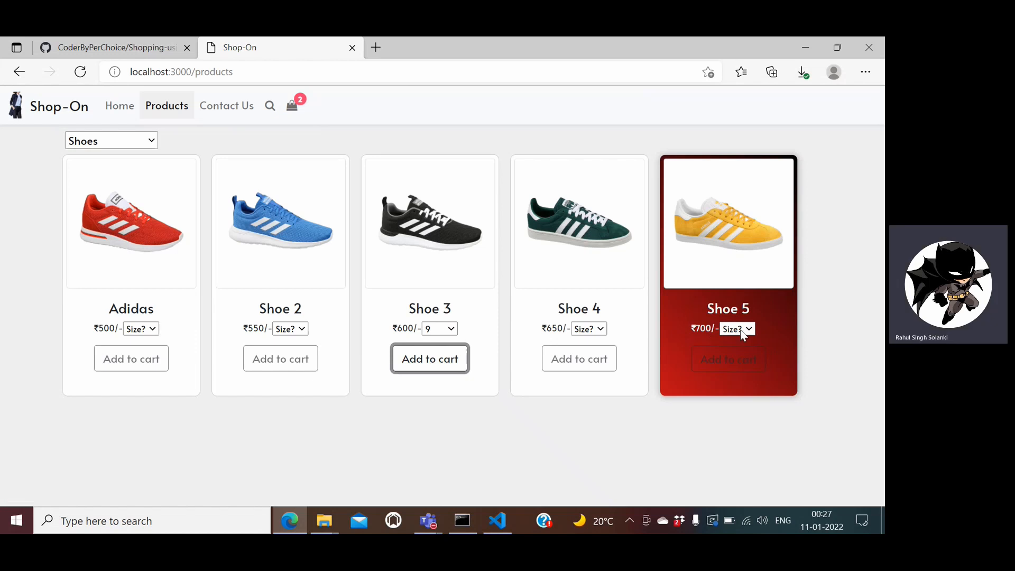
# Filter products to Phones and add One Plus in 6 inches to the cart.
pyautogui.click(111, 140)
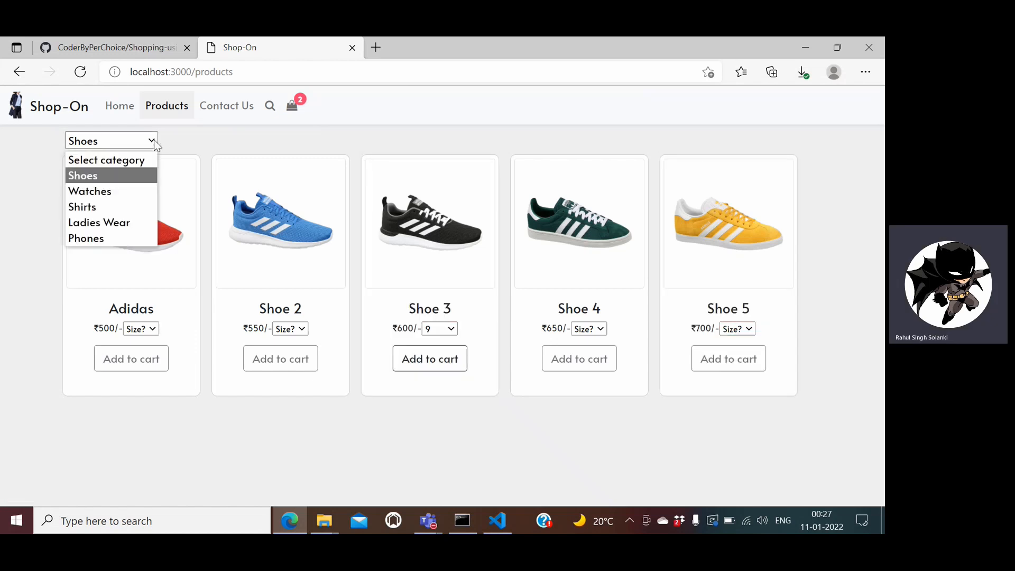
pyautogui.moveTo(90, 238)
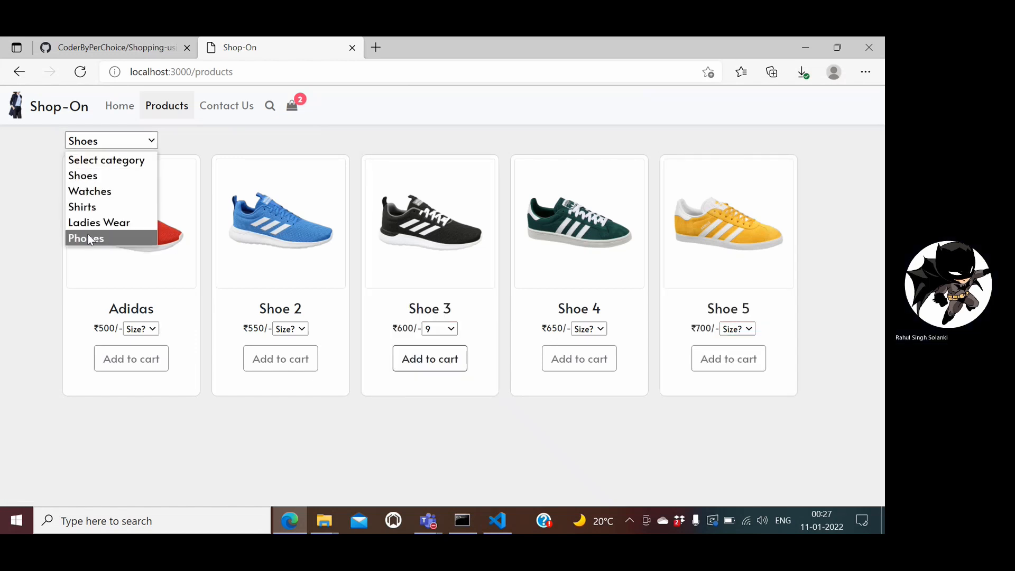
pyautogui.click(86, 238)
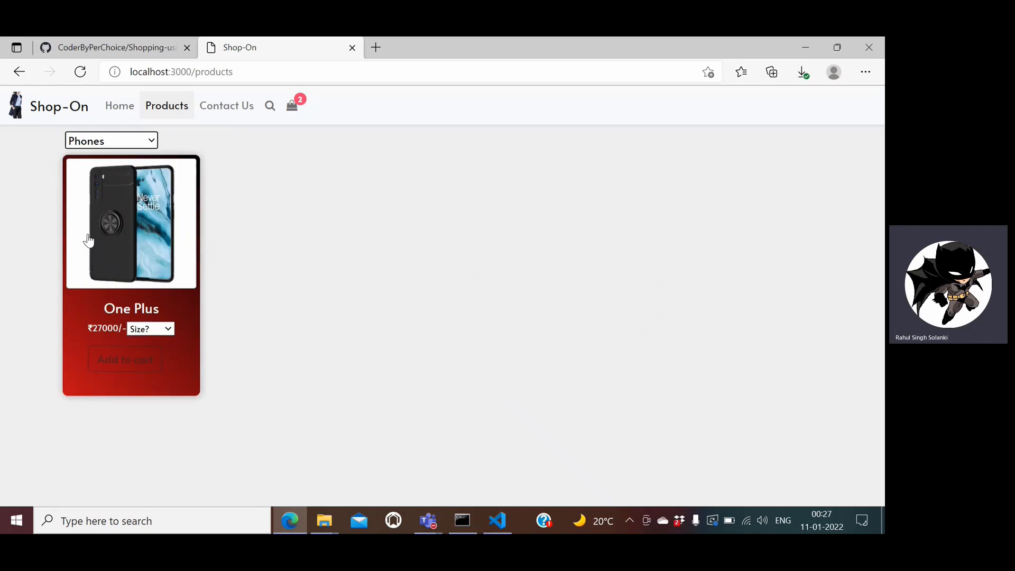
pyautogui.click(150, 328)
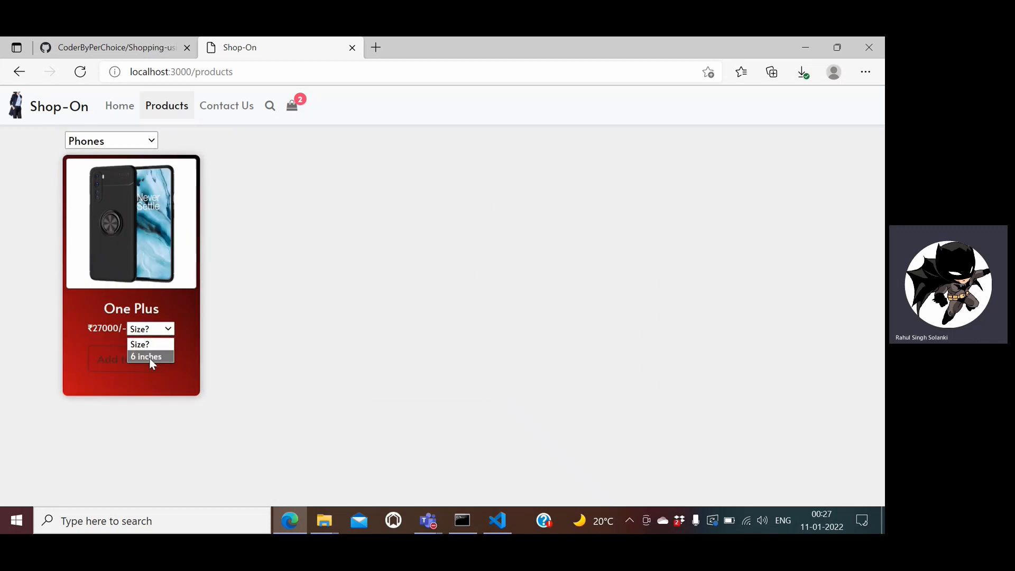
pyautogui.click(146, 356)
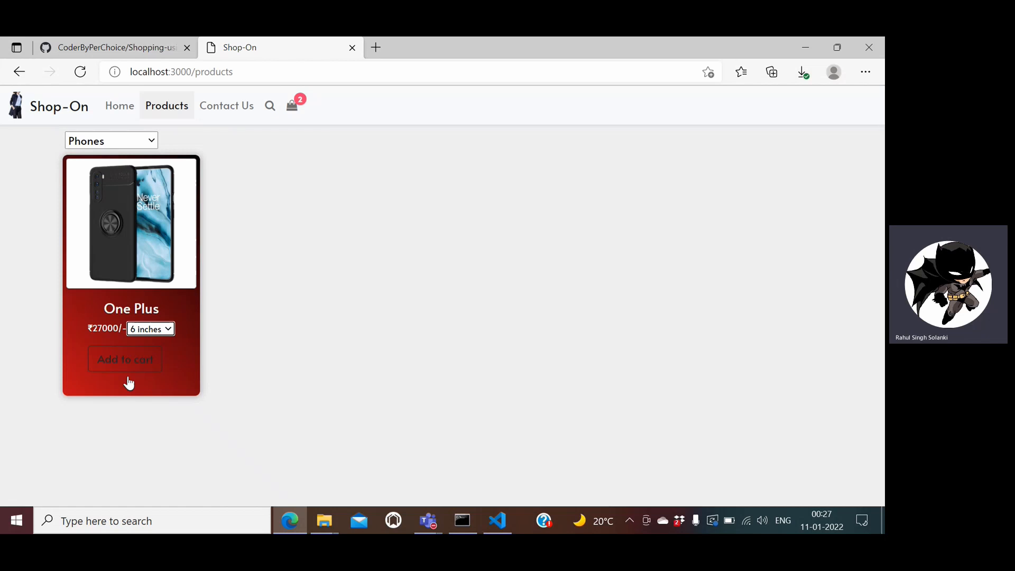
pyautogui.click(125, 358)
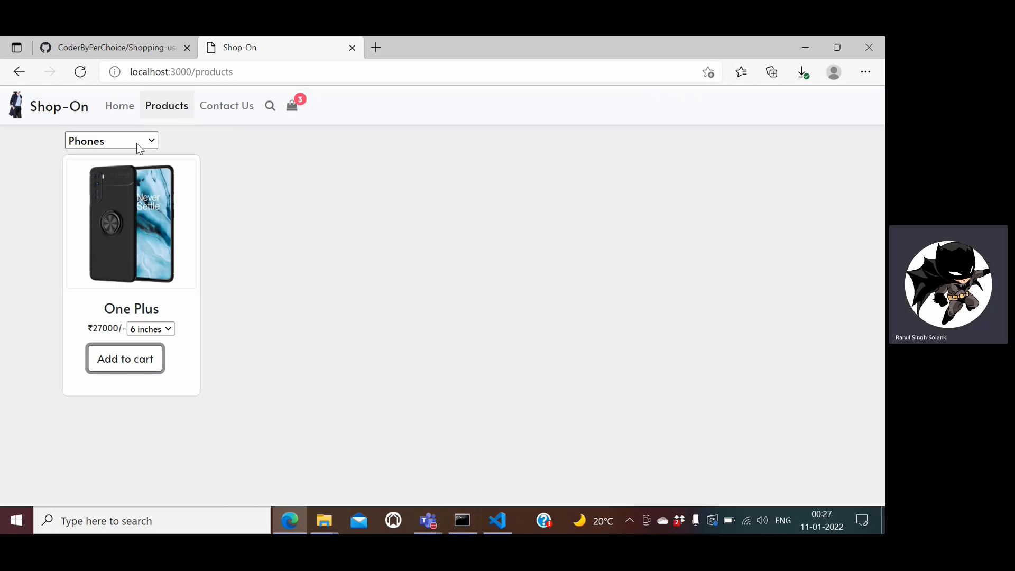
pyautogui.moveTo(293, 111)
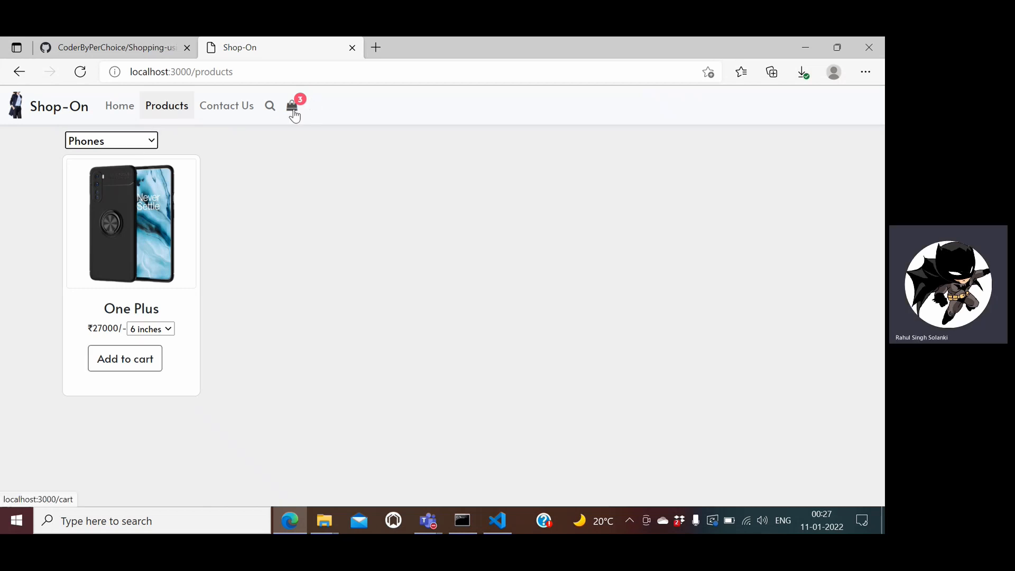
# Review the cart and remove the Ninja Pro watch, leaving a ₹27600 total.
pyautogui.click(291, 106)
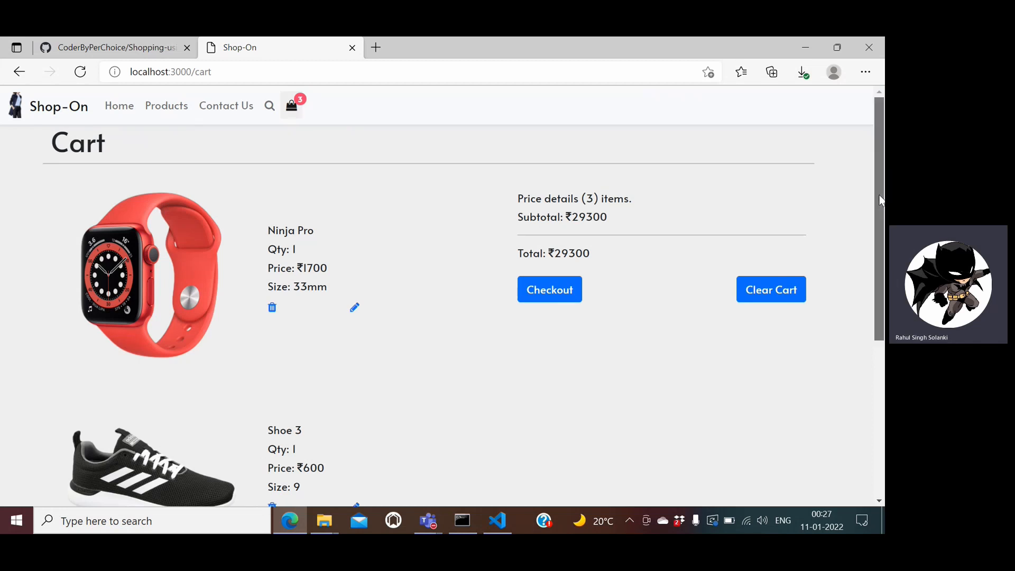
pyautogui.scroll(-3)
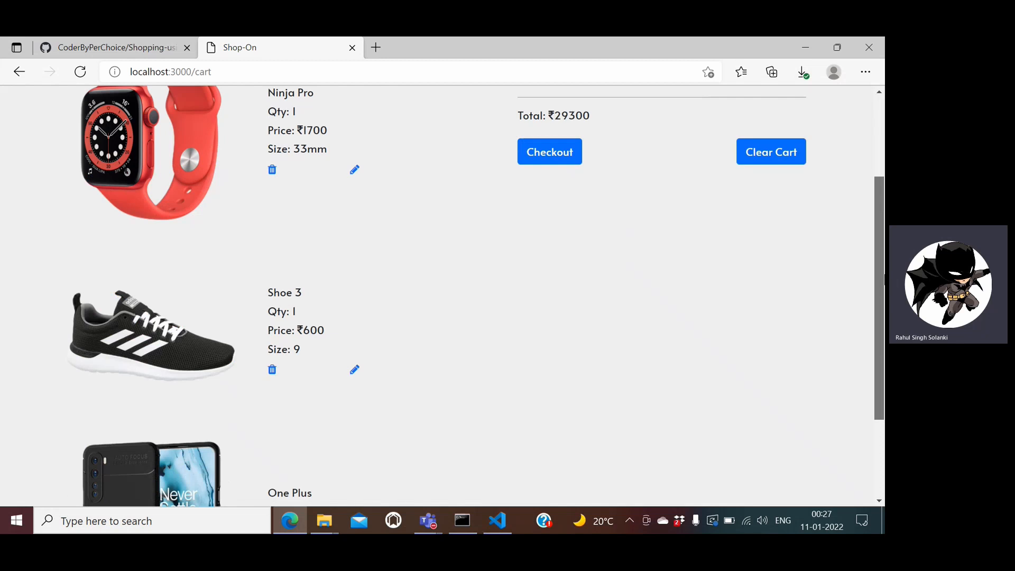
pyautogui.scroll(-3)
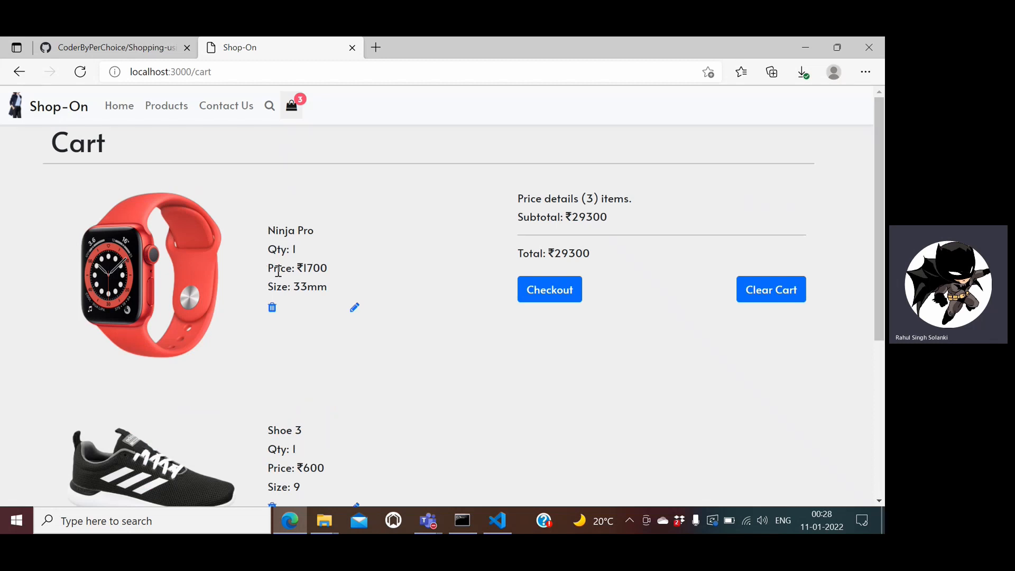
pyautogui.moveTo(310, 288)
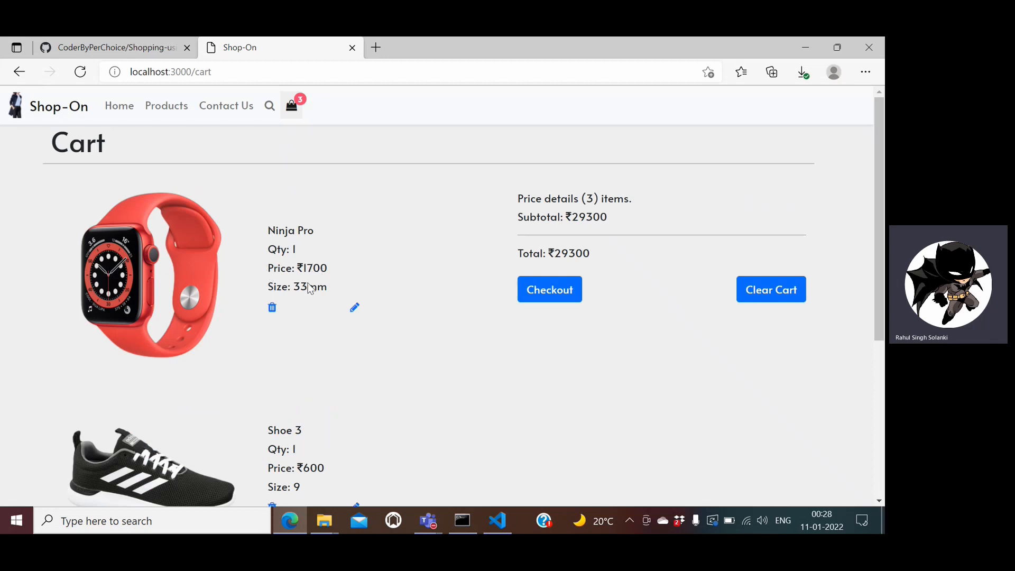
pyautogui.moveTo(290, 323)
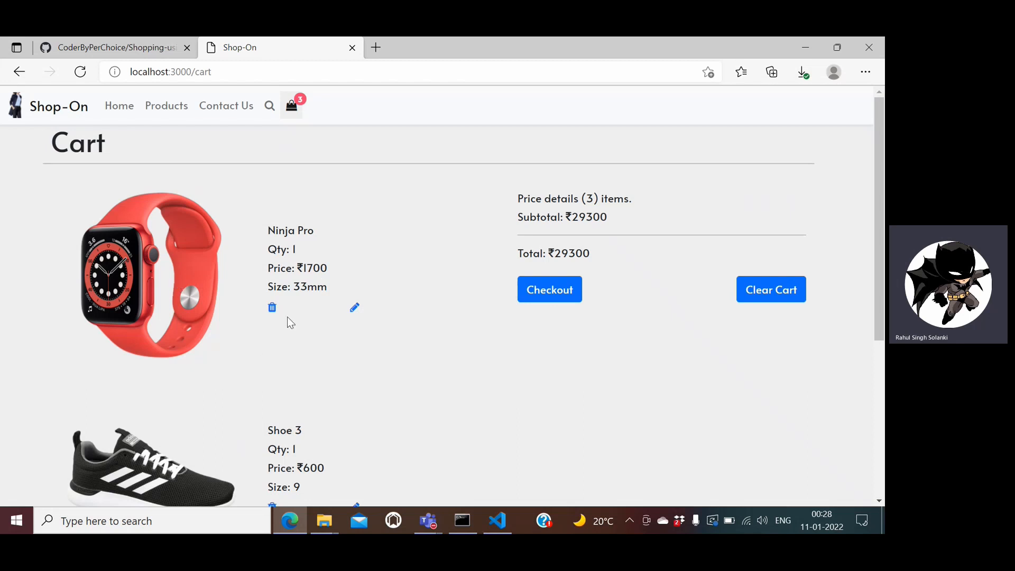
pyautogui.moveTo(355, 311)
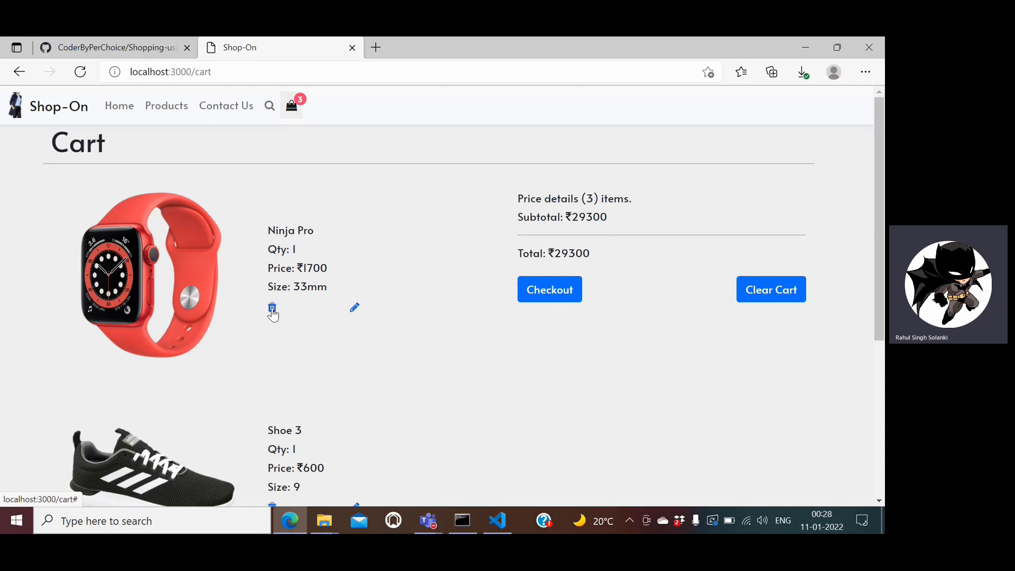
pyautogui.click(272, 308)
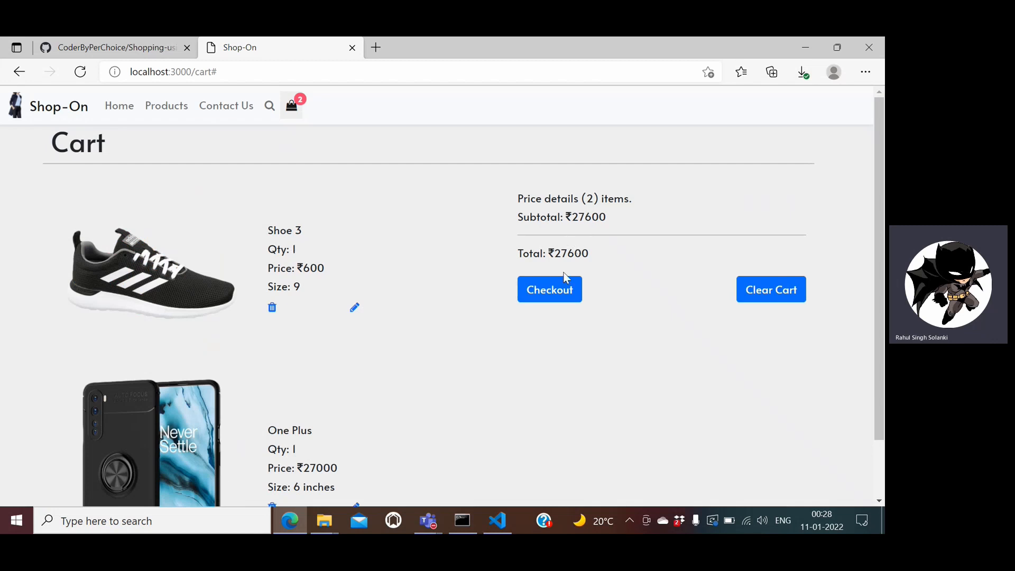
pyautogui.moveTo(217, 289)
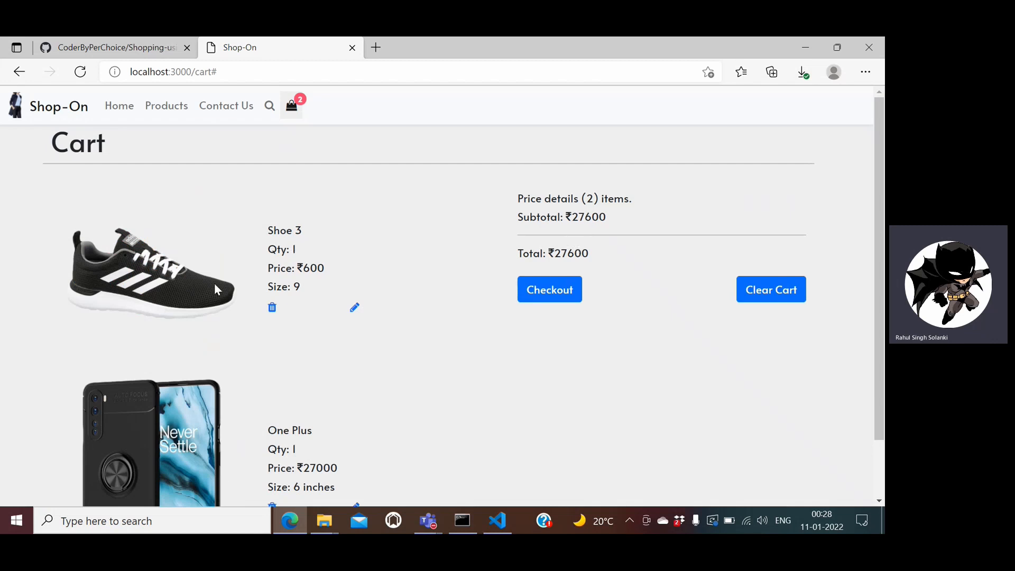
pyautogui.moveTo(175, 317)
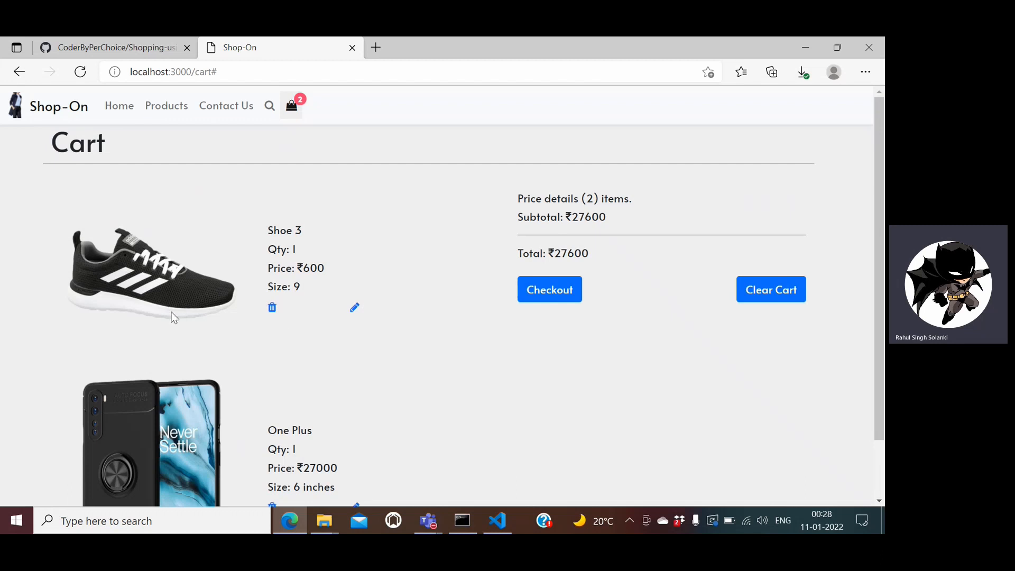
pyautogui.moveTo(208, 203)
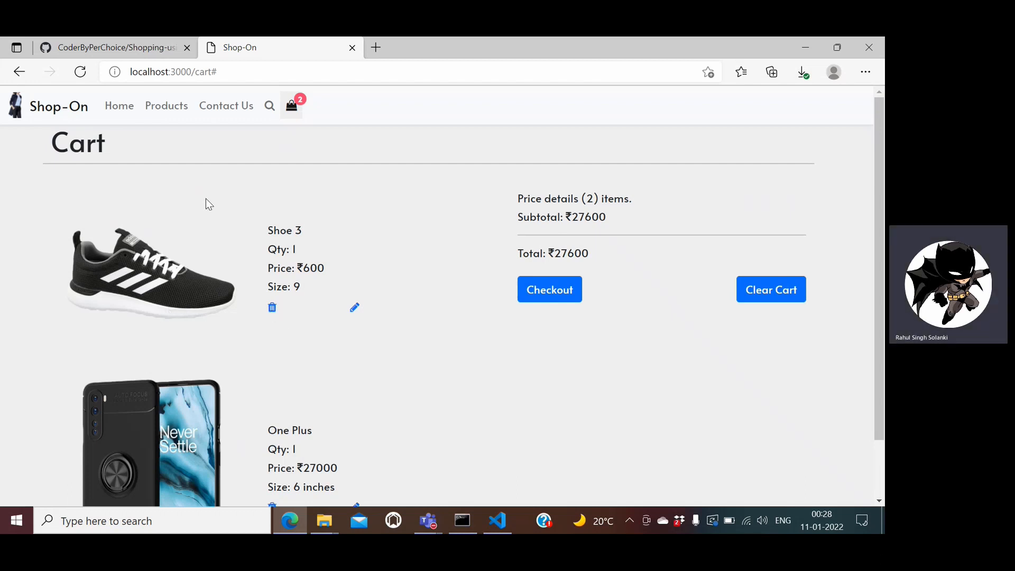
pyautogui.moveTo(172, 112)
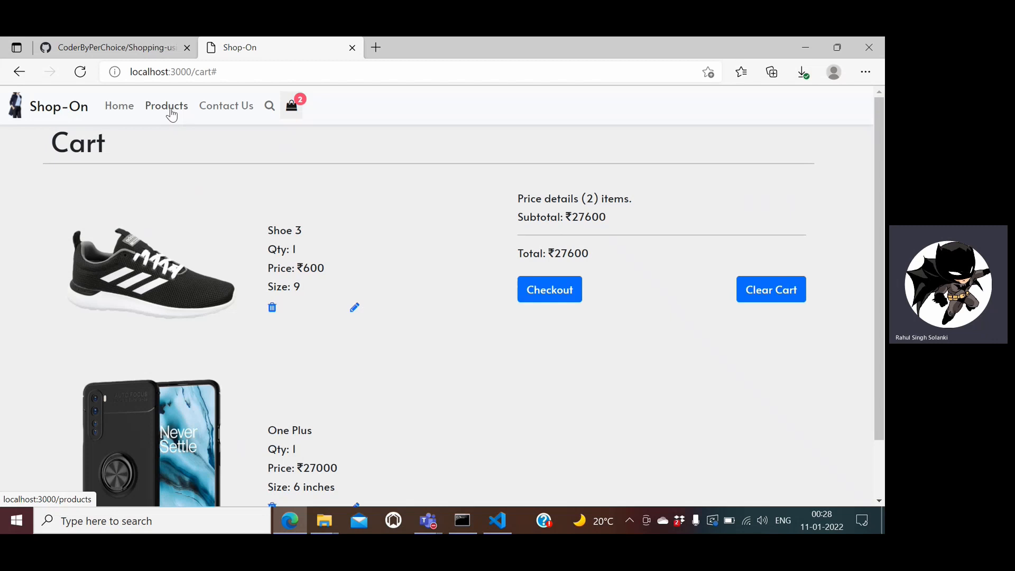
# Open the Ninja Pro product page and add the watch in 33mm to the cart.
pyautogui.click(166, 106)
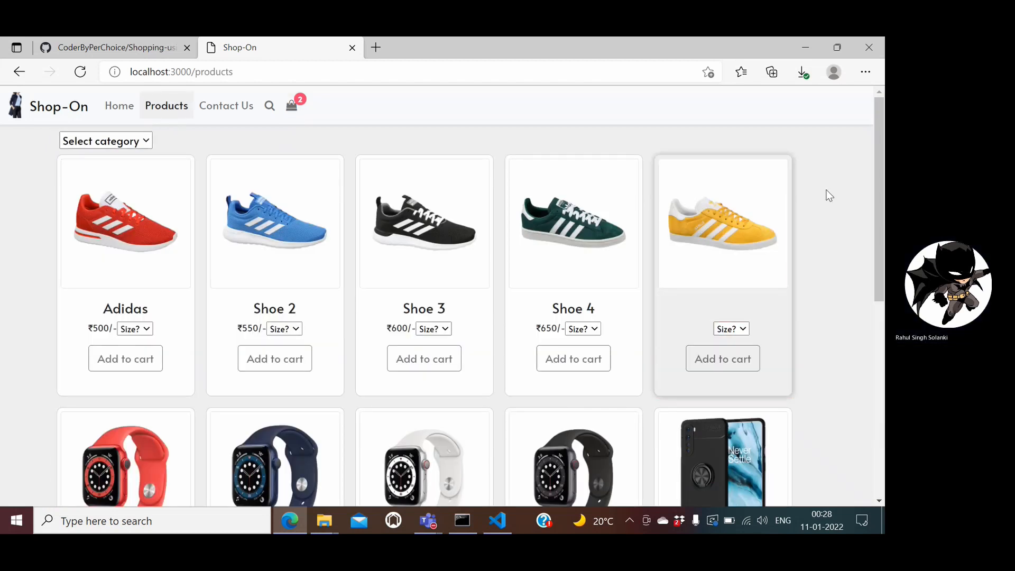
pyautogui.scroll(-3)
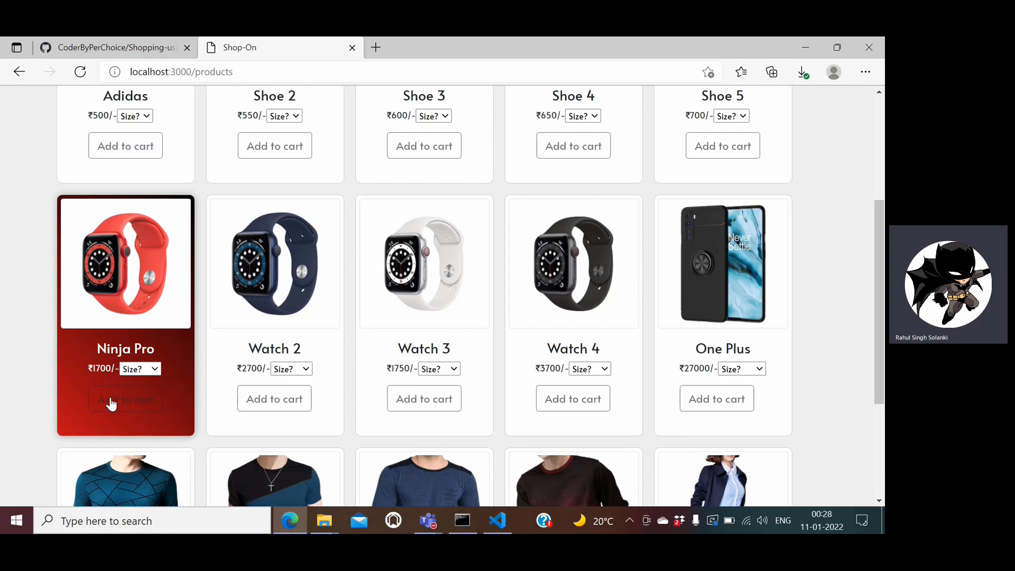
pyautogui.moveTo(162, 278)
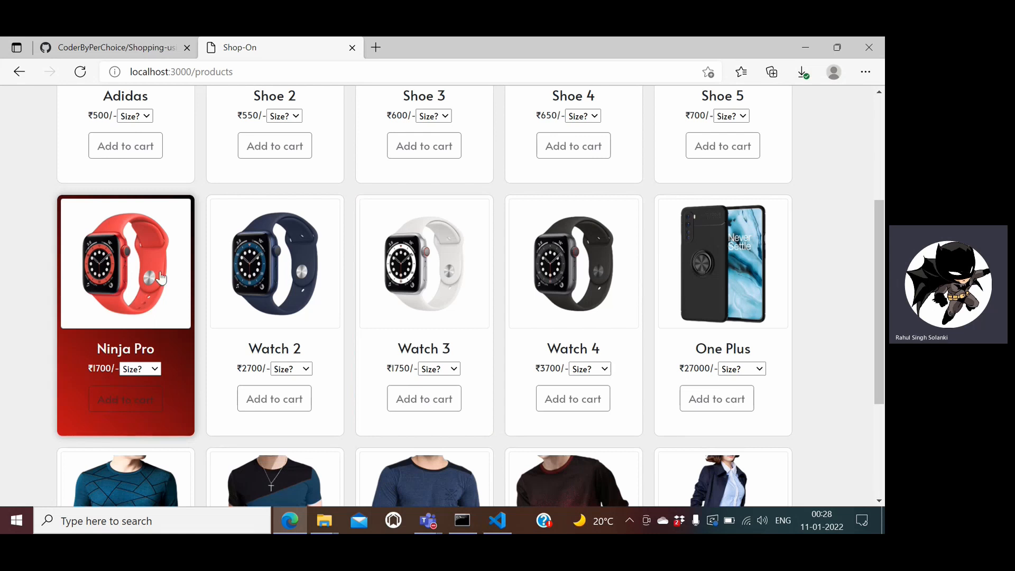
pyautogui.click(125, 278)
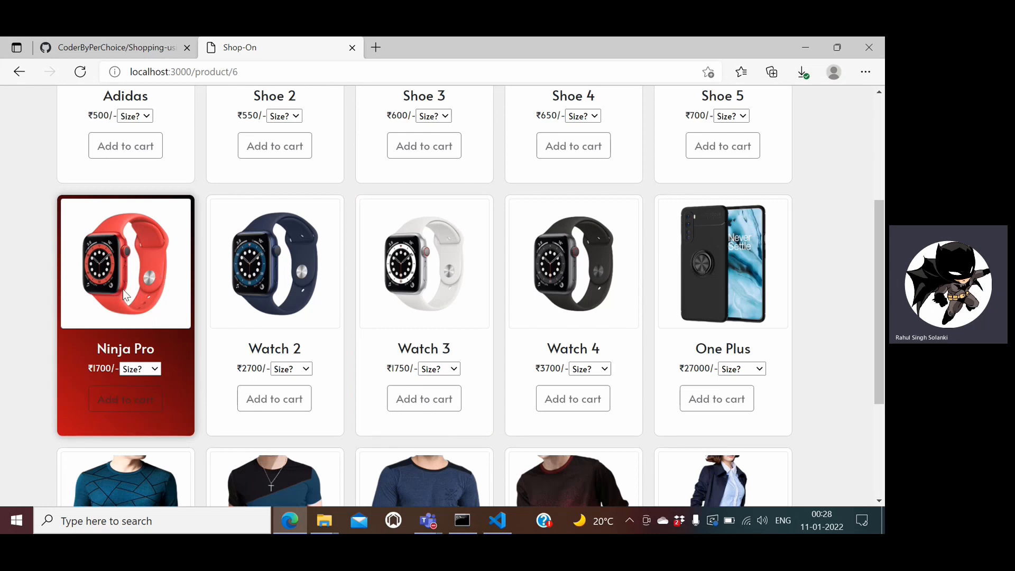
pyautogui.click(125, 263)
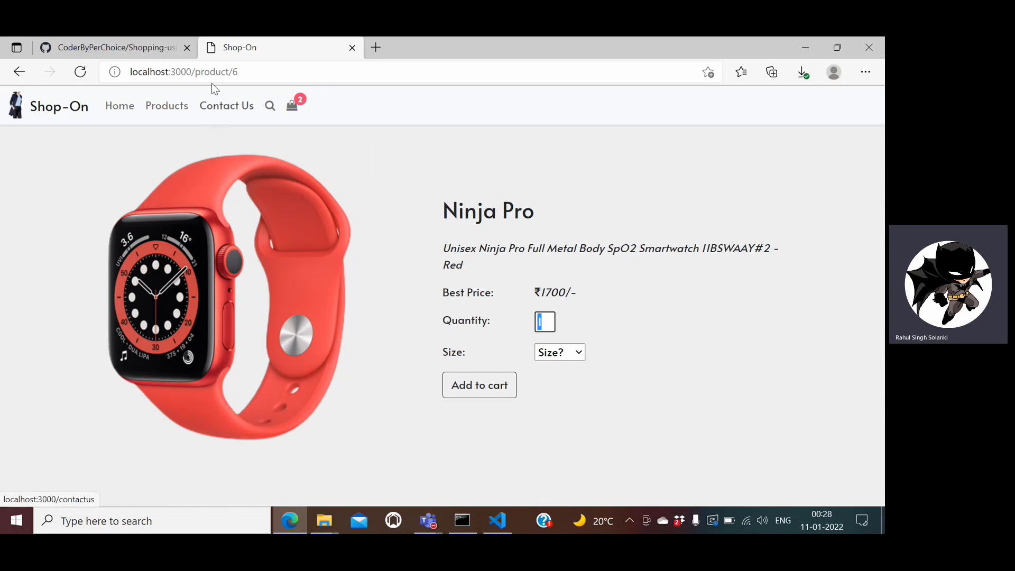
pyautogui.moveTo(386, 235)
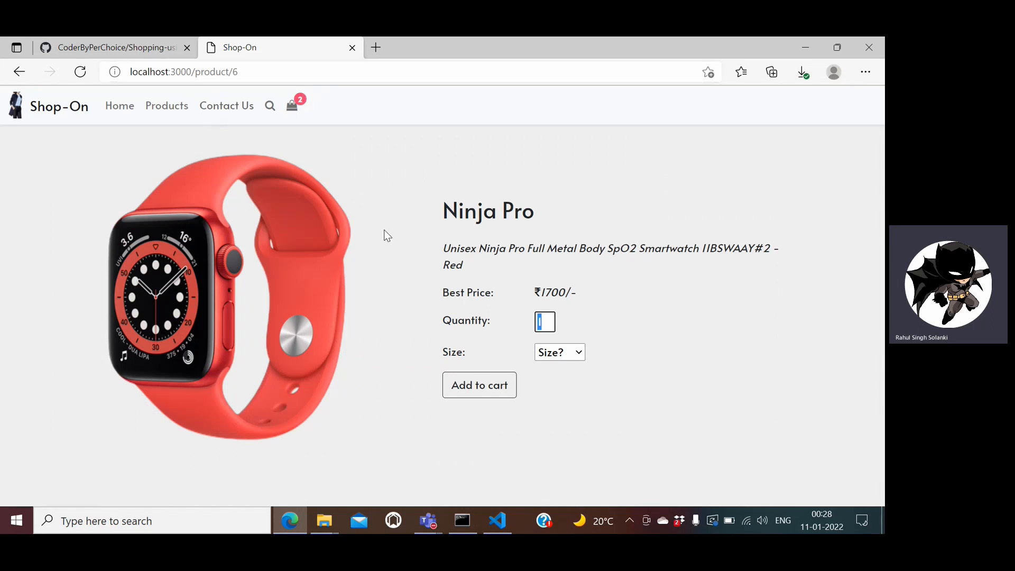
pyautogui.moveTo(431, 235)
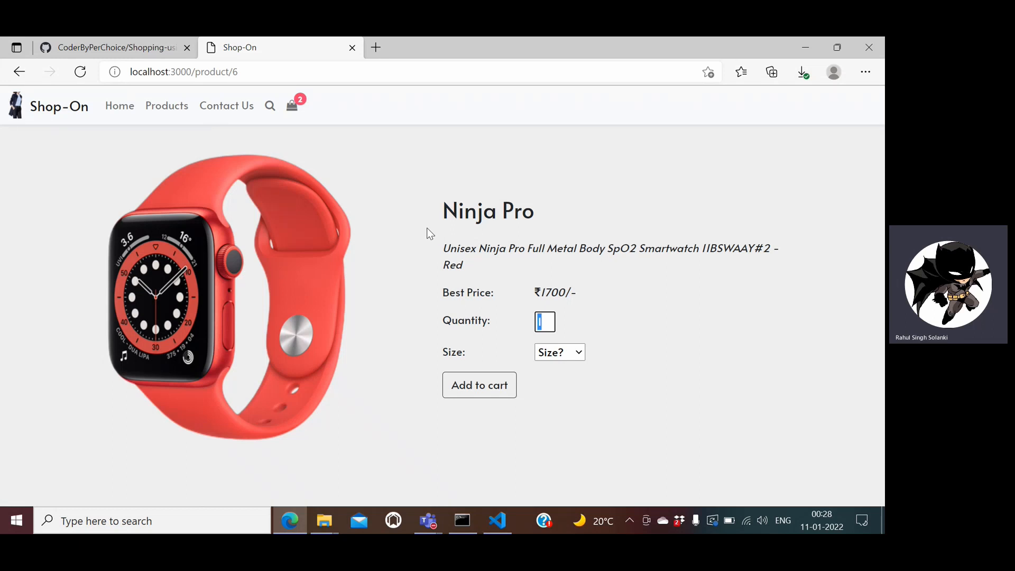
pyautogui.moveTo(576, 342)
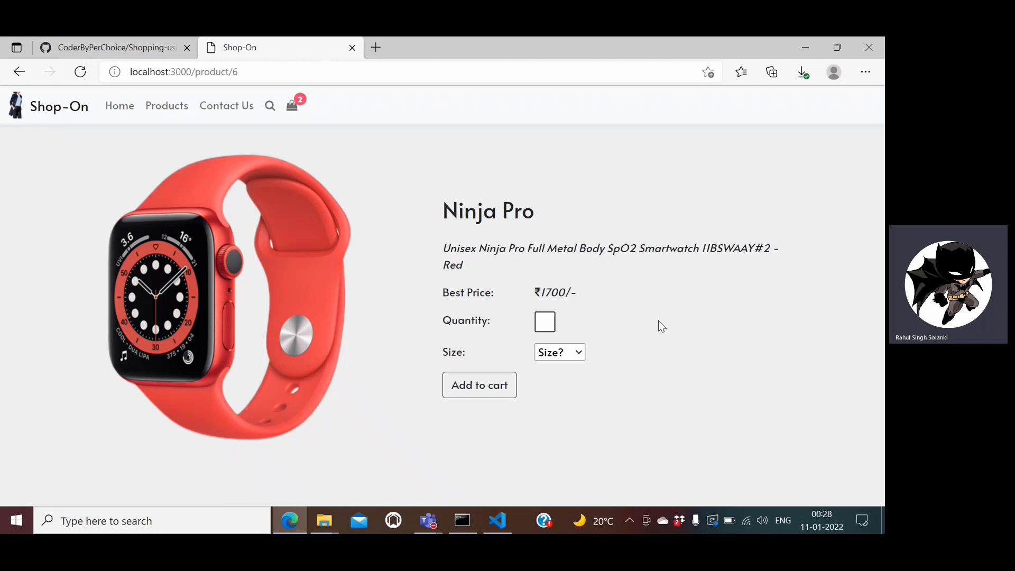
pyautogui.click(578, 352)
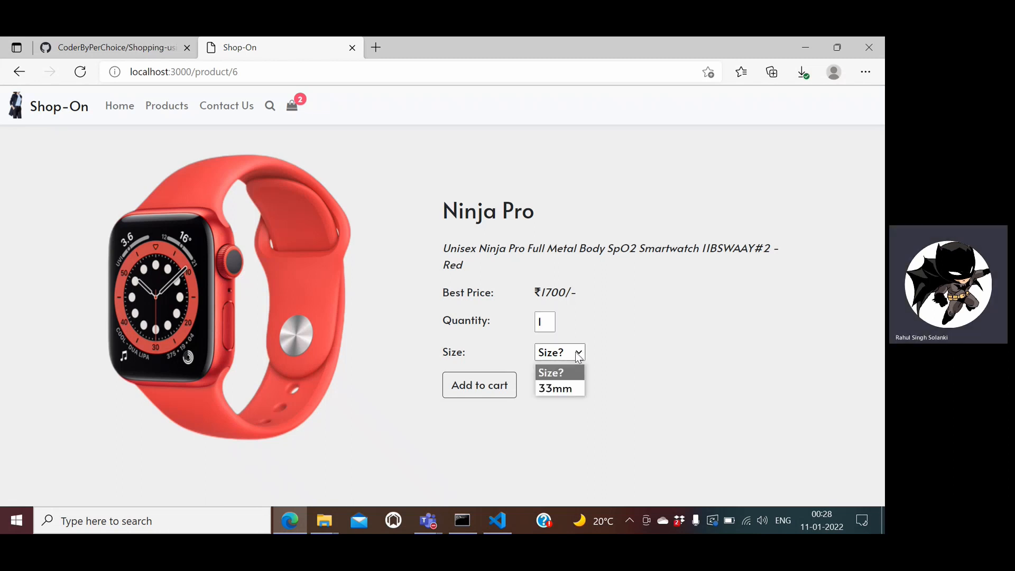
pyautogui.click(554, 388)
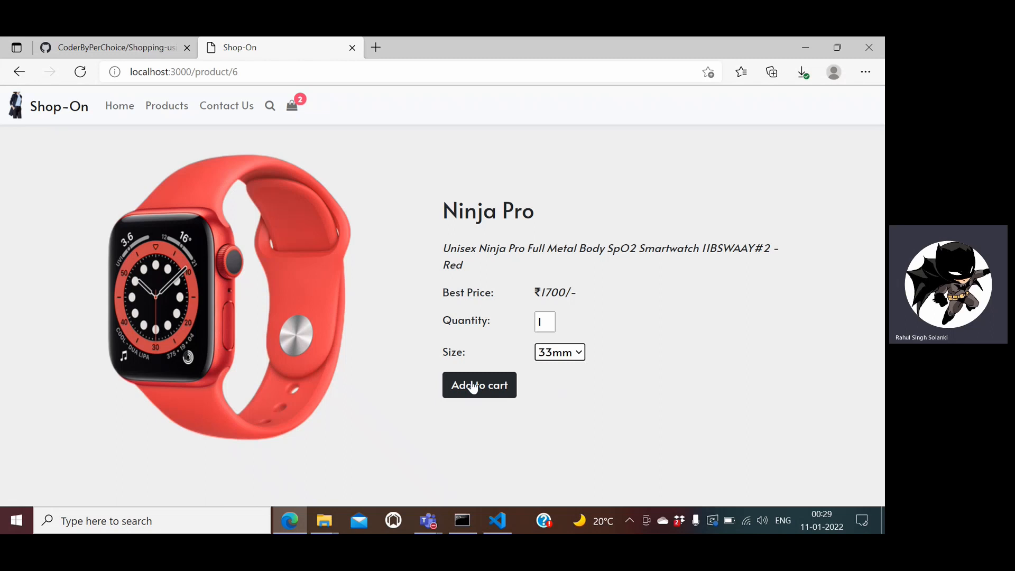
pyautogui.click(479, 385)
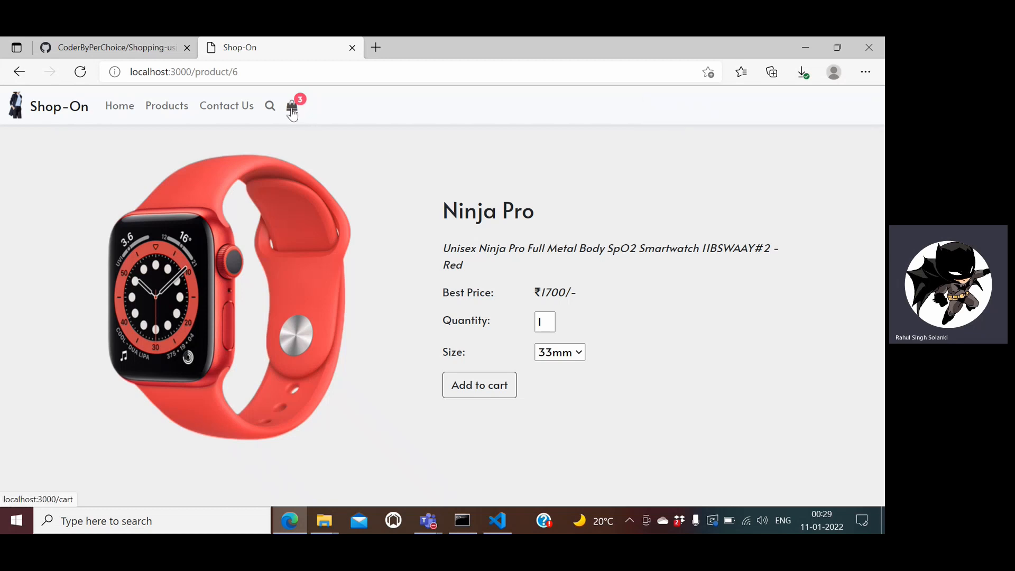
# View the cart listing Shoe 3, One Plus and Ninja Pro 33mm, totalling ₹29300.
pyautogui.click(291, 106)
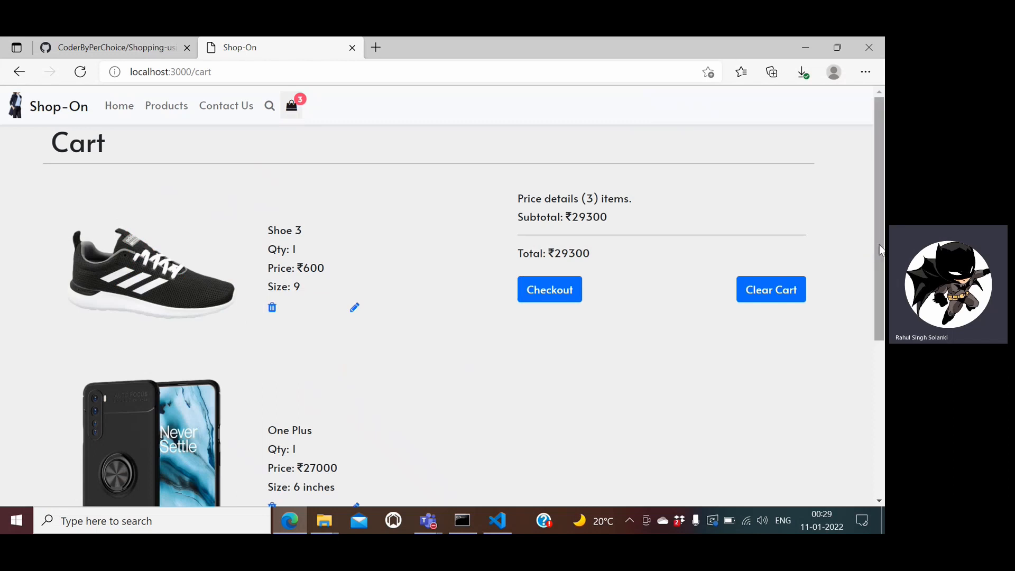
pyautogui.scroll(-3)
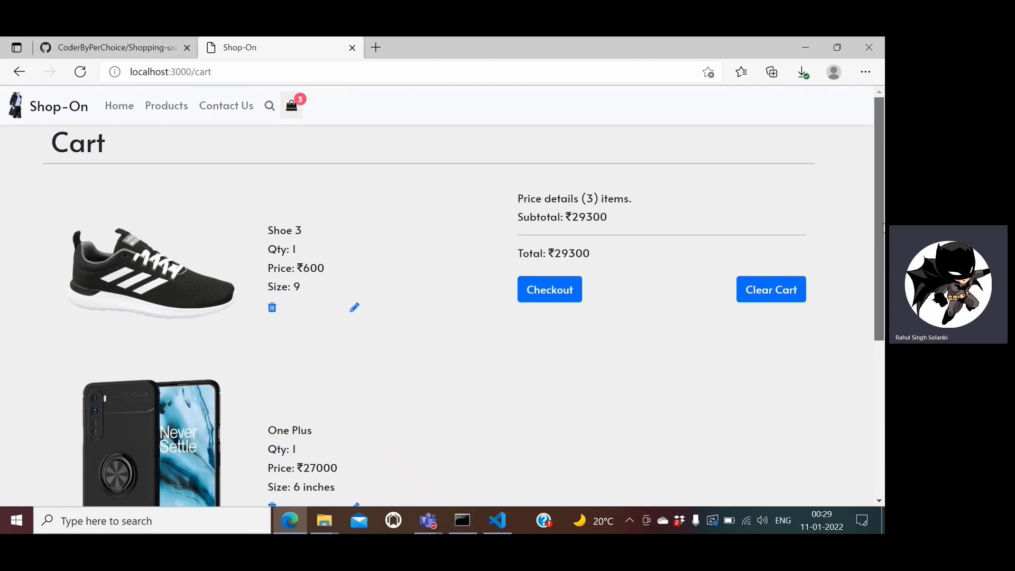
pyautogui.scroll(-3)
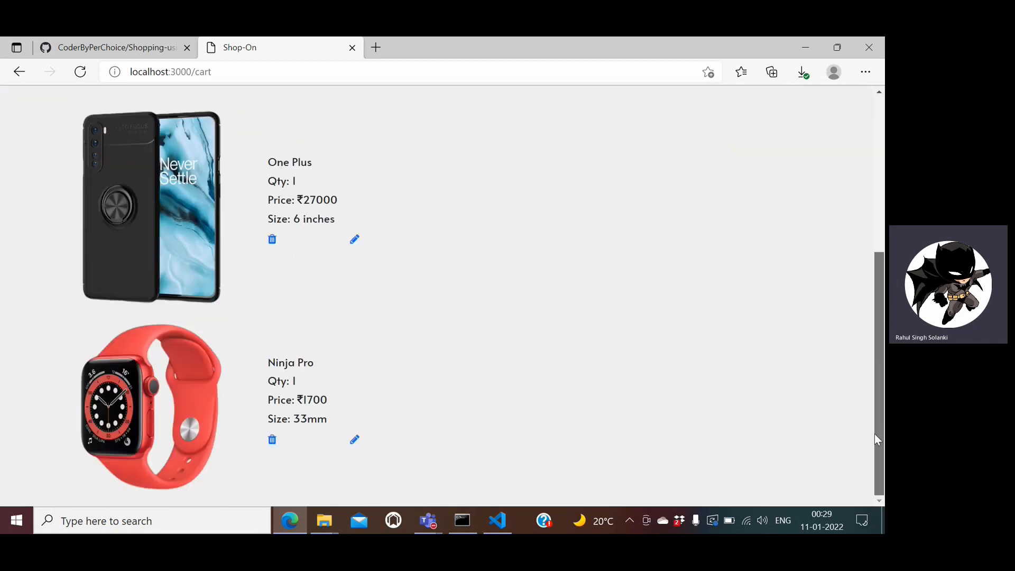
pyautogui.scroll(3)
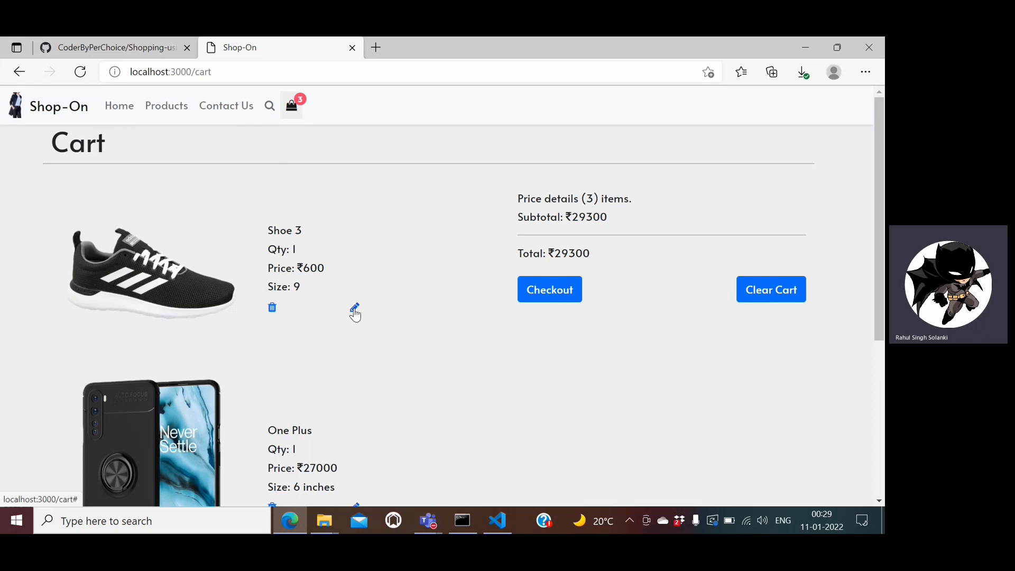
# Edit Shoe 3 from the cart to size 10, quantity 2, and save it.
pyautogui.click(354, 311)
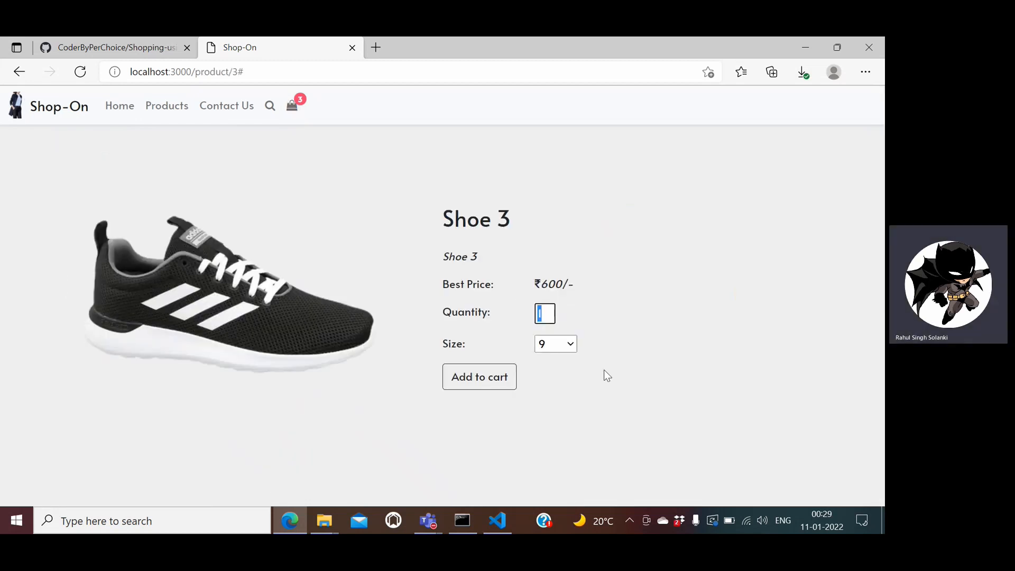
pyautogui.click(555, 343)
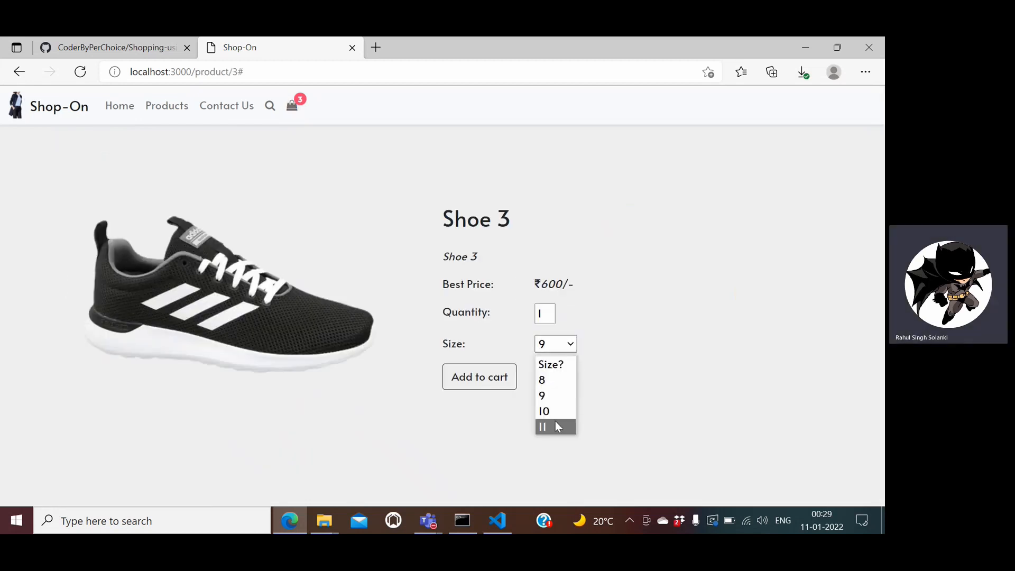
pyautogui.click(544, 411)
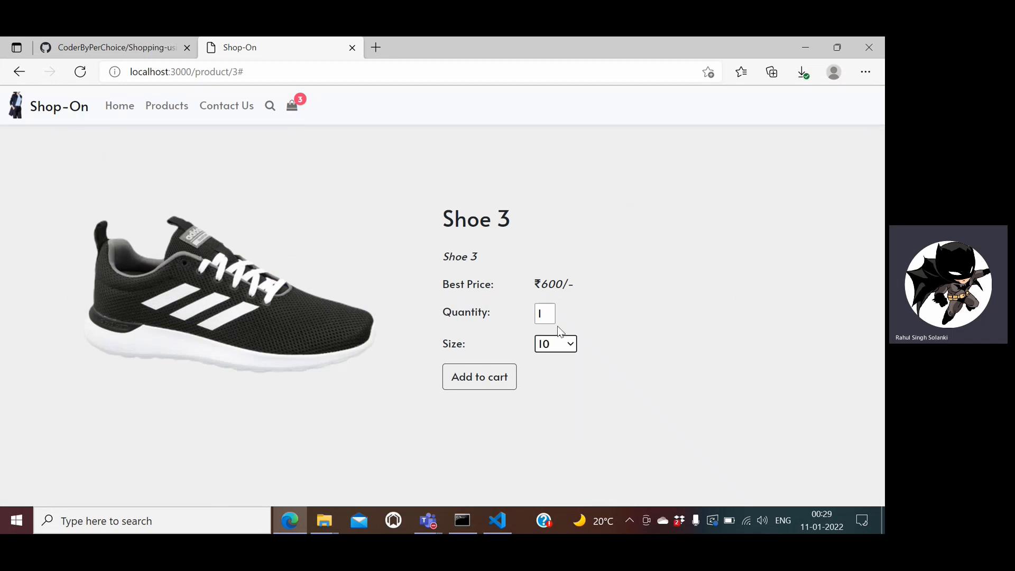
pyautogui.write('12')
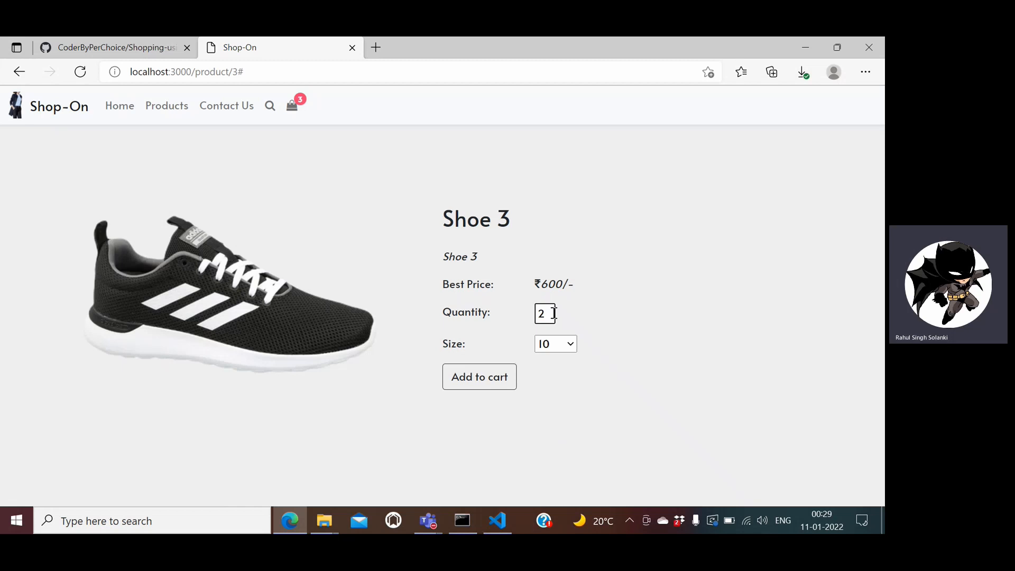
pyautogui.click(479, 377)
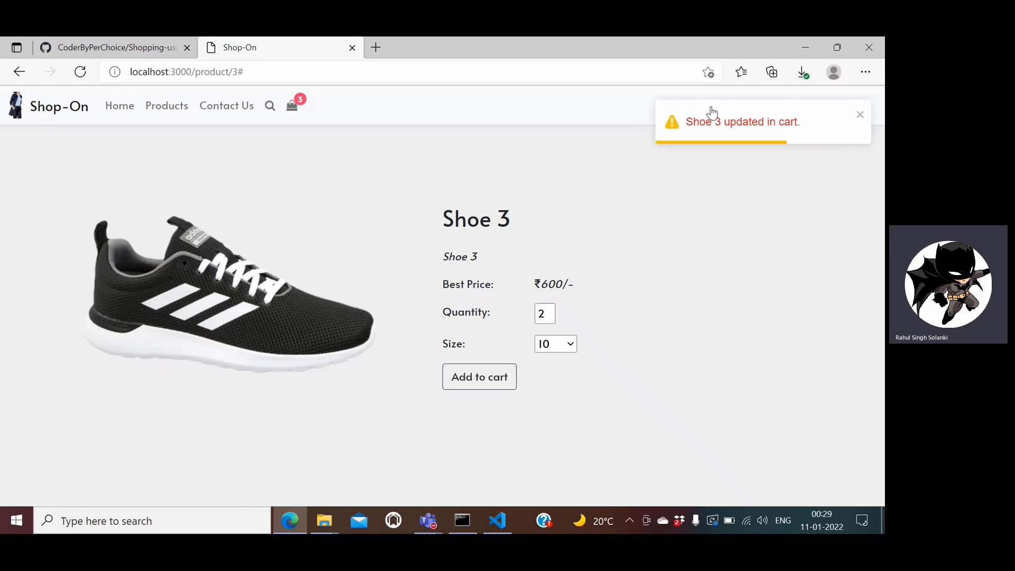
pyautogui.moveTo(766, 129)
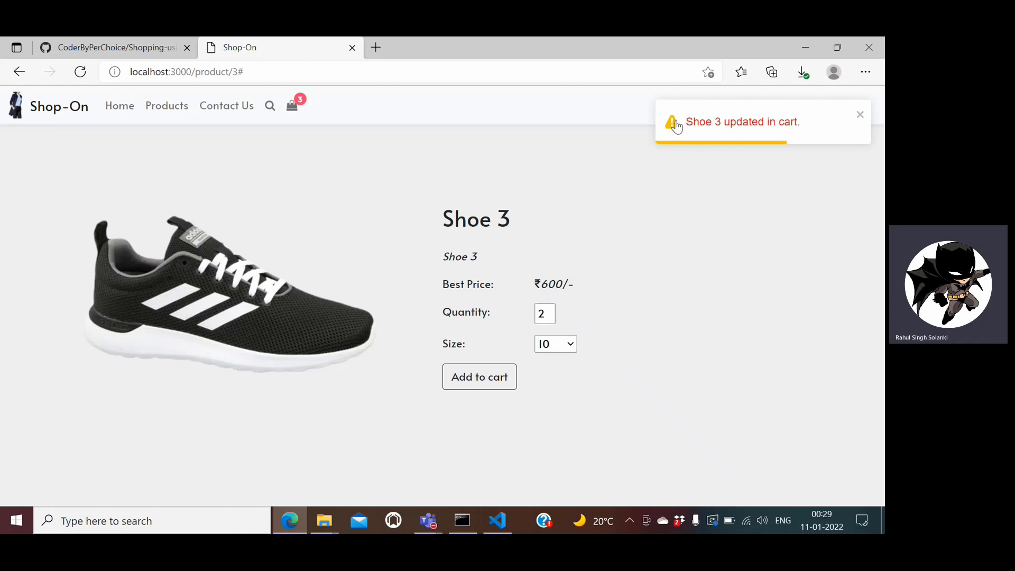
pyautogui.moveTo(716, 129)
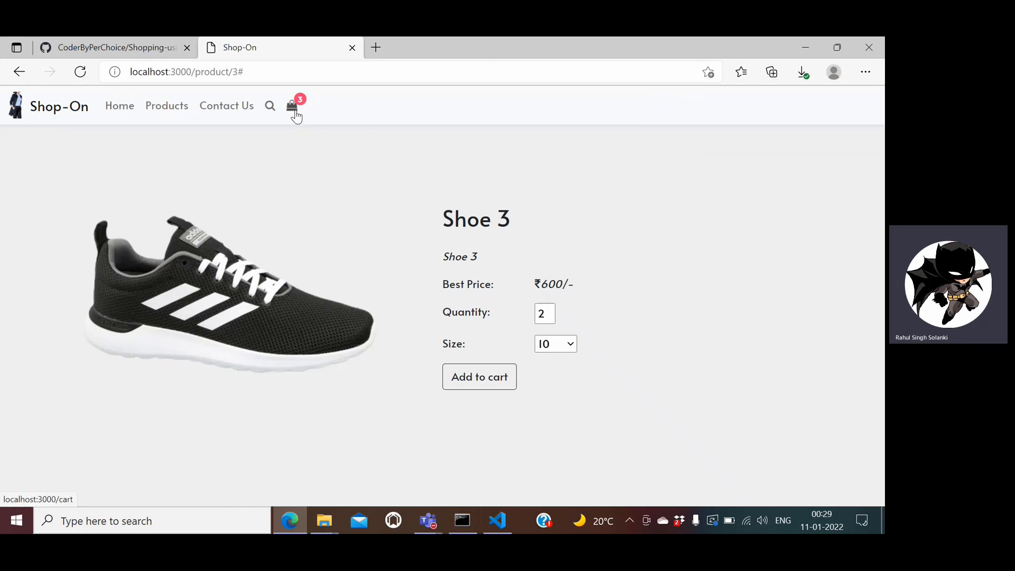
# Check the updated cart (Shoe 3, size 10, quantity 2), then return to Products.
pyautogui.click(291, 106)
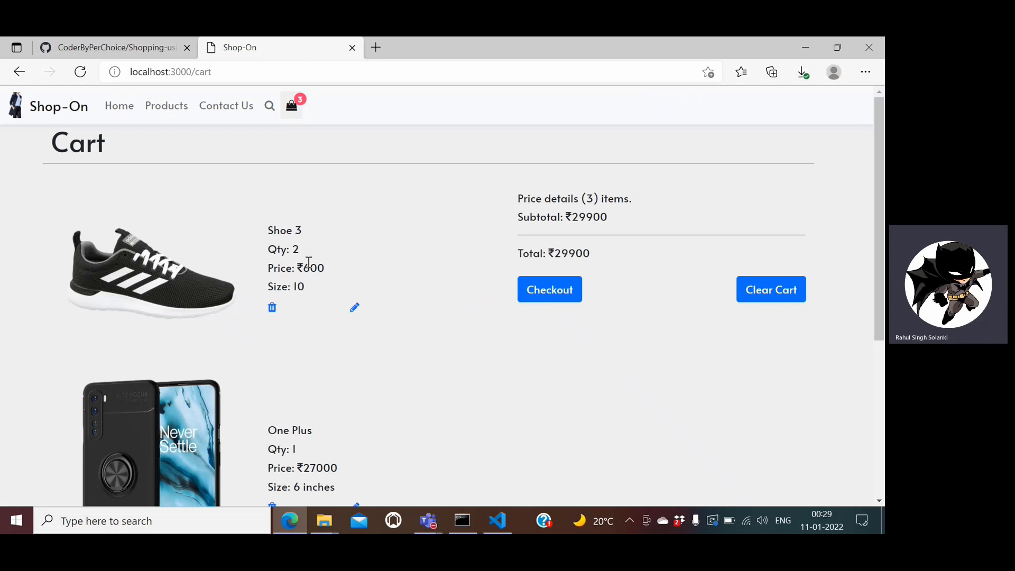
pyautogui.moveTo(412, 414)
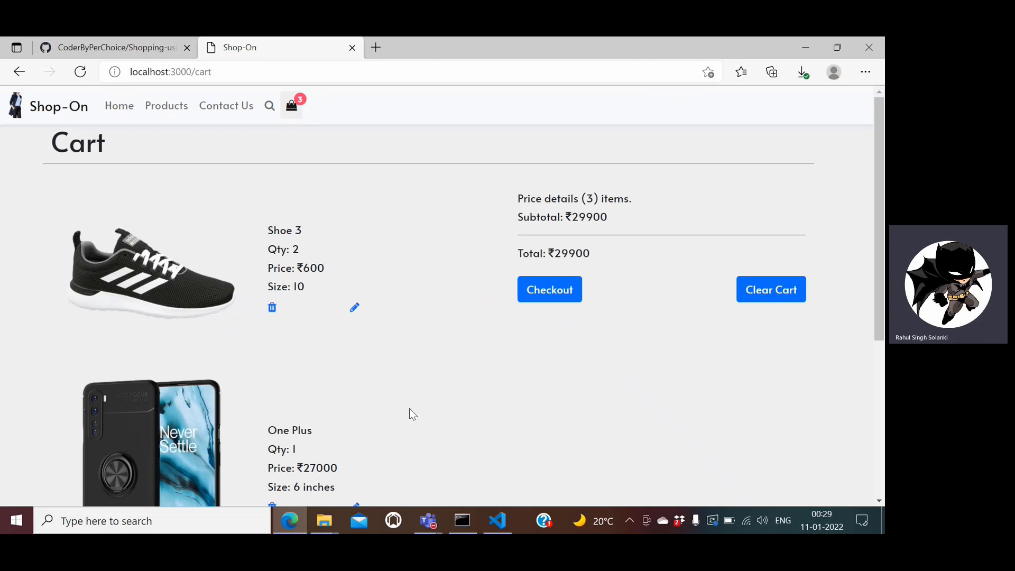
pyautogui.moveTo(373, 420)
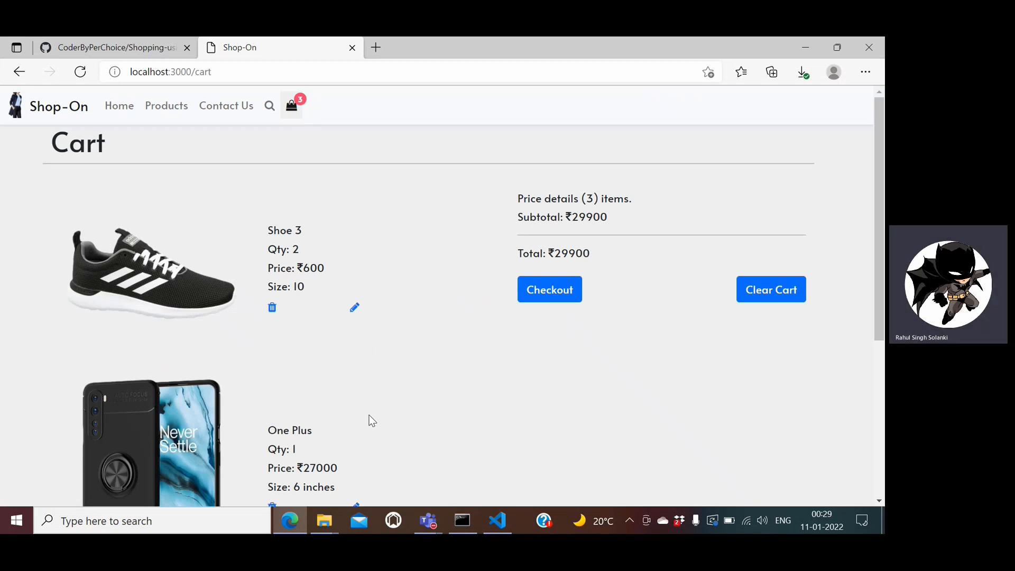
pyautogui.moveTo(602, 260)
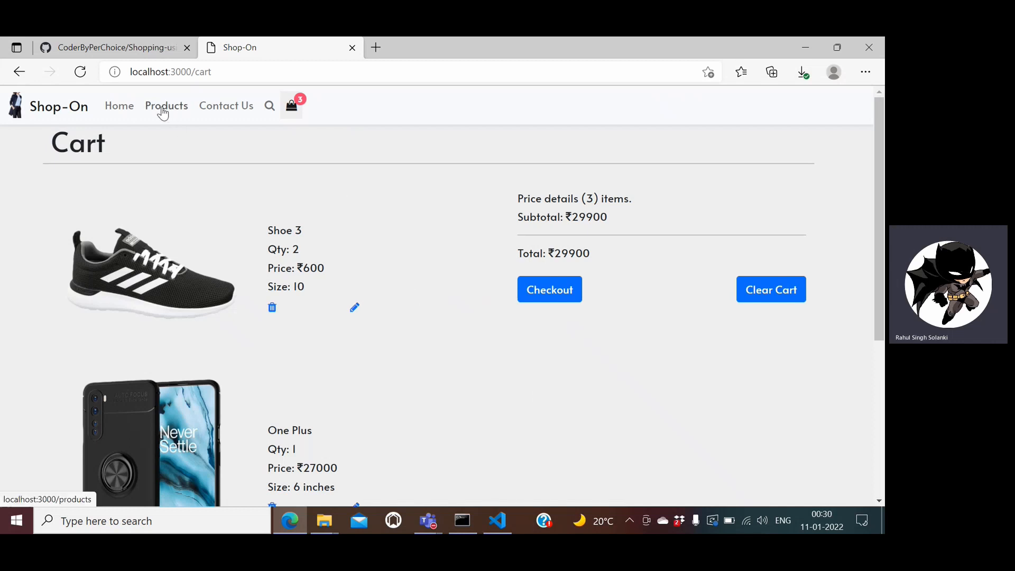
pyautogui.click(166, 106)
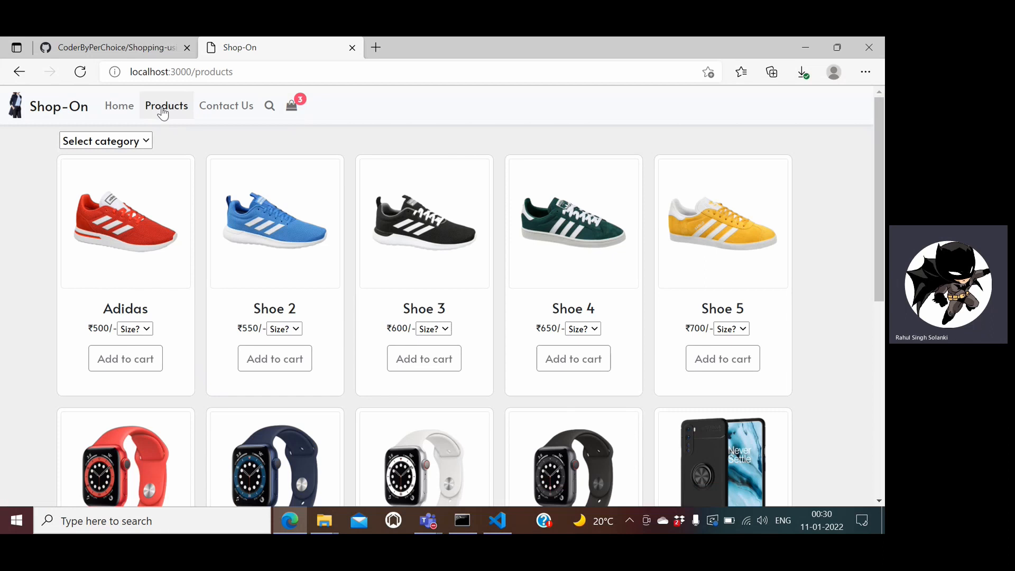
# Send the Contact Us feedback form empty to show name, email and feedback errors.
pyautogui.click(226, 106)
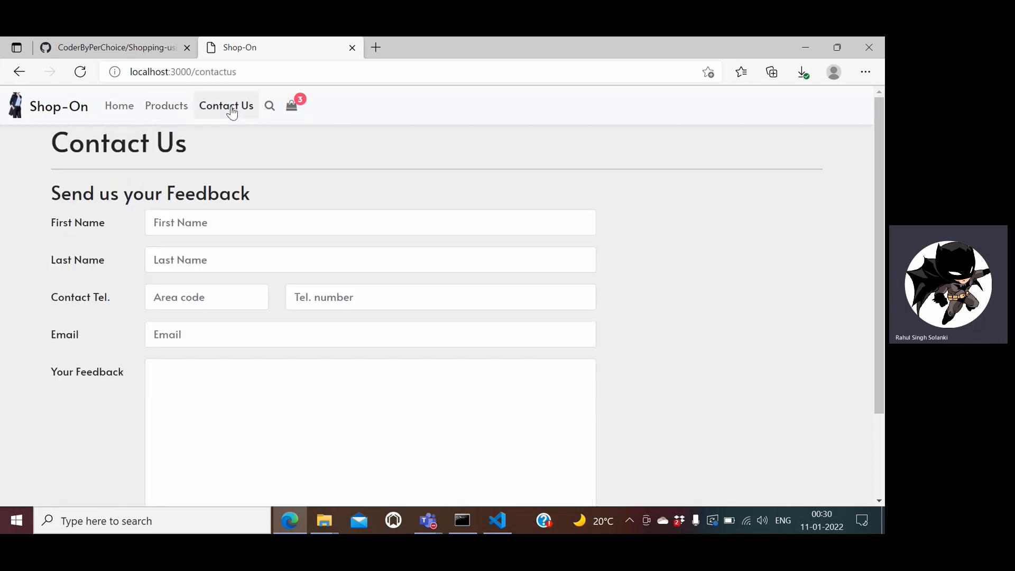
pyautogui.moveTo(292, 109)
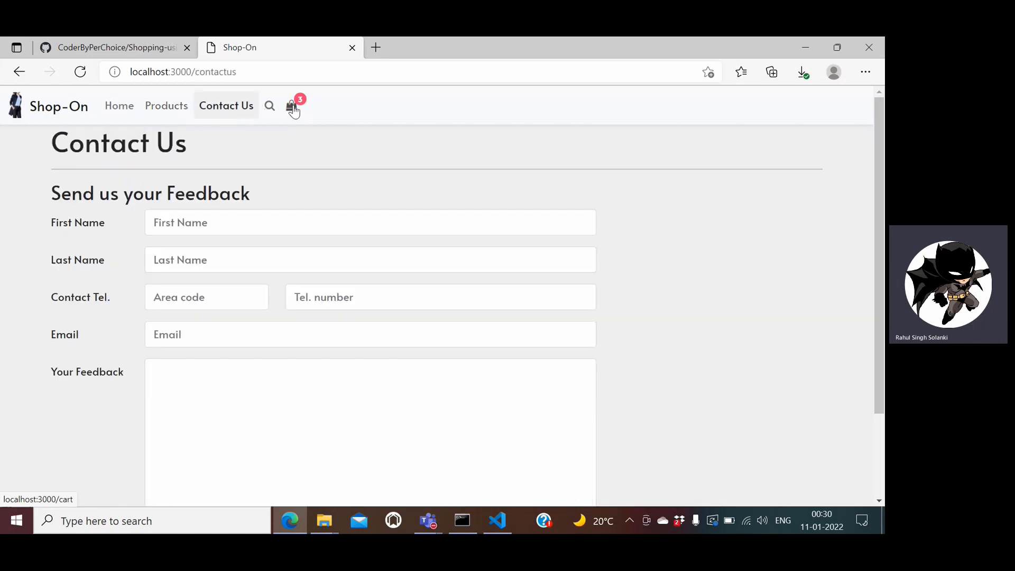
pyautogui.moveTo(342, 186)
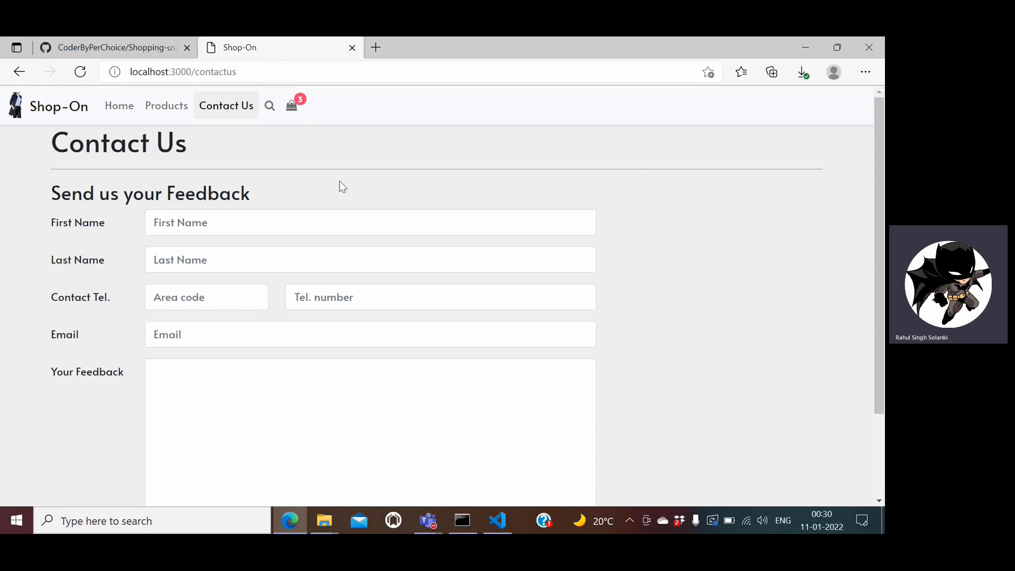
pyautogui.moveTo(192, 175)
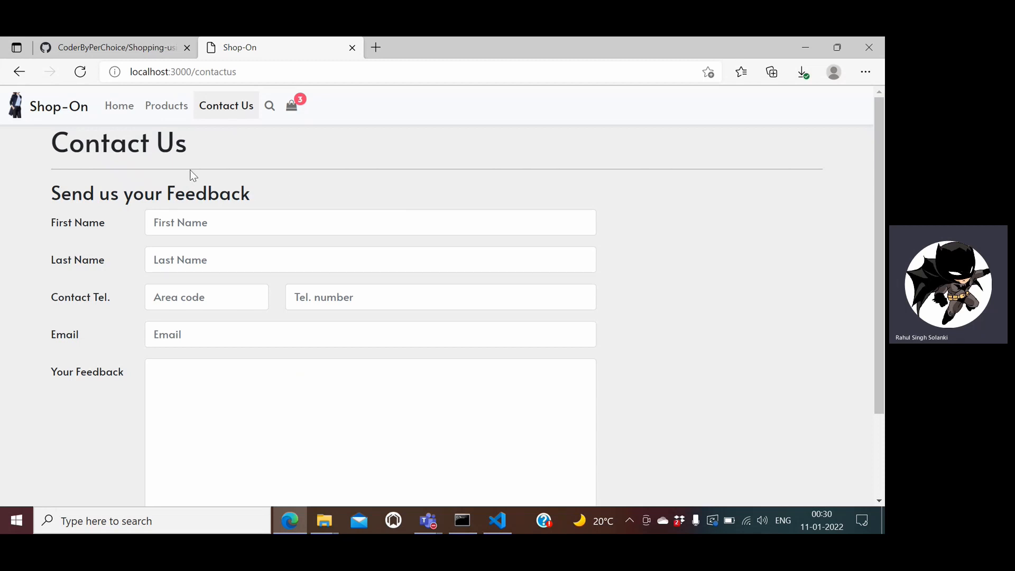
pyautogui.moveTo(618, 284)
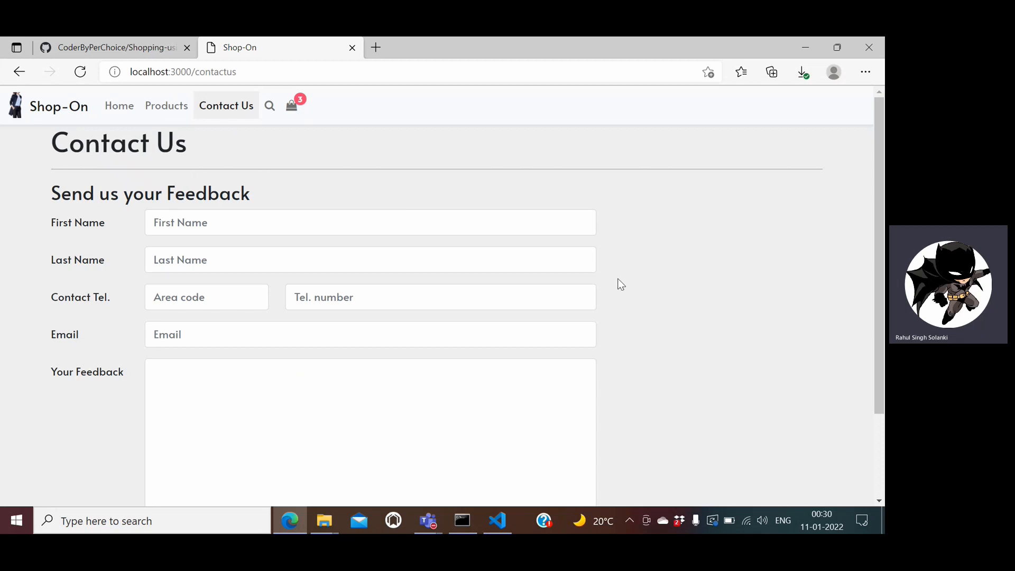
pyautogui.scroll(-3)
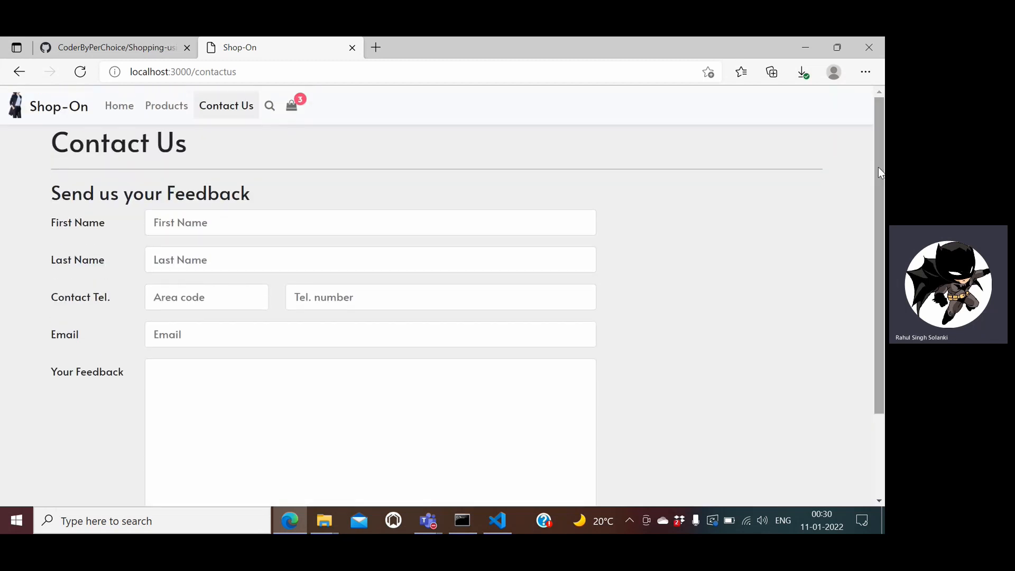
pyautogui.moveTo(305, 194)
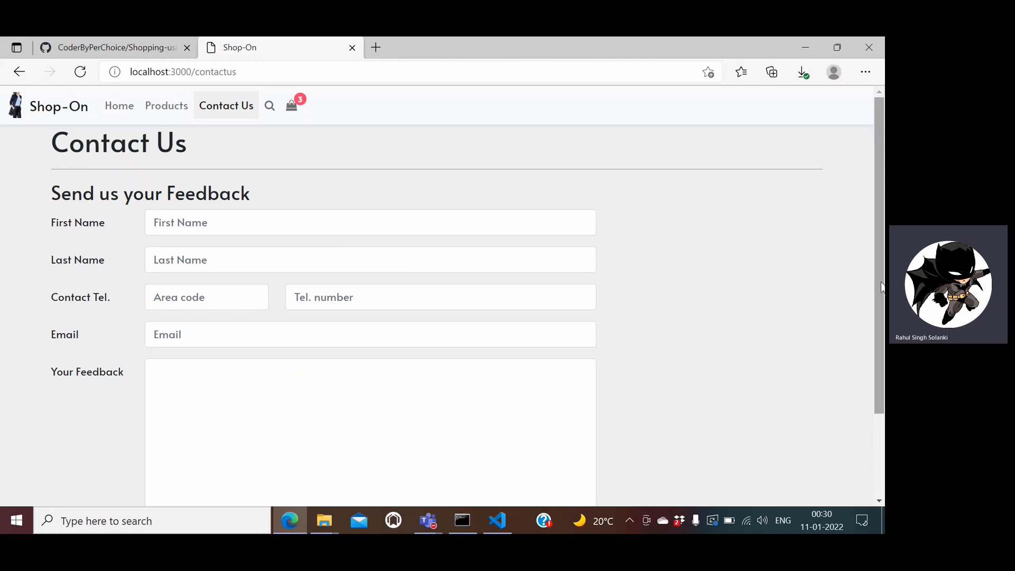
pyautogui.scroll(-3)
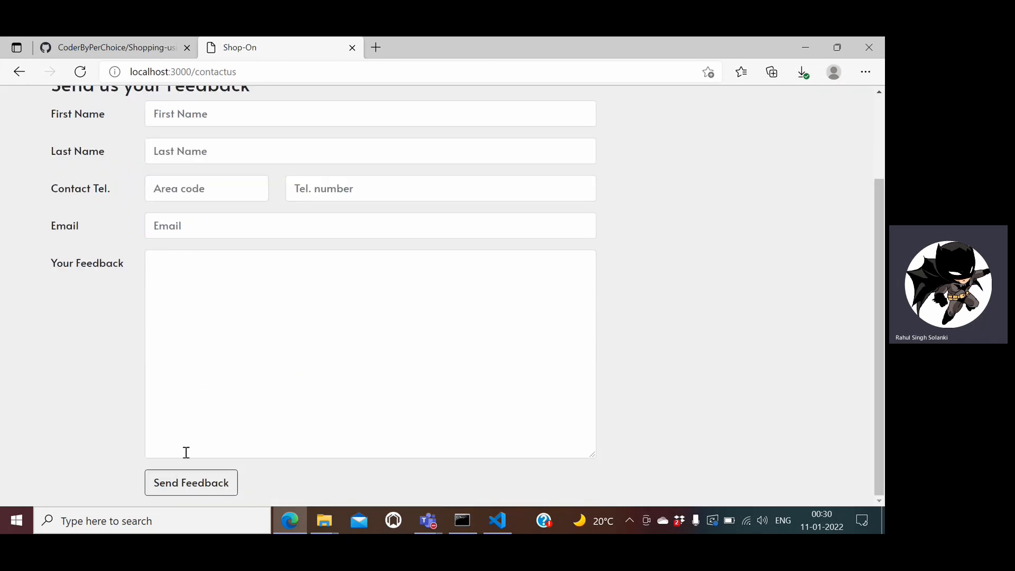
pyautogui.click(191, 483)
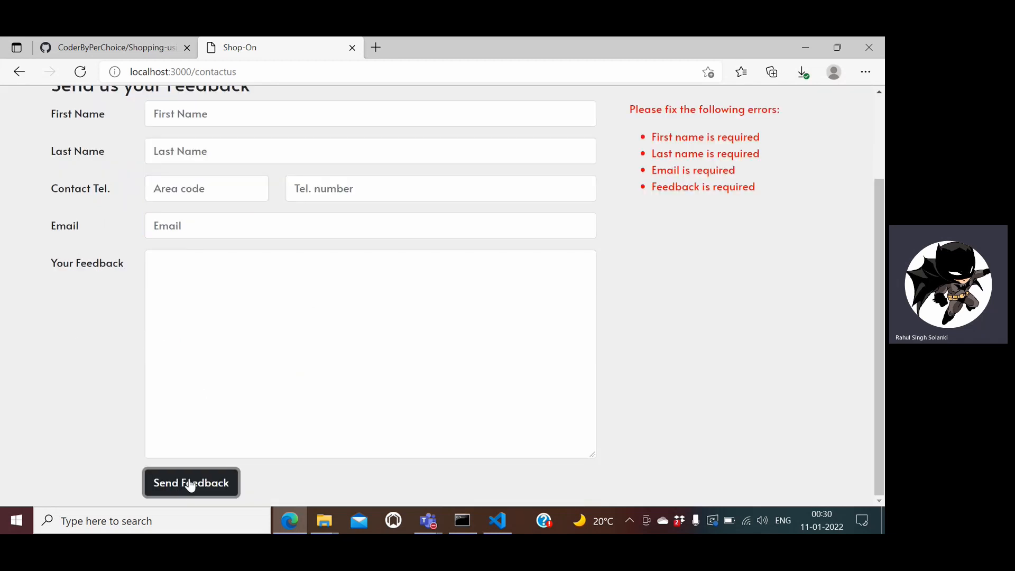
pyautogui.moveTo(878, 368)
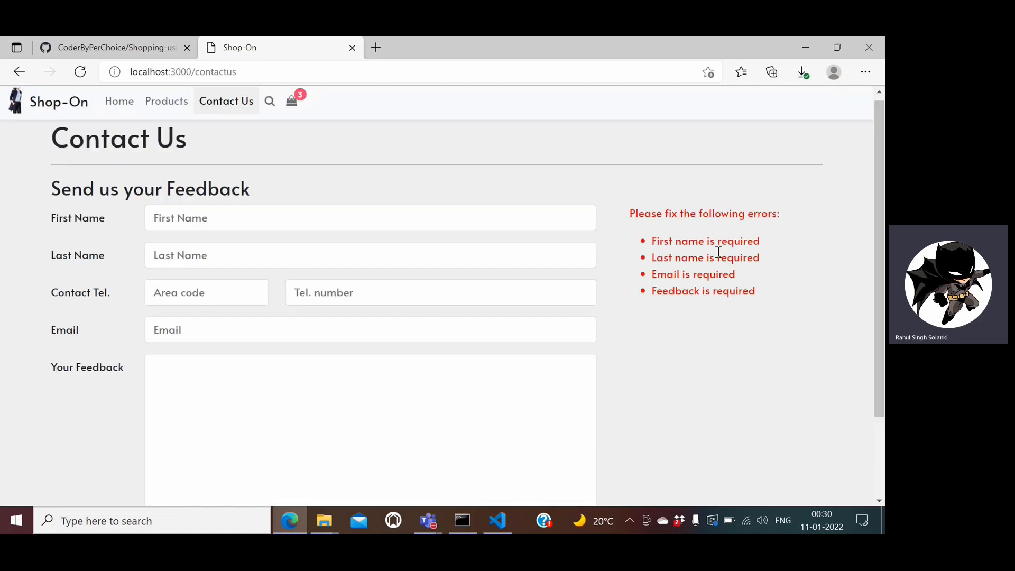
pyautogui.moveTo(683, 306)
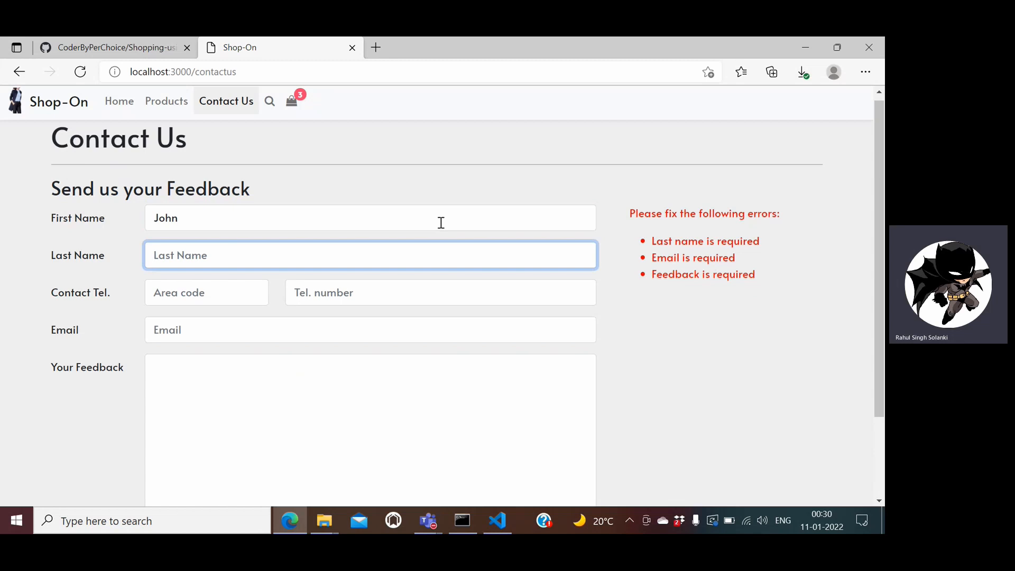
pyautogui.write('Bravo')
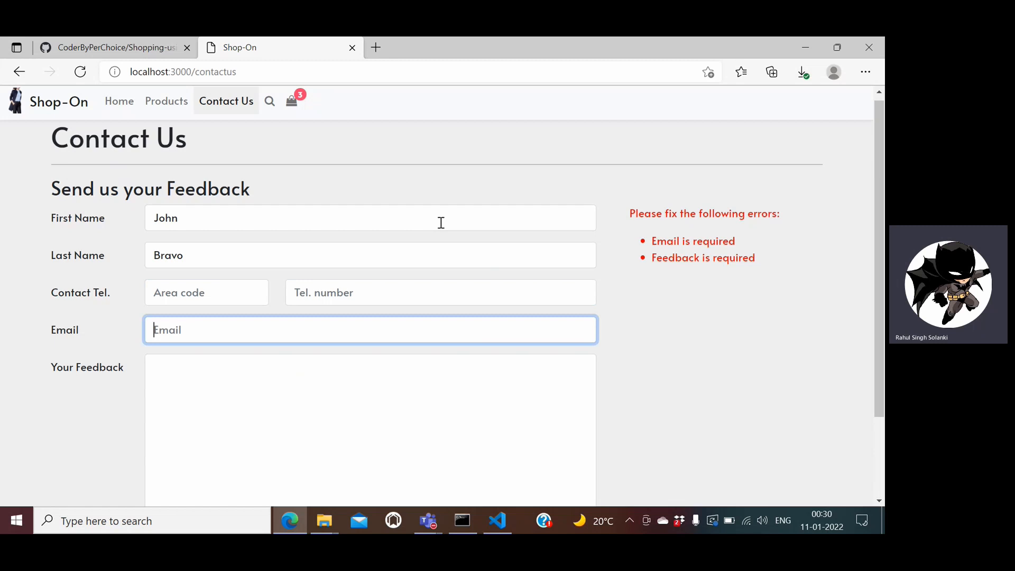
pyautogui.write('someemail')
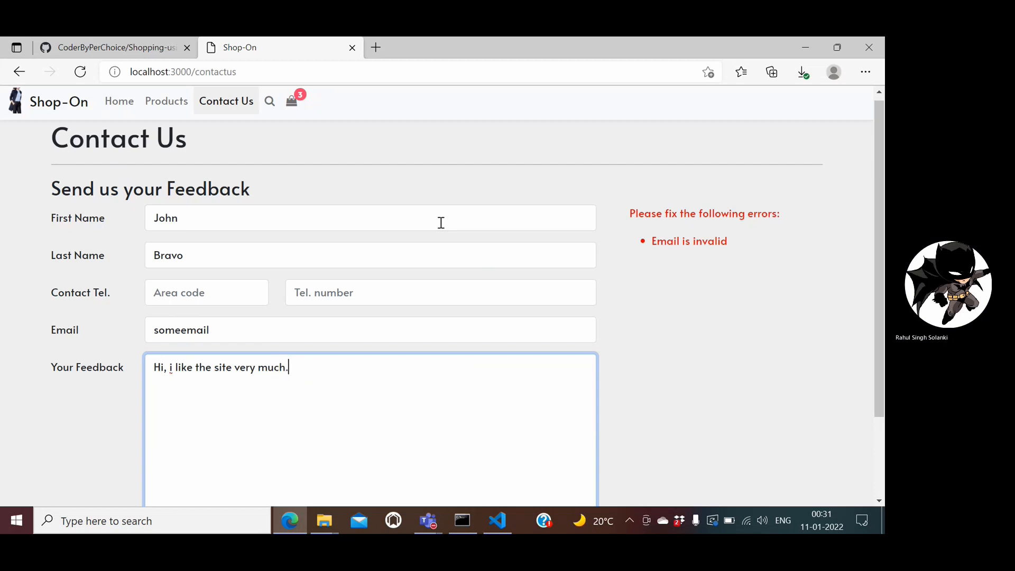
pyautogui.moveTo(560, 301)
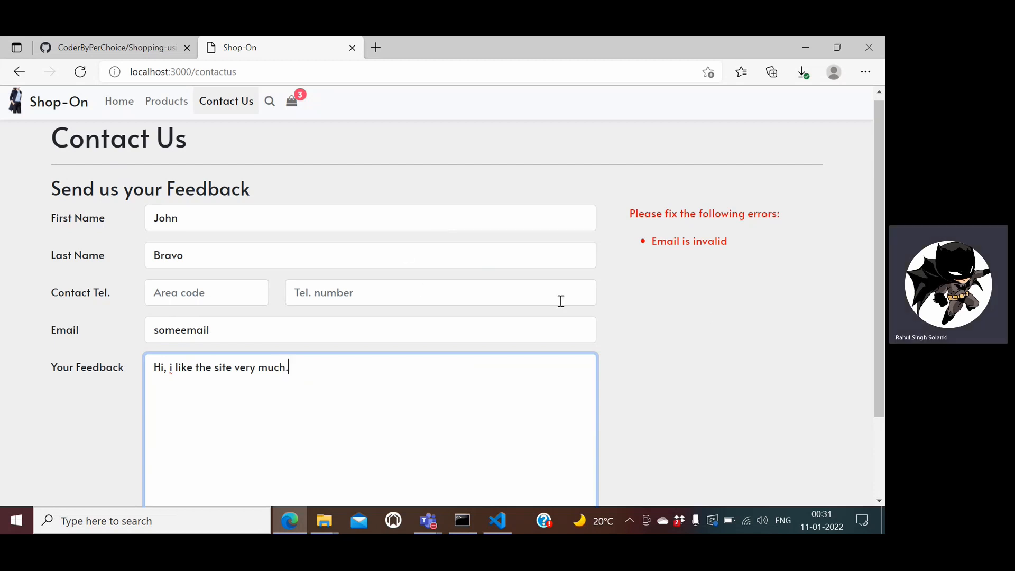
pyautogui.moveTo(668, 248)
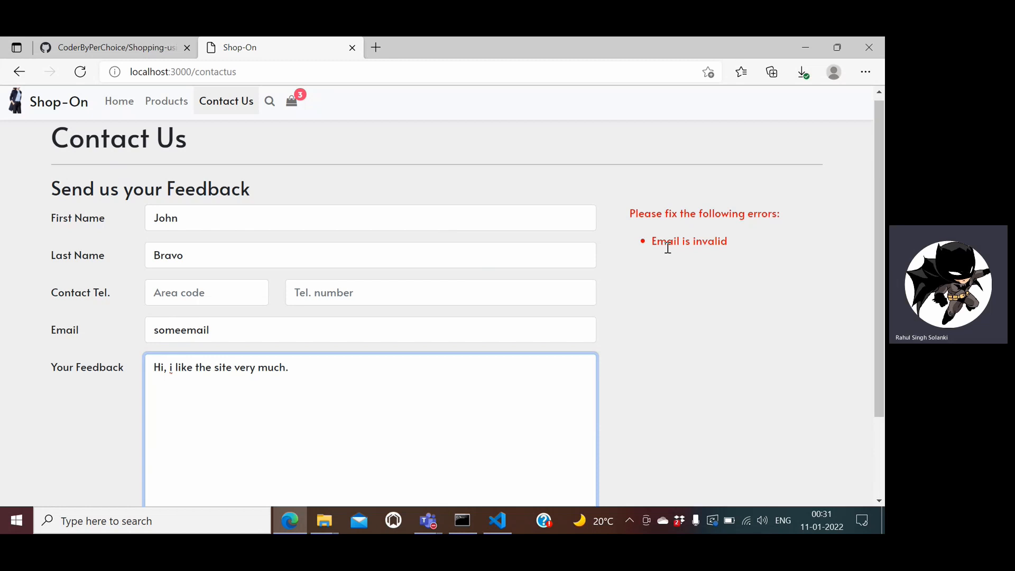
pyautogui.doubleClick(673, 241)
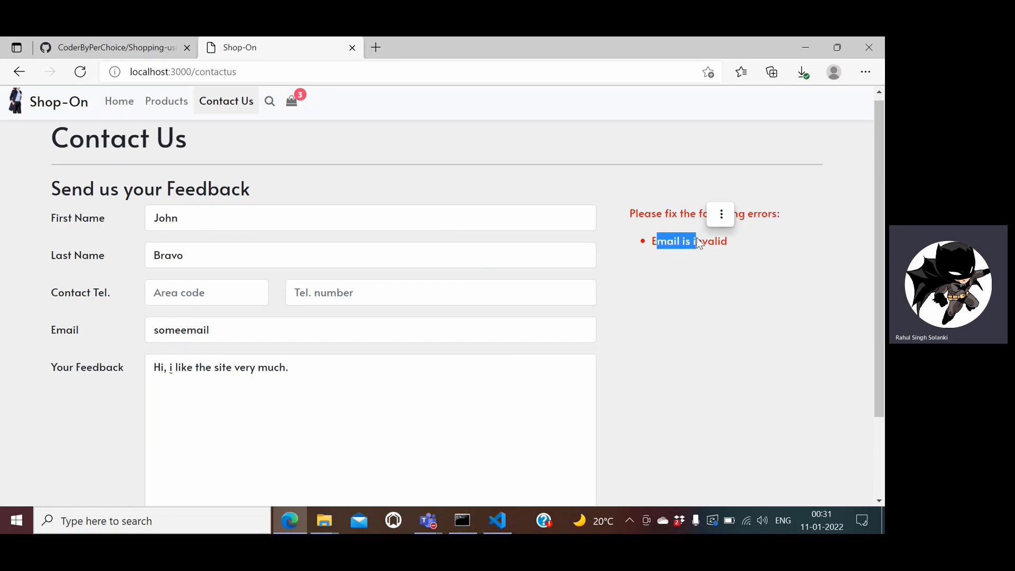
pyautogui.click(311, 326)
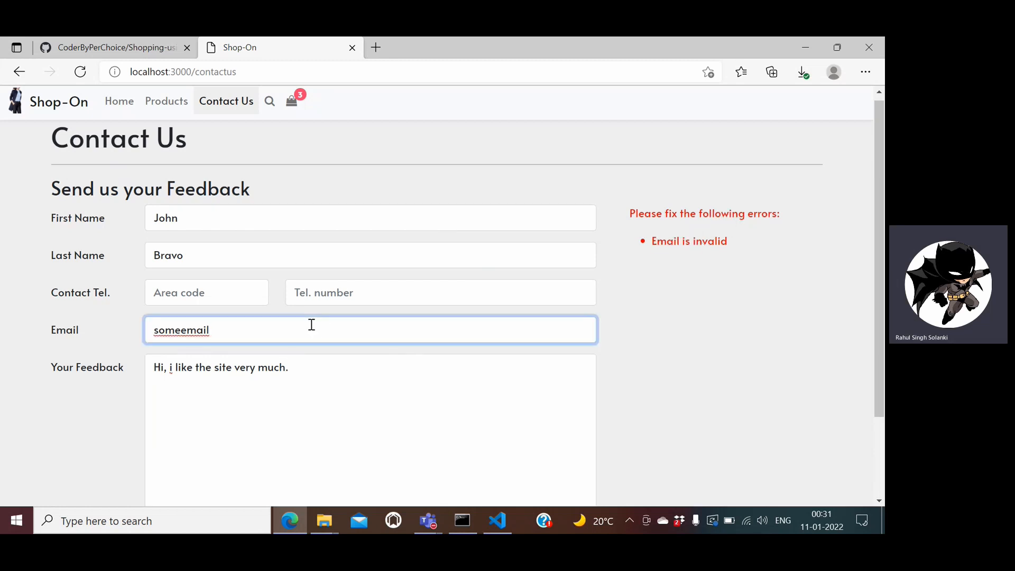
pyautogui.write('@gmail.com')
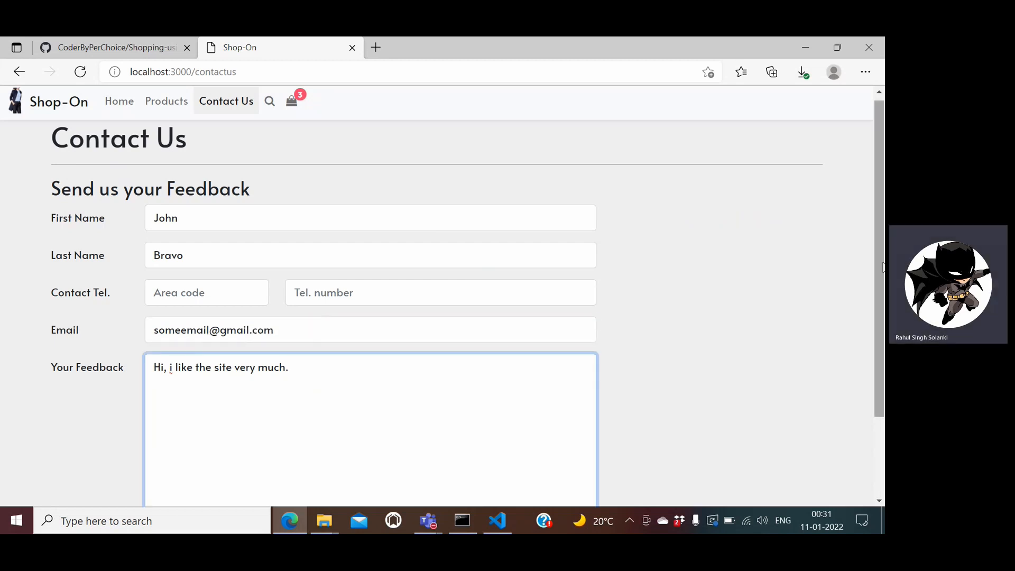
pyautogui.scroll(-3)
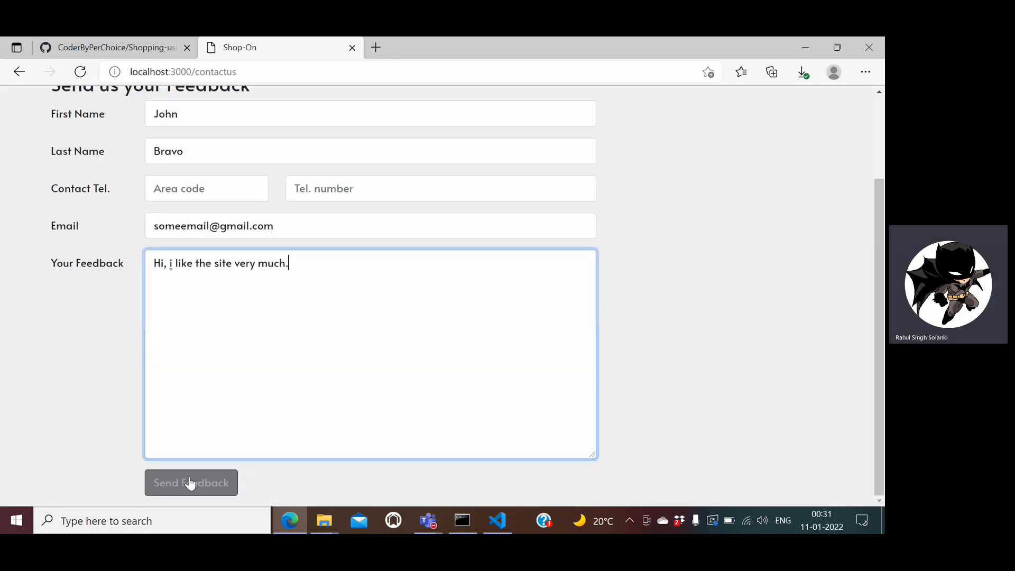
pyautogui.click(191, 483)
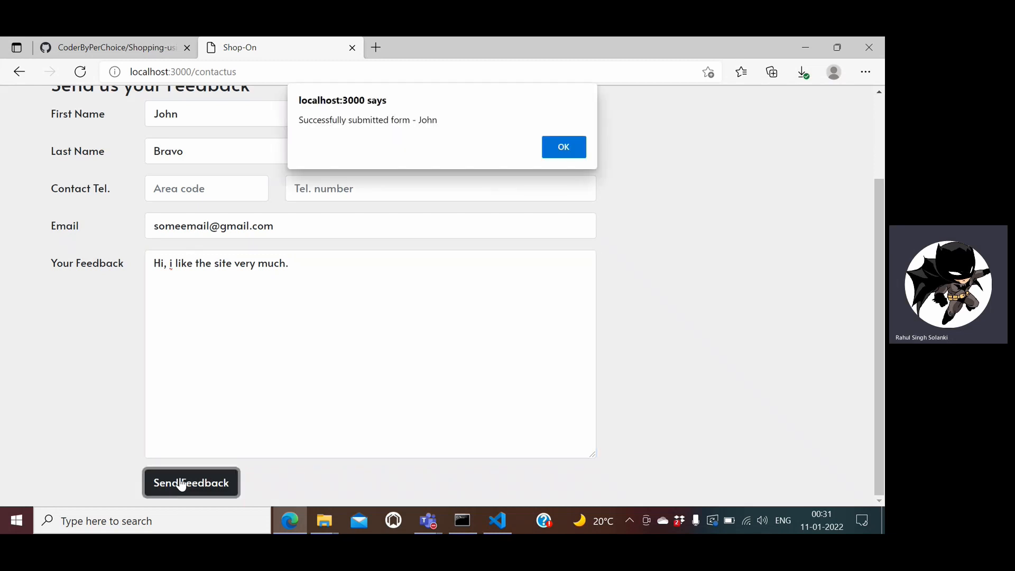
pyautogui.moveTo(325, 123)
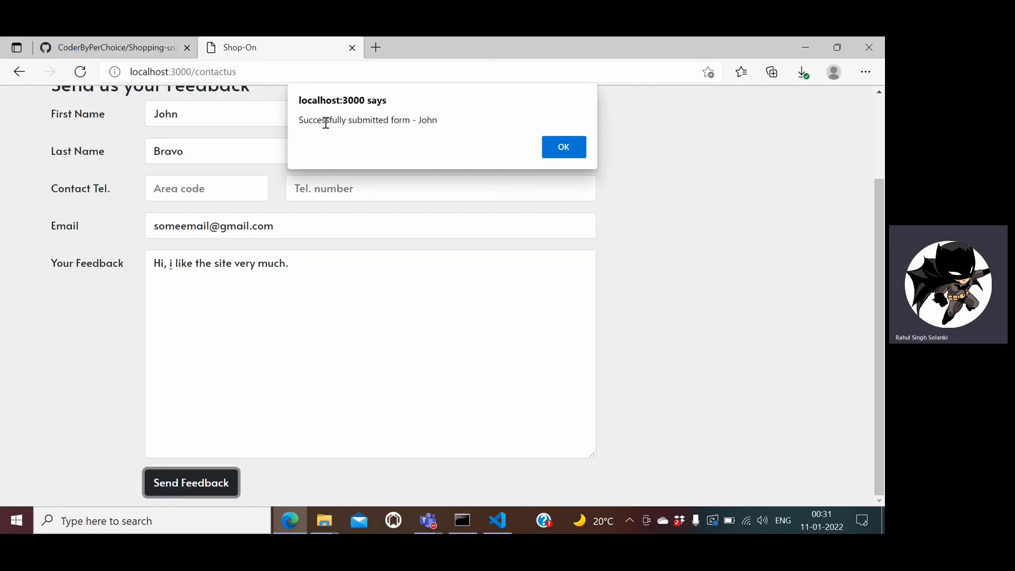
pyautogui.doubleClick(427, 119)
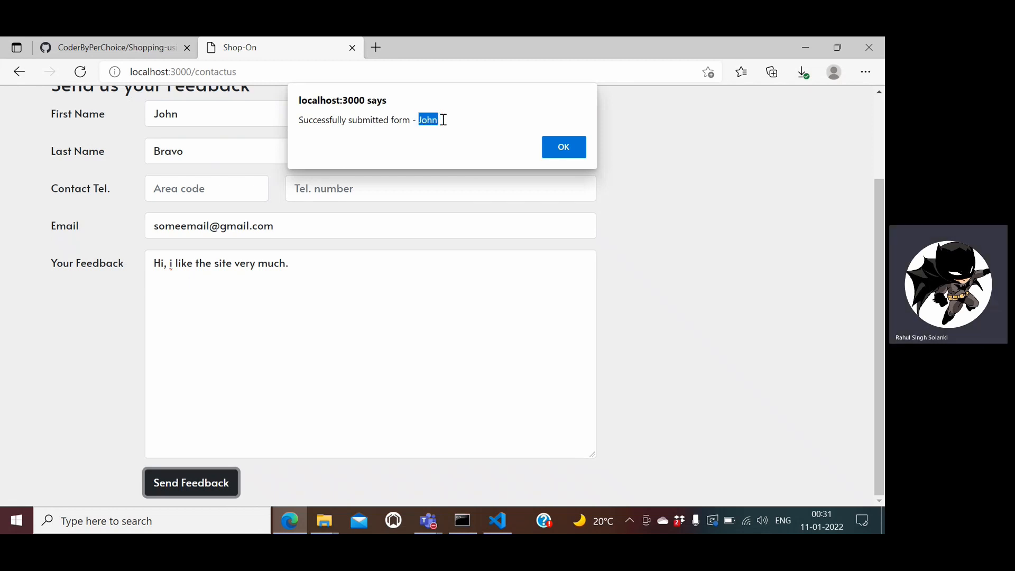
pyautogui.click(563, 147)
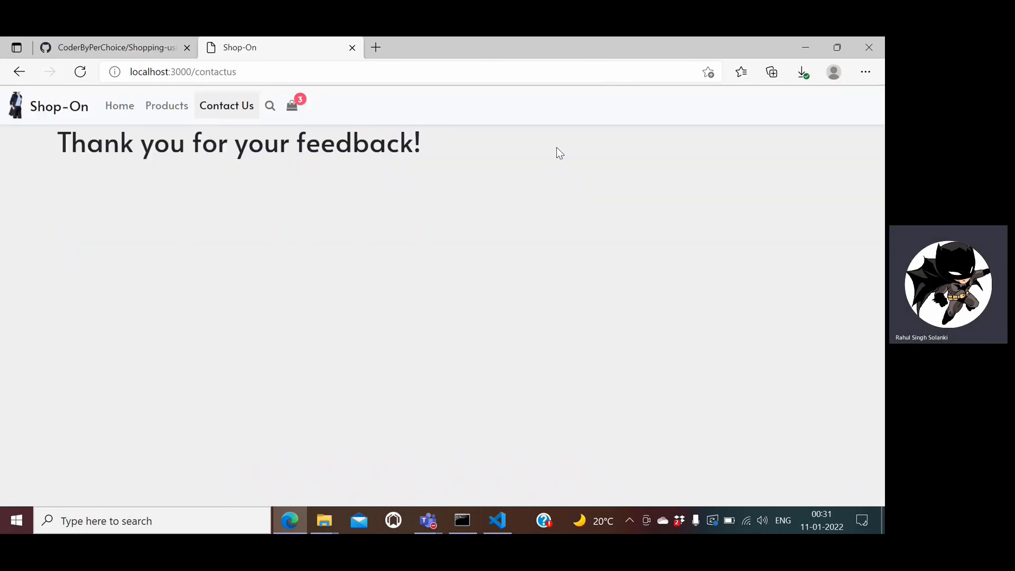
pyautogui.moveTo(386, 309)
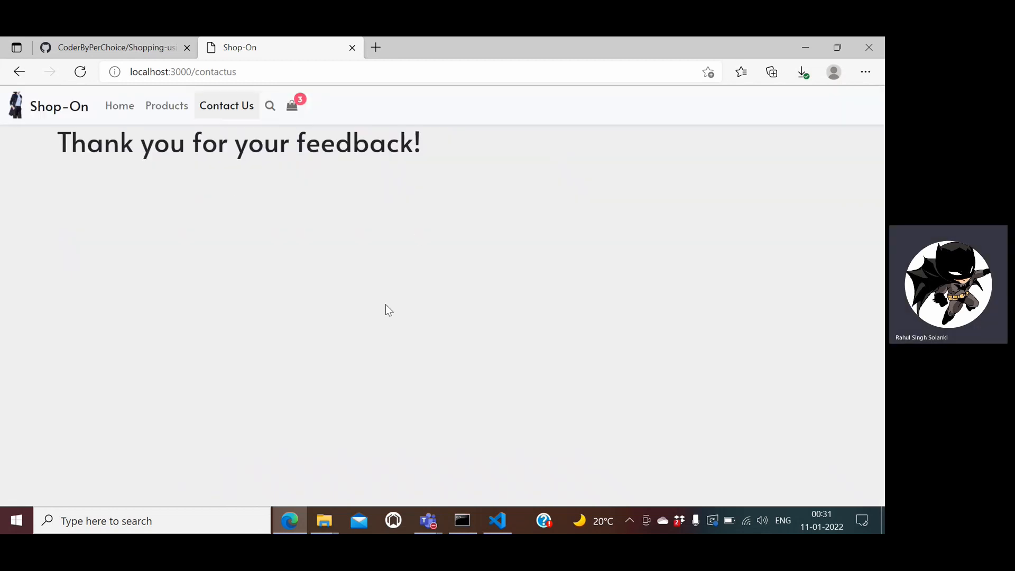
pyautogui.moveTo(258, 220)
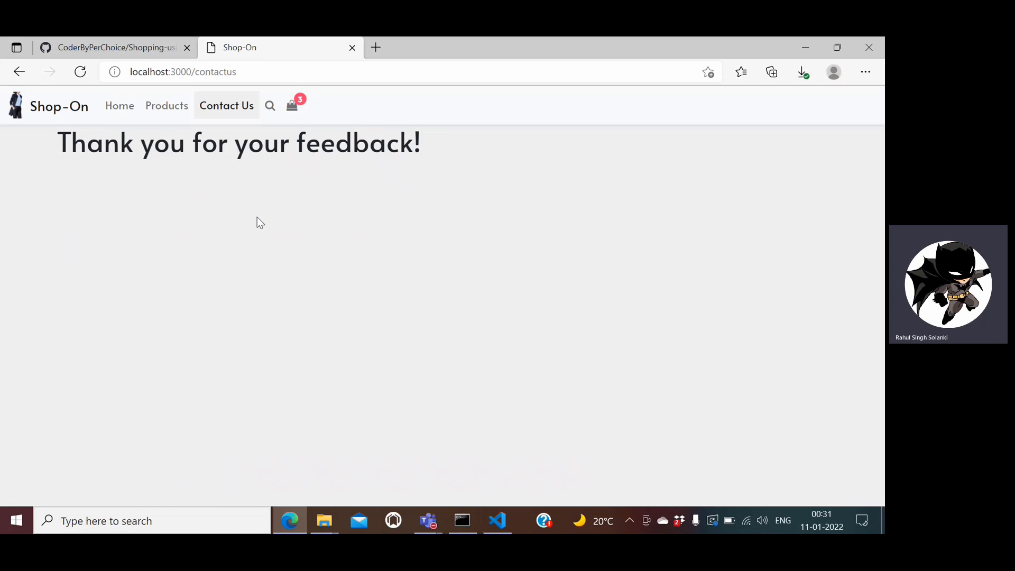
pyautogui.moveTo(239, 165)
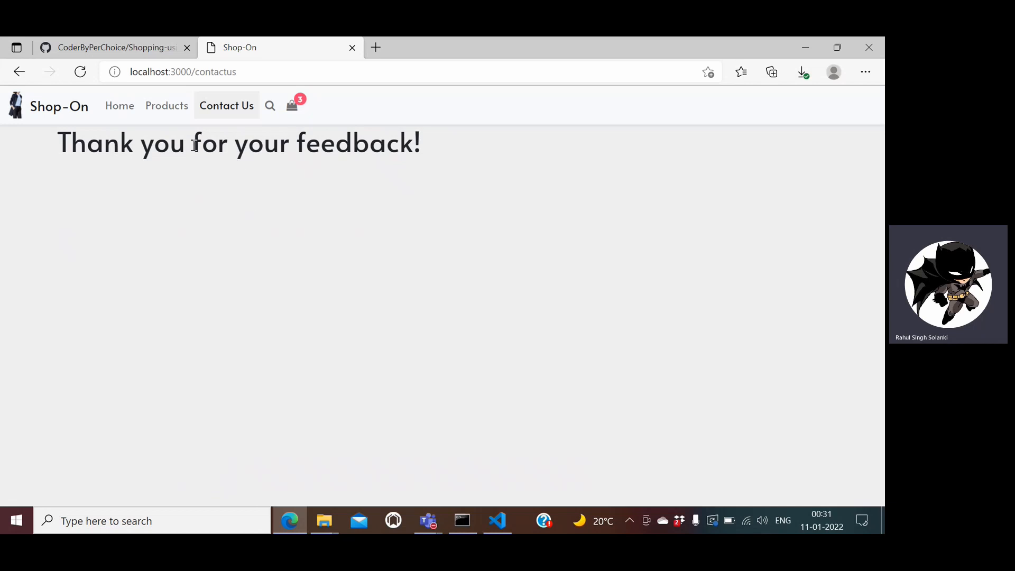
pyautogui.moveTo(191, 144); pyautogui.dragTo(291, 144)
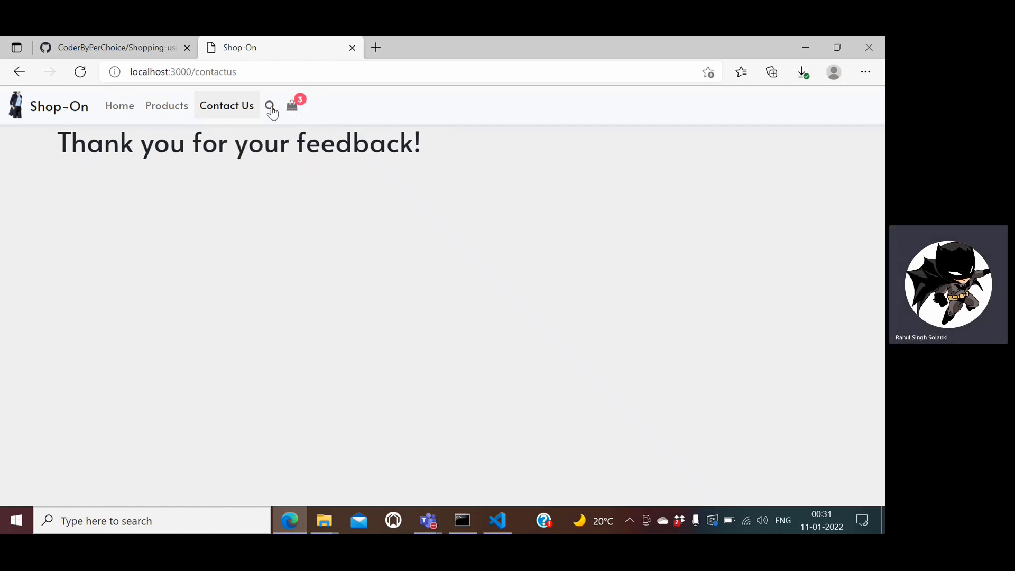
# On the Search page, search for 'Shoes' and then 'Adidas'.
pyautogui.click(269, 106)
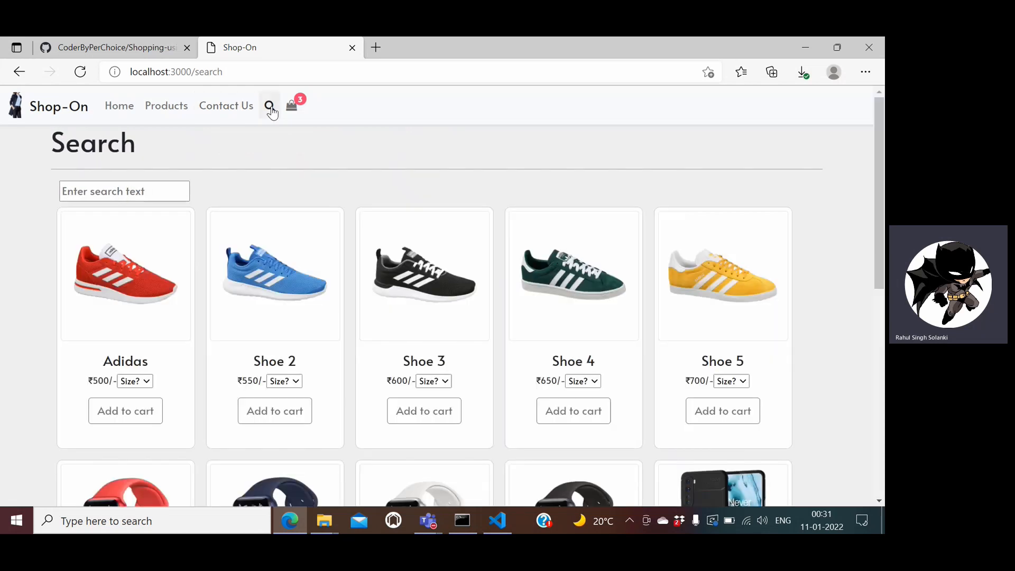
pyautogui.click(124, 191)
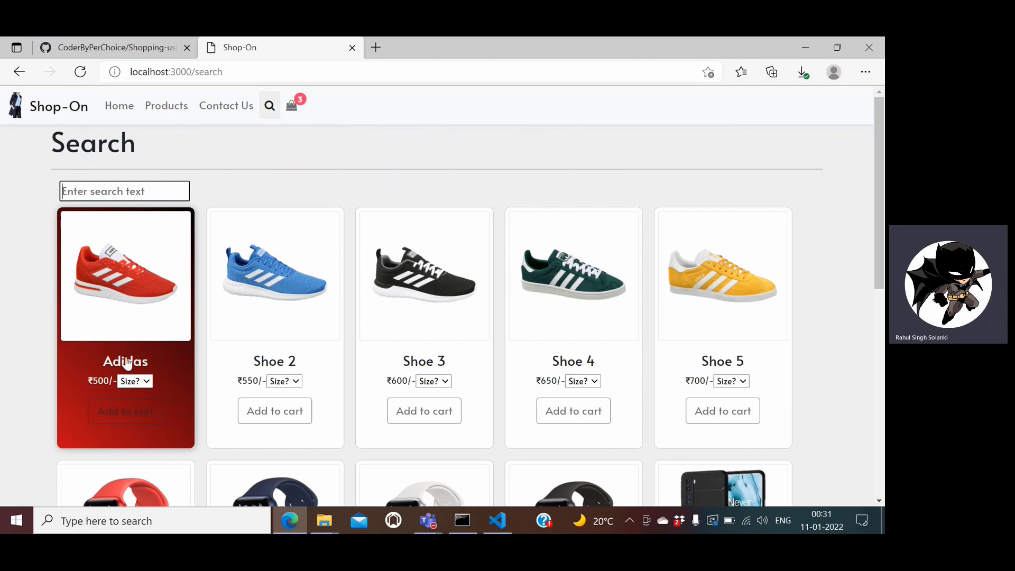
pyautogui.moveTo(242, 166)
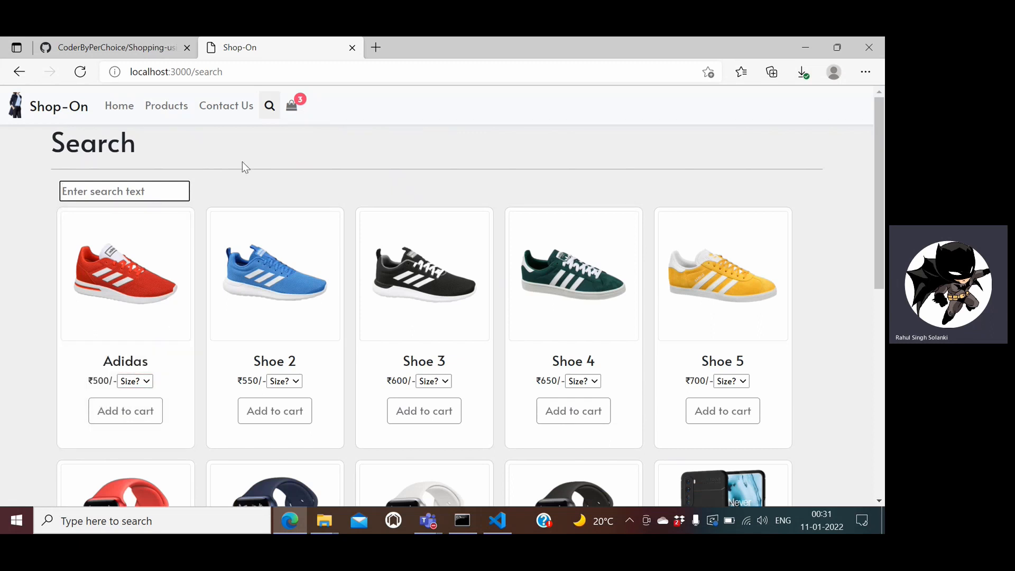
pyautogui.write('Shoes')
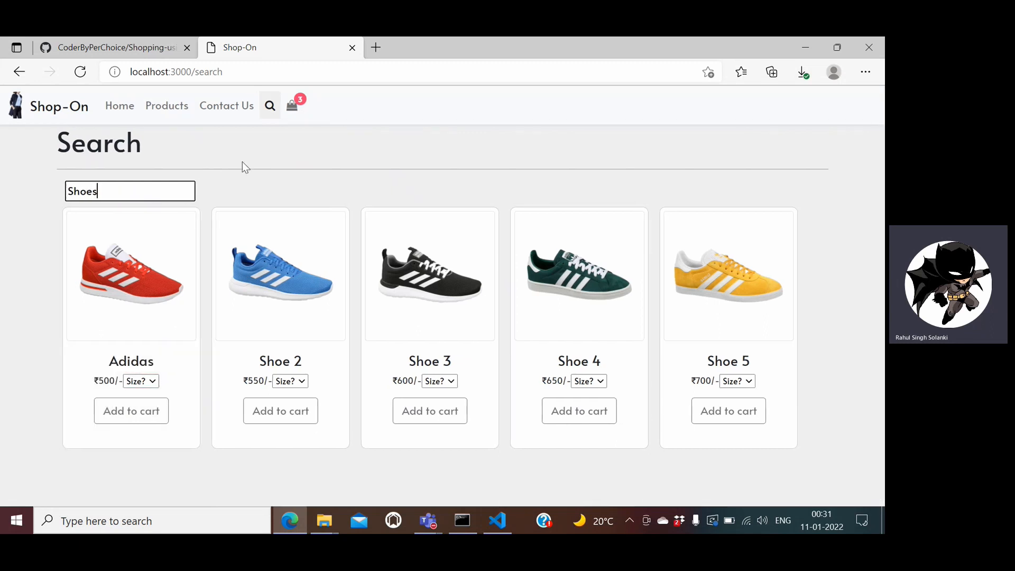
pyautogui.moveTo(241, 174)
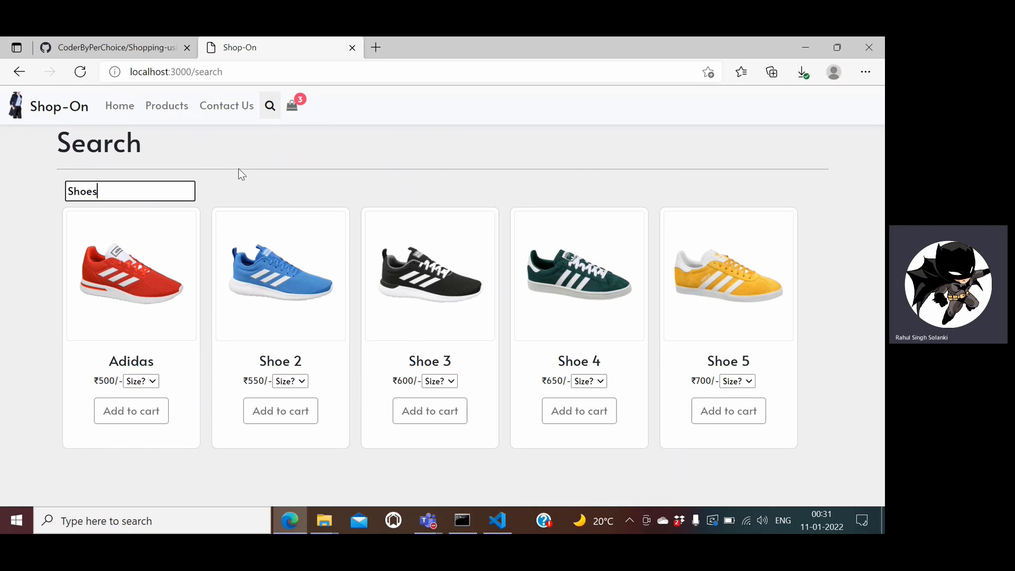
pyautogui.moveTo(397, 184)
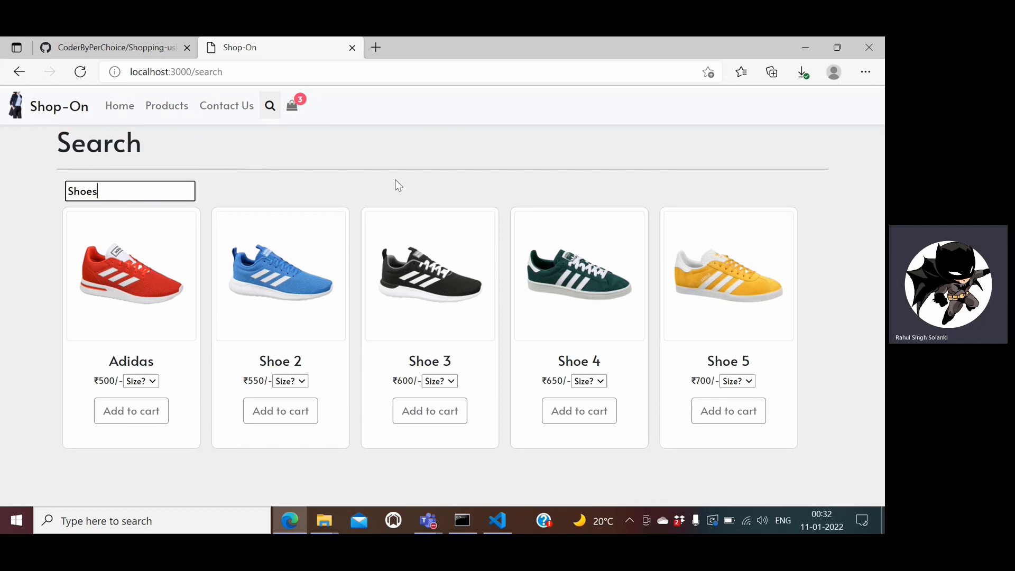
pyautogui.write('Adidas')
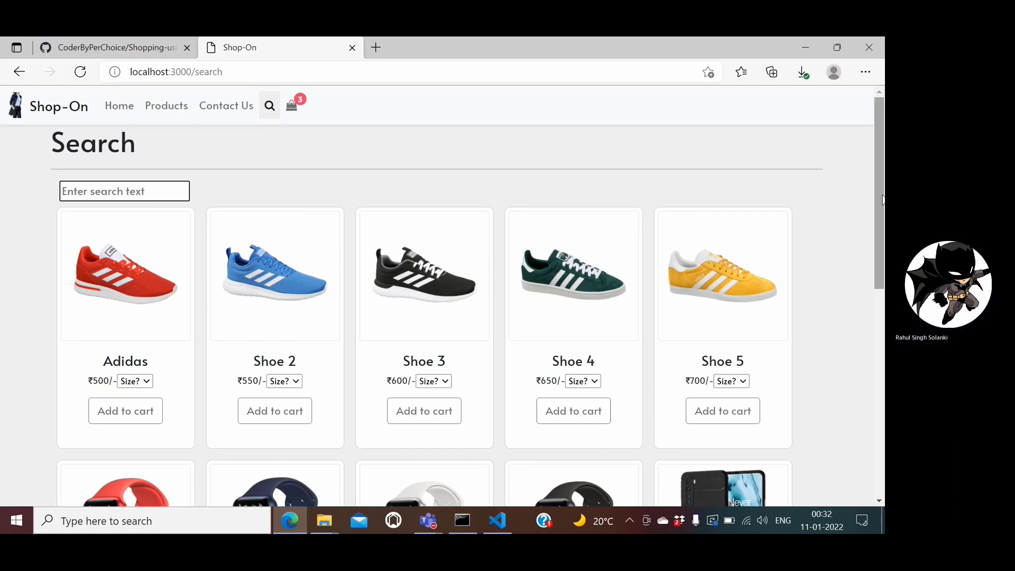
pyautogui.scroll(-3)
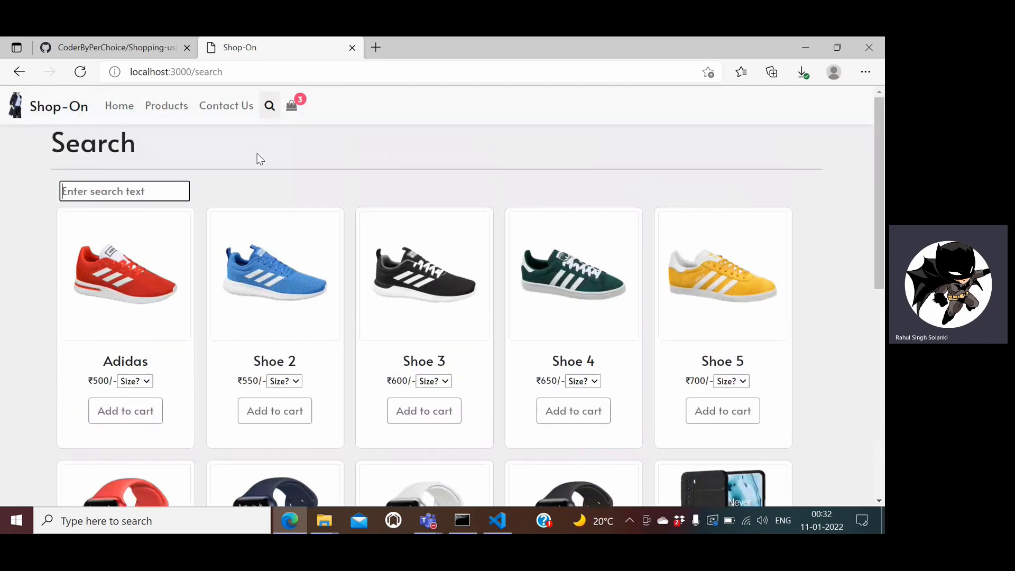
pyautogui.moveTo(266, 166)
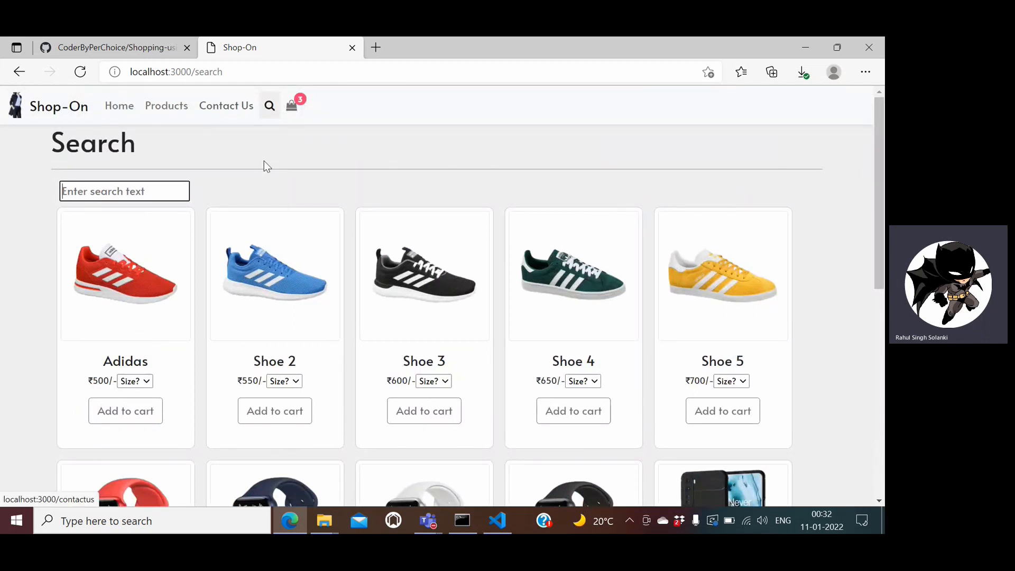
# Clear the three-item ₹29900 cart so it reads 'Your cart is empty'.
pyautogui.click(291, 105)
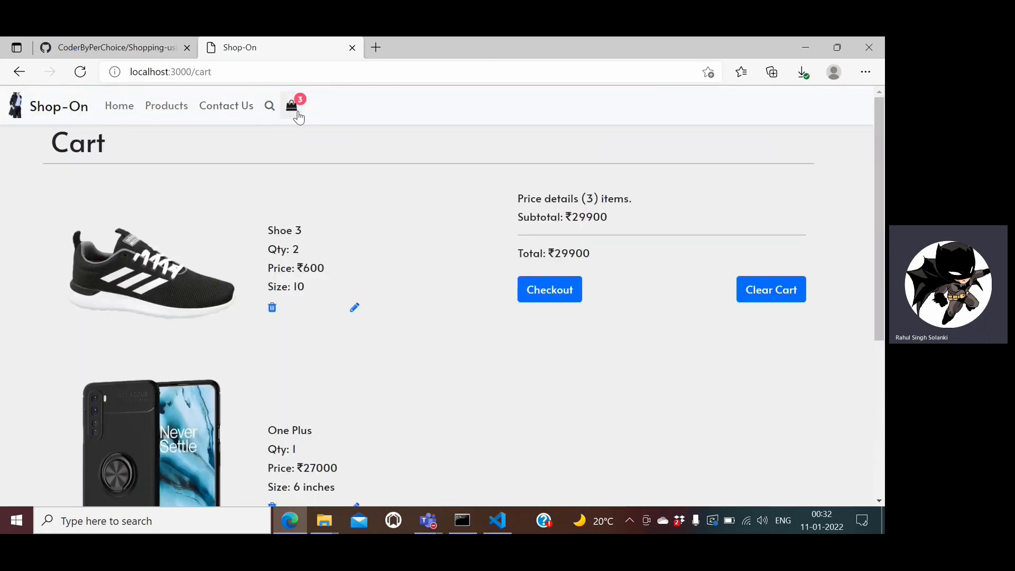
pyautogui.moveTo(625, 355)
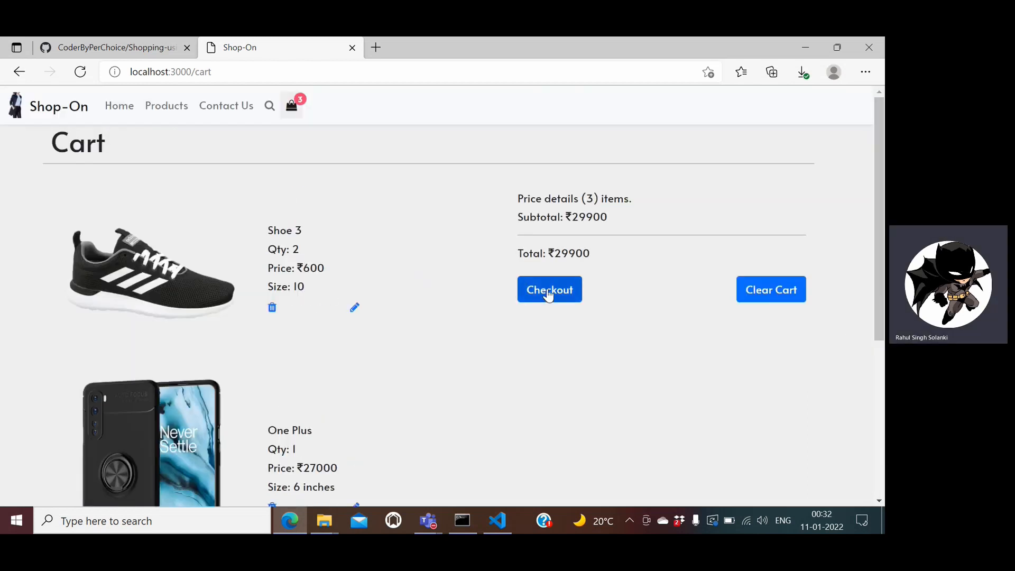
pyautogui.moveTo(765, 292)
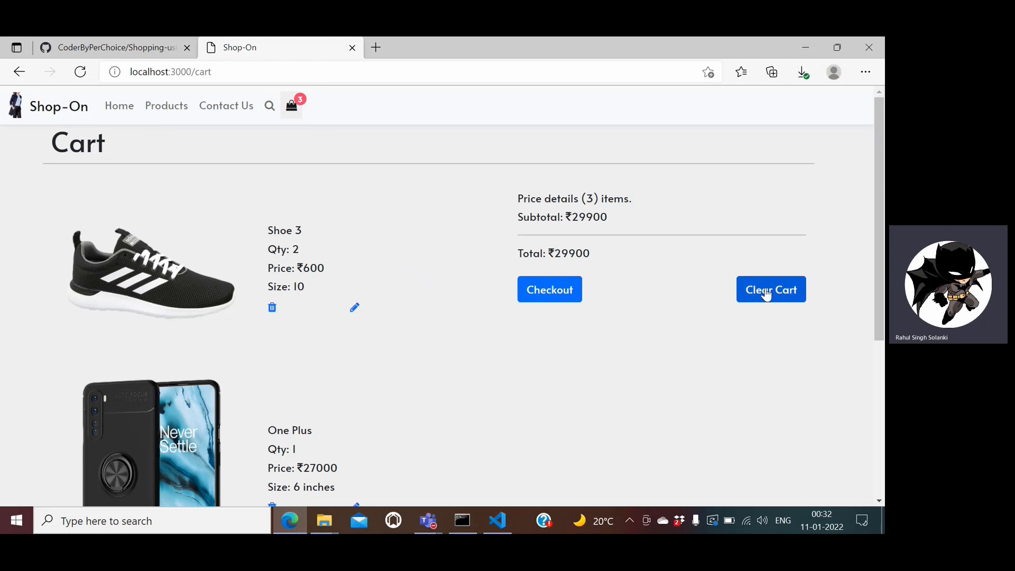
pyautogui.click(771, 289)
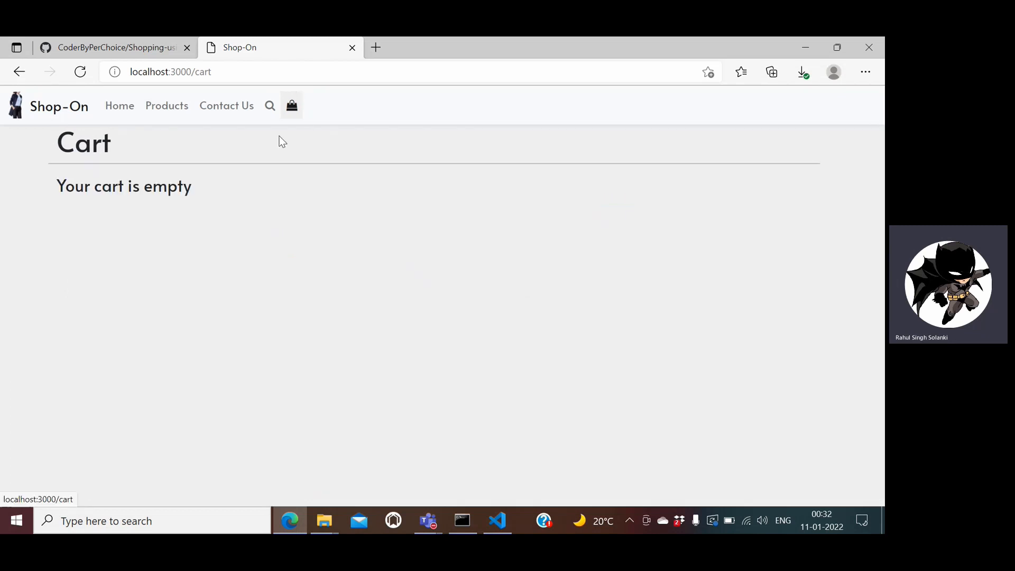
pyautogui.moveTo(167, 116)
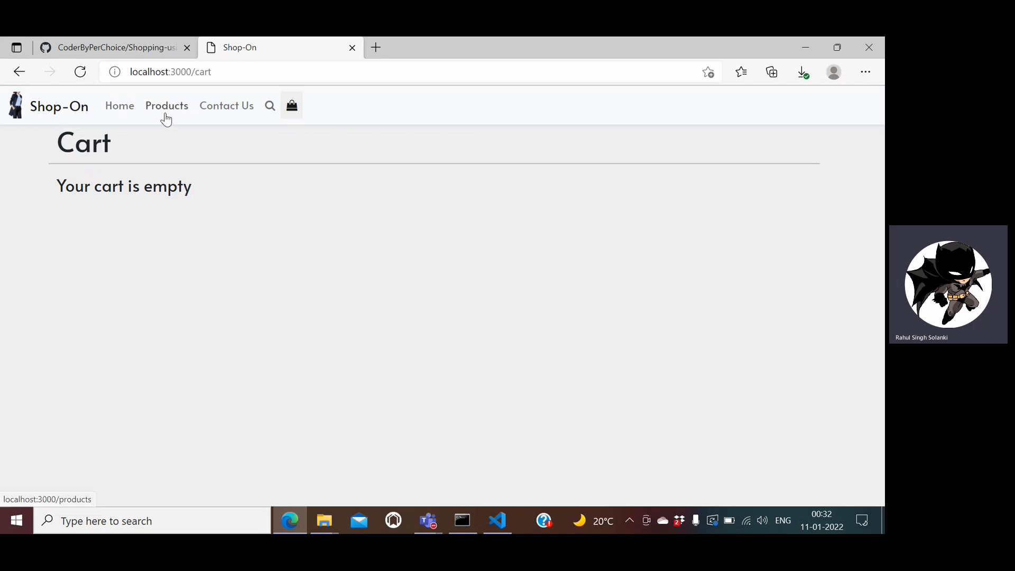
# On Products, choose size 8 for the Adidas shoe and 33mm for Ninja Pro.
pyautogui.click(166, 105)
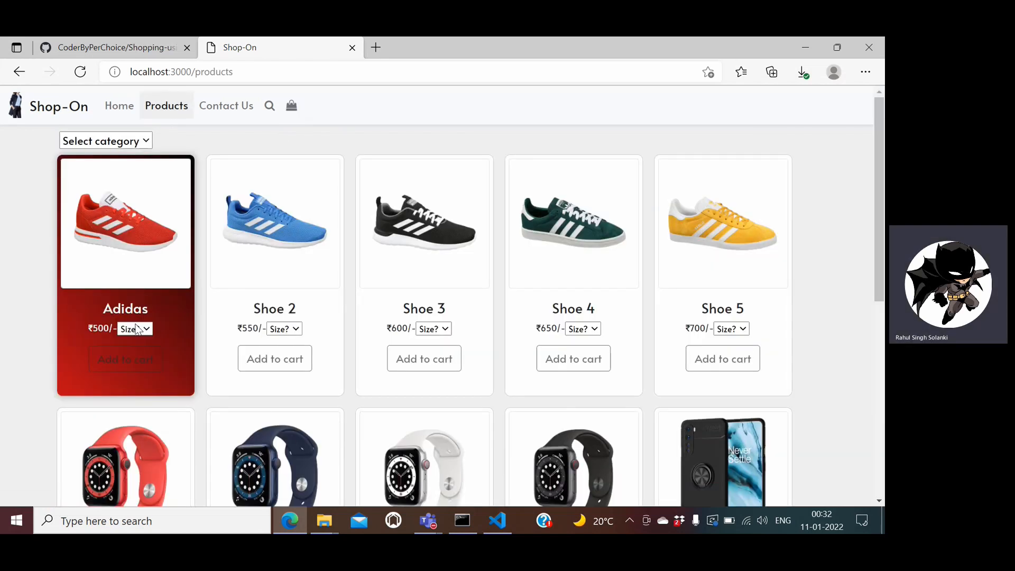
pyautogui.click(134, 328)
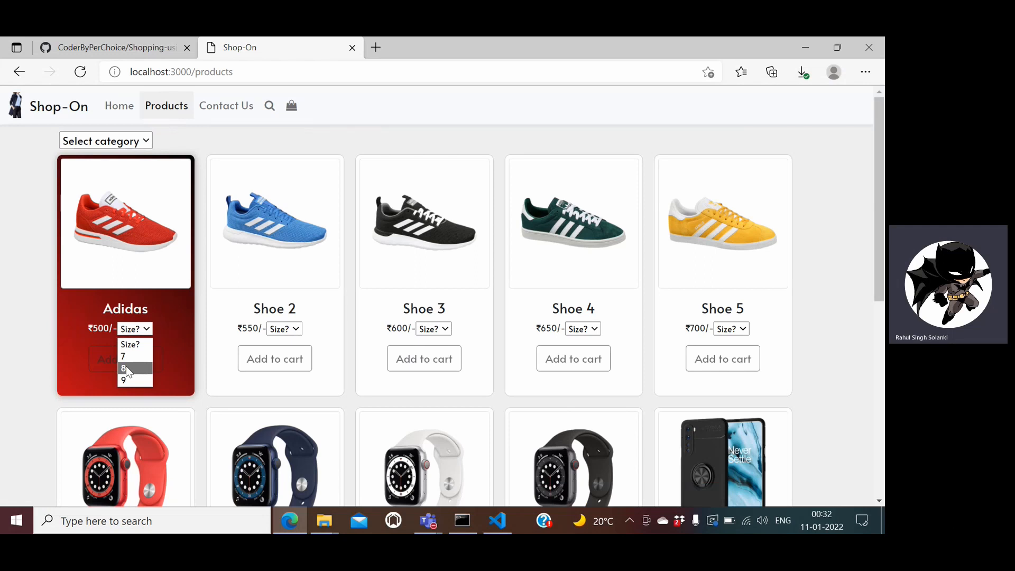
pyautogui.click(124, 368)
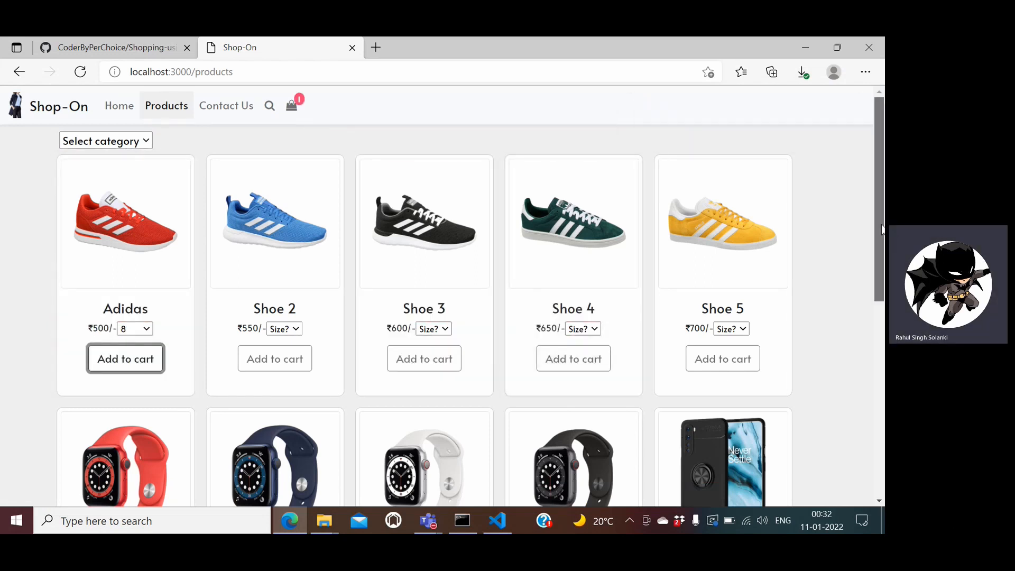
pyautogui.scroll(-3)
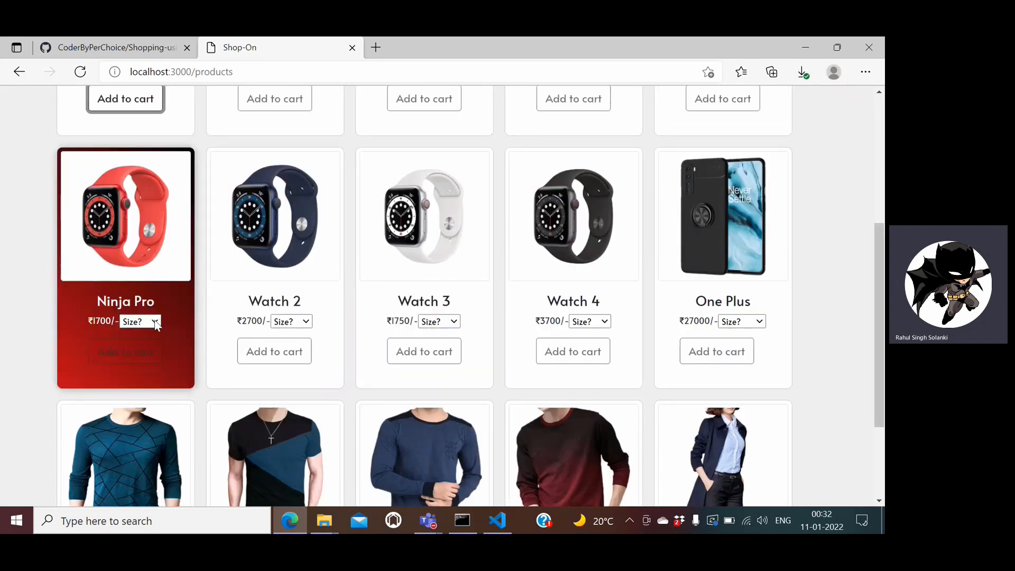
pyautogui.click(139, 322)
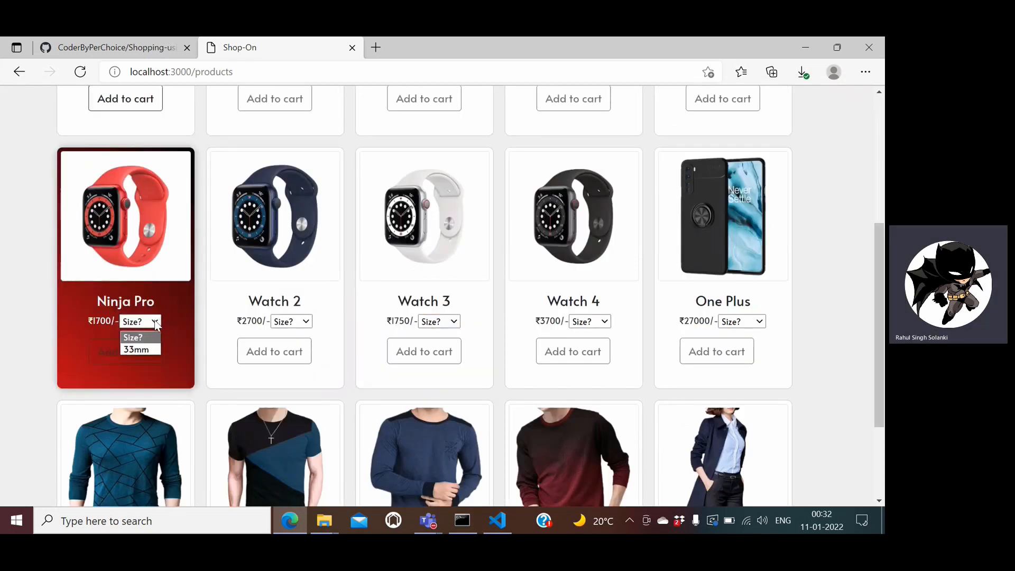
pyautogui.click(139, 349)
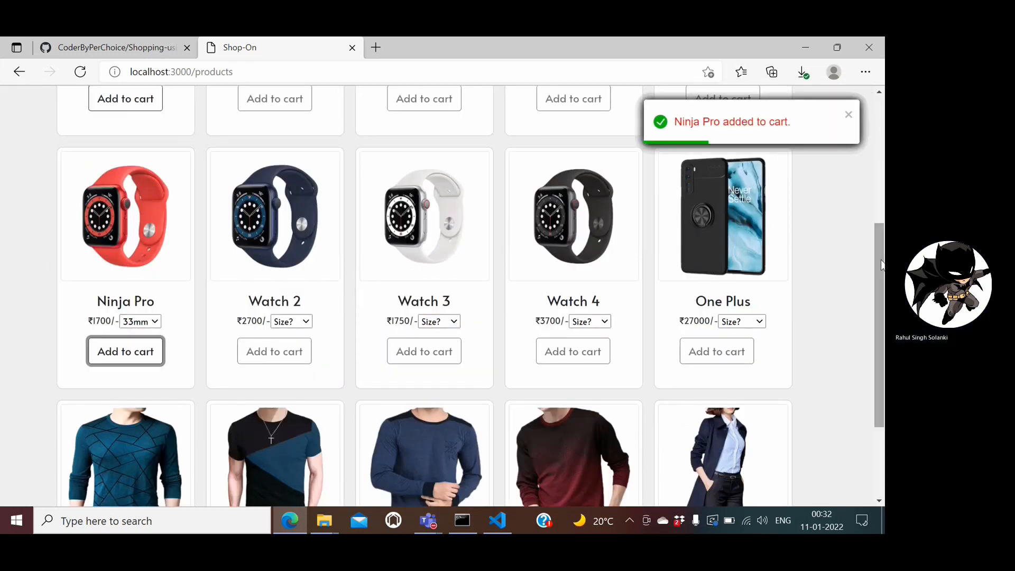
# Select size L for Shirt 4 further down the catalogue.
pyautogui.scroll(-3)
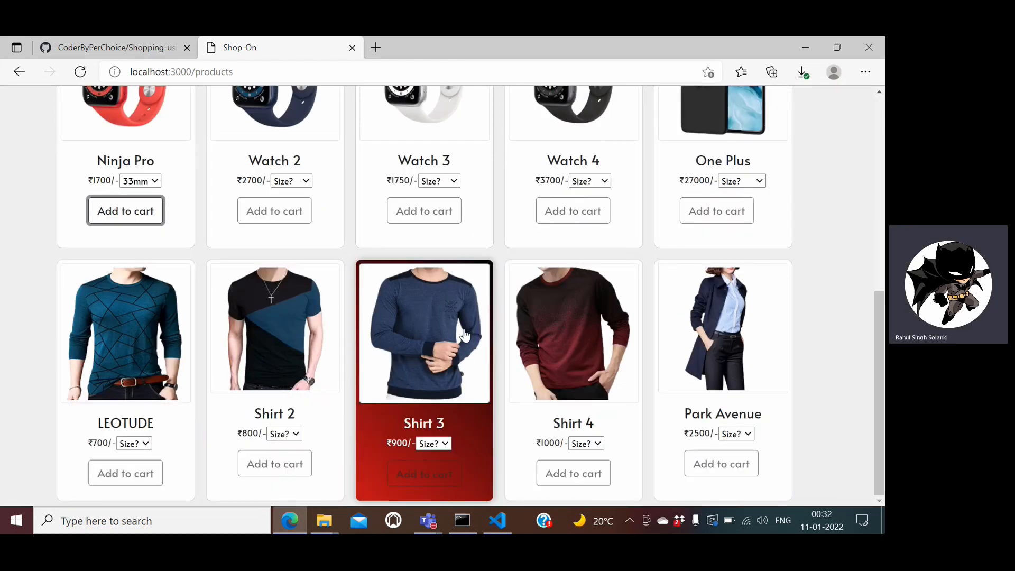
pyautogui.click(585, 444)
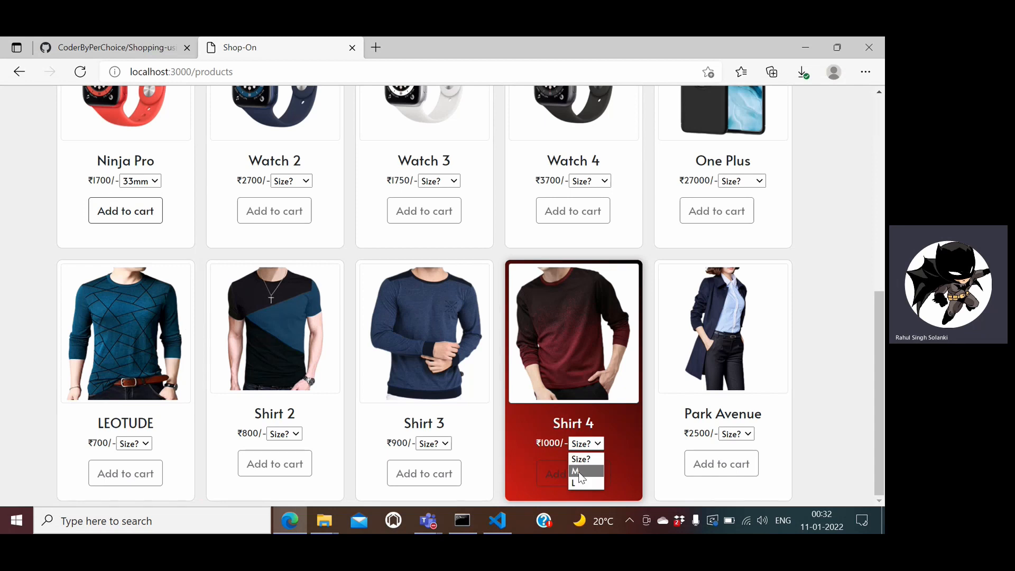
pyautogui.moveTo(576, 483)
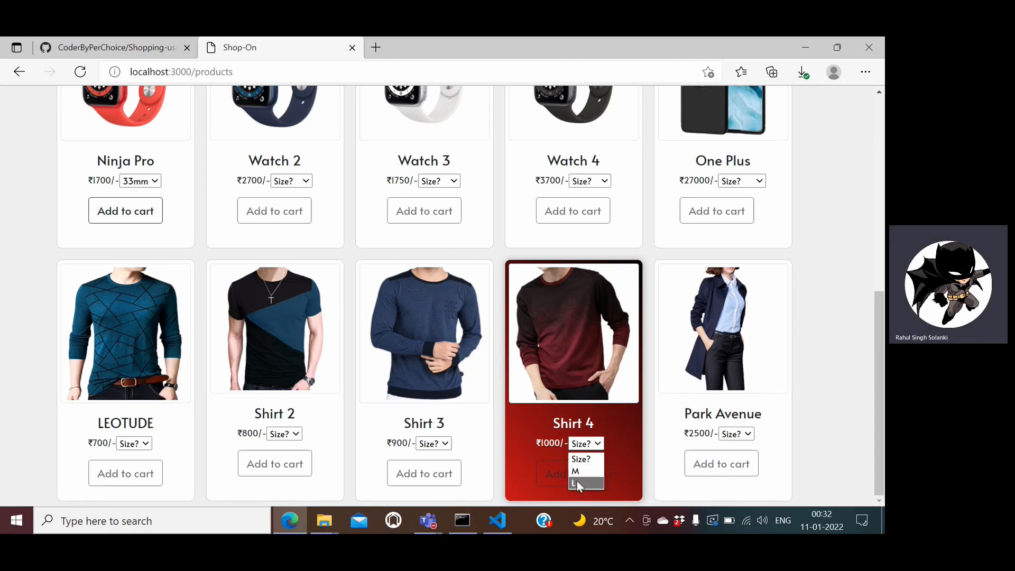
pyautogui.click(581, 484)
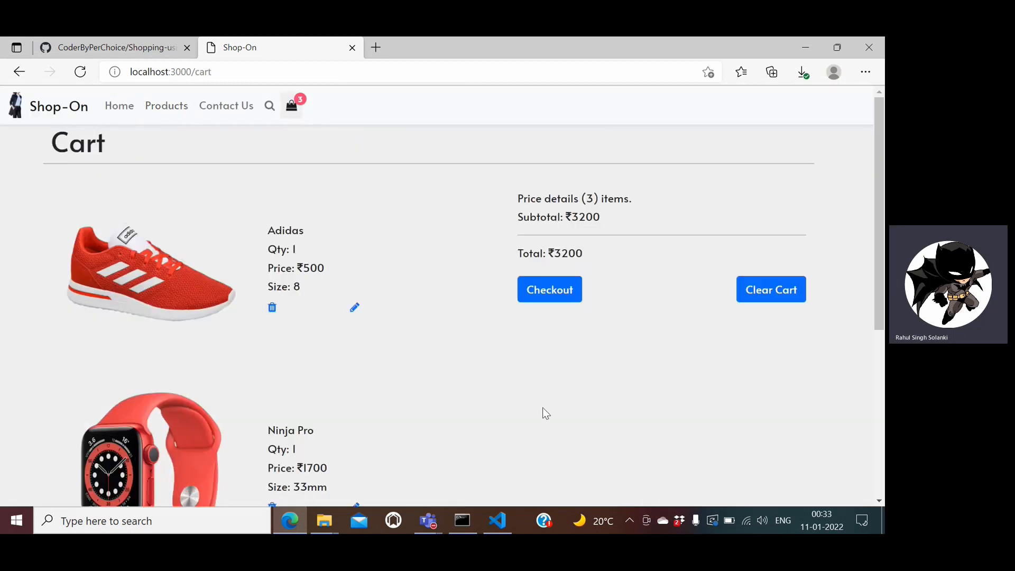
pyautogui.moveTo(668, 335)
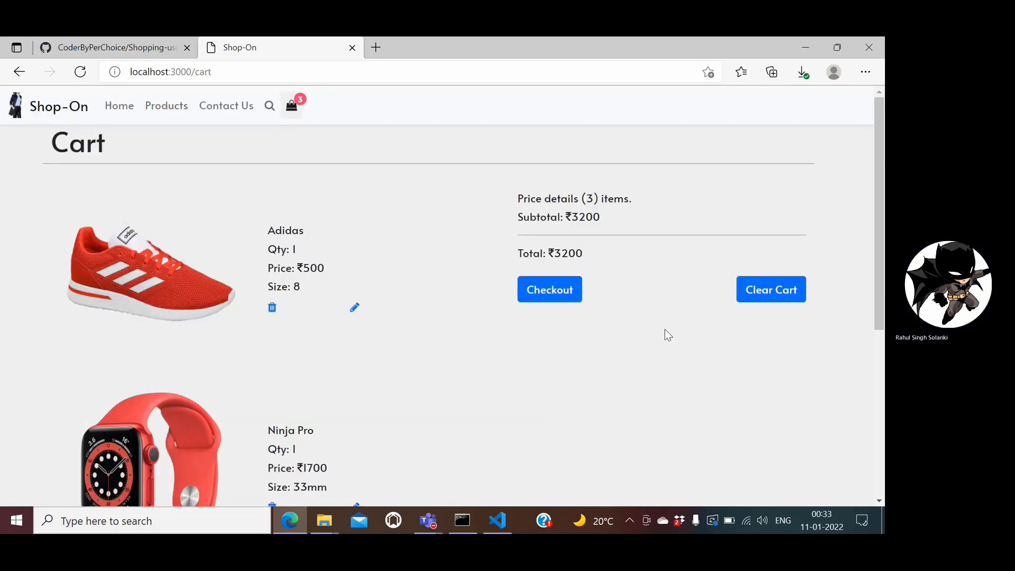
# Scroll the cart page to review the three items totalling ₹3200.
pyautogui.scroll(-3)
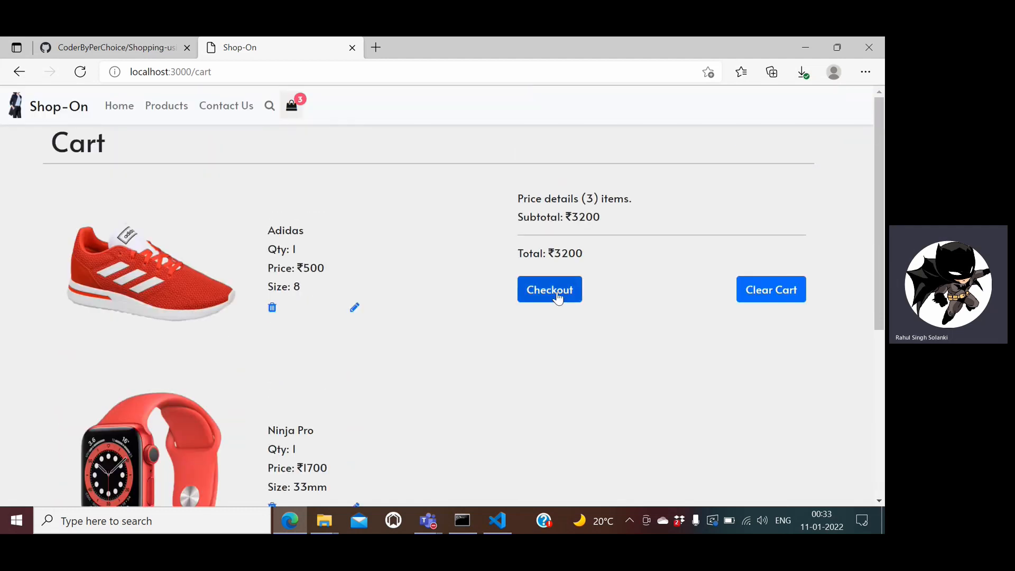
# Start checkout to bring up the Stripe test-mode payment form.
pyautogui.click(549, 289)
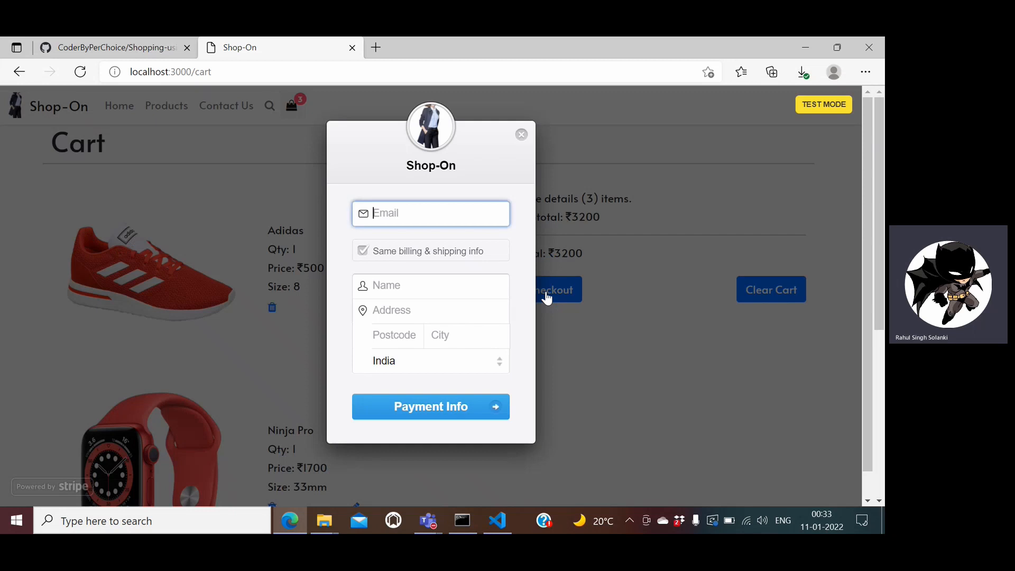
pyautogui.moveTo(693, 159)
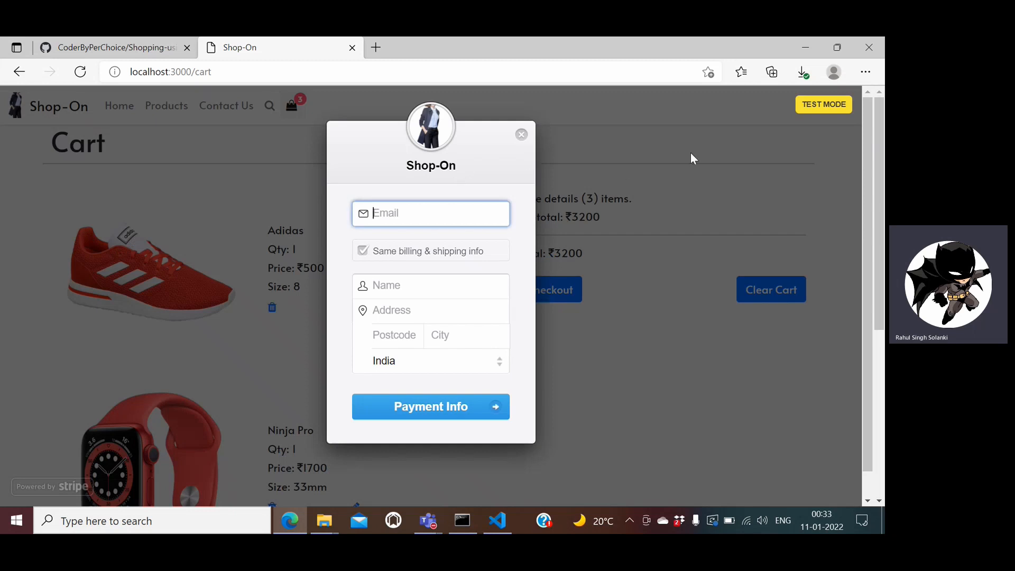
pyautogui.moveTo(826, 109)
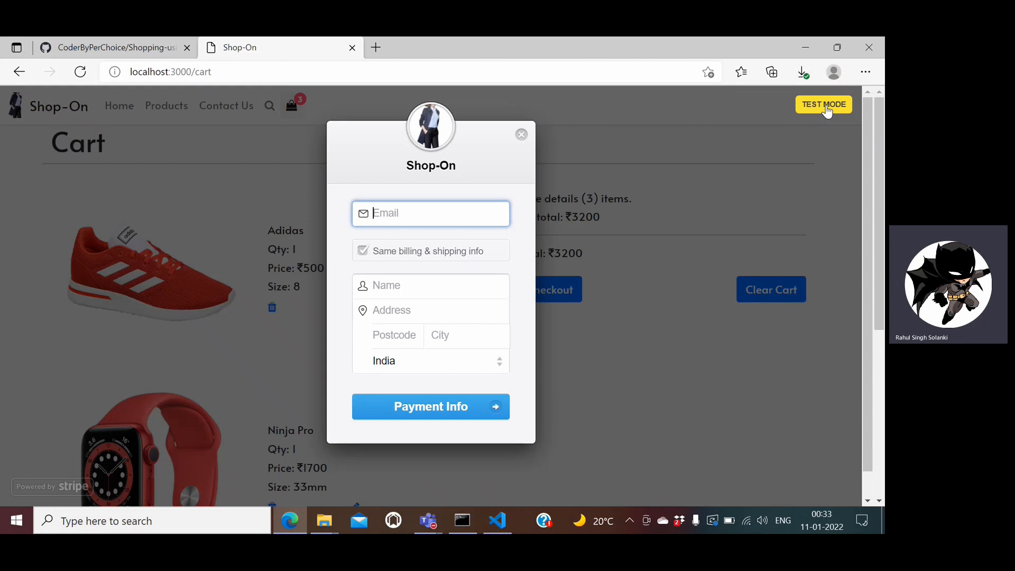
pyautogui.moveTo(821, 107)
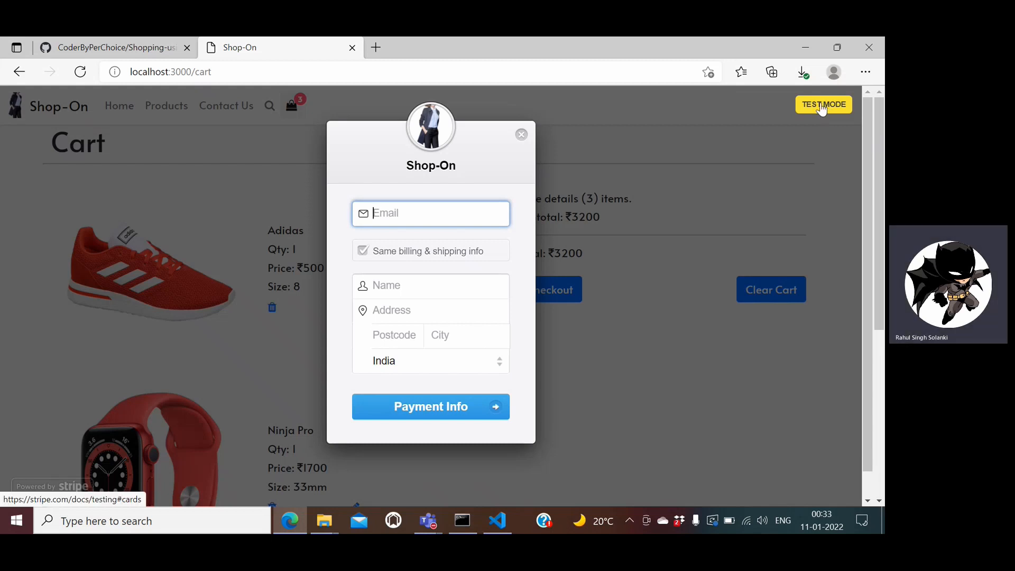
pyautogui.moveTo(454, 166)
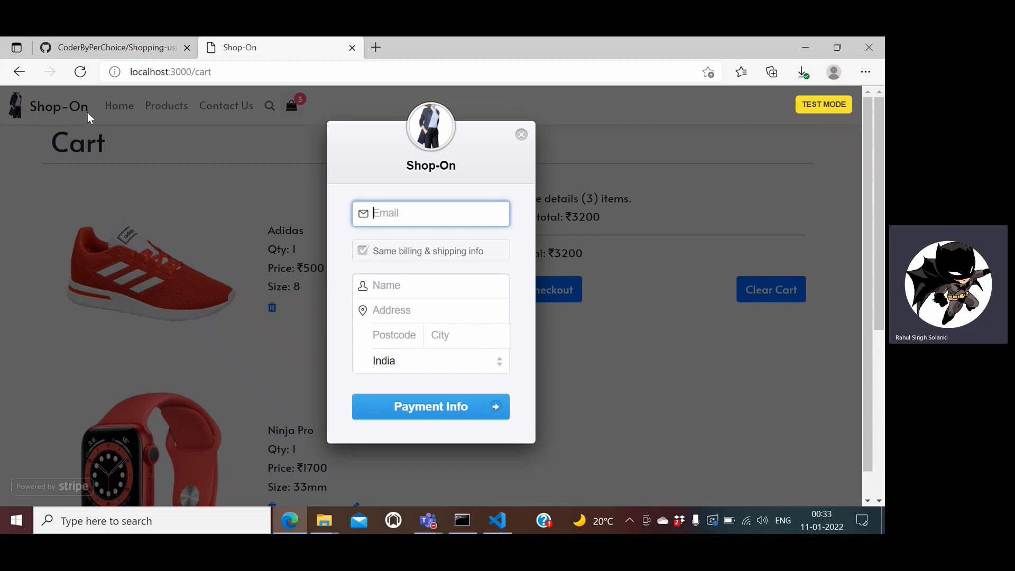
pyautogui.moveTo(139, 60)
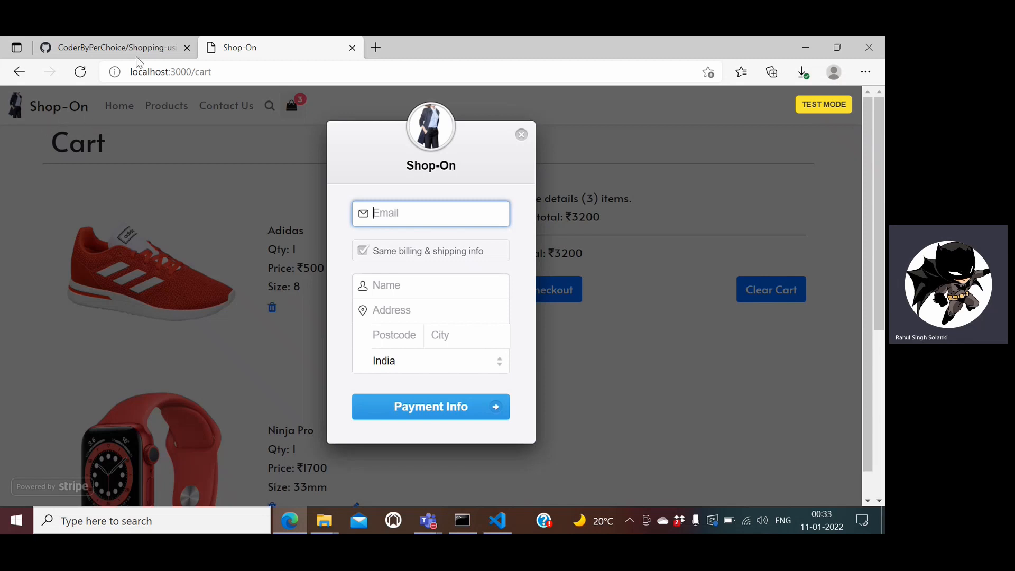
pyautogui.moveTo(42, 125)
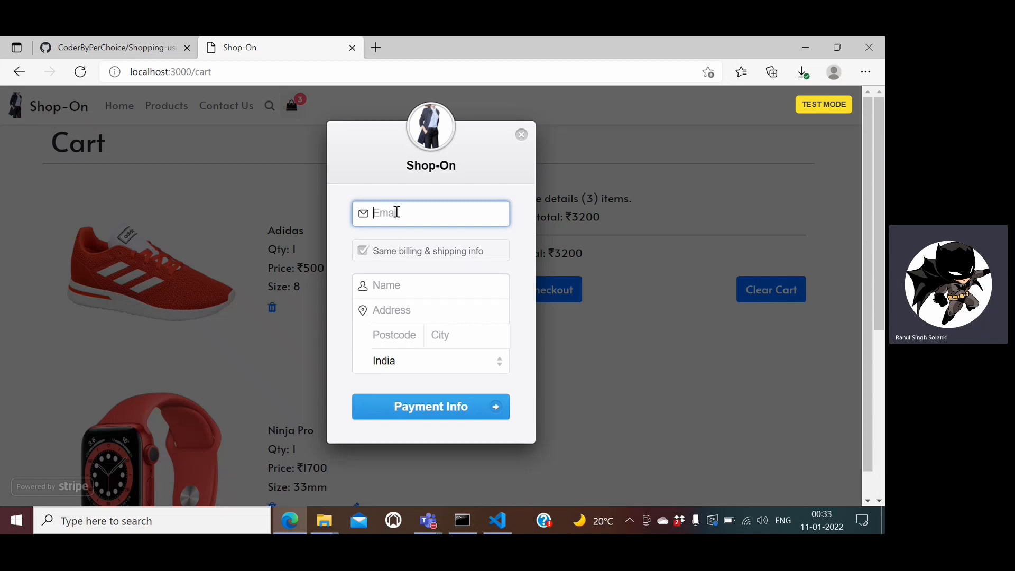
# Enter the email, name, address, postcode 5633366 and city NY.
pyautogui.write('TE')
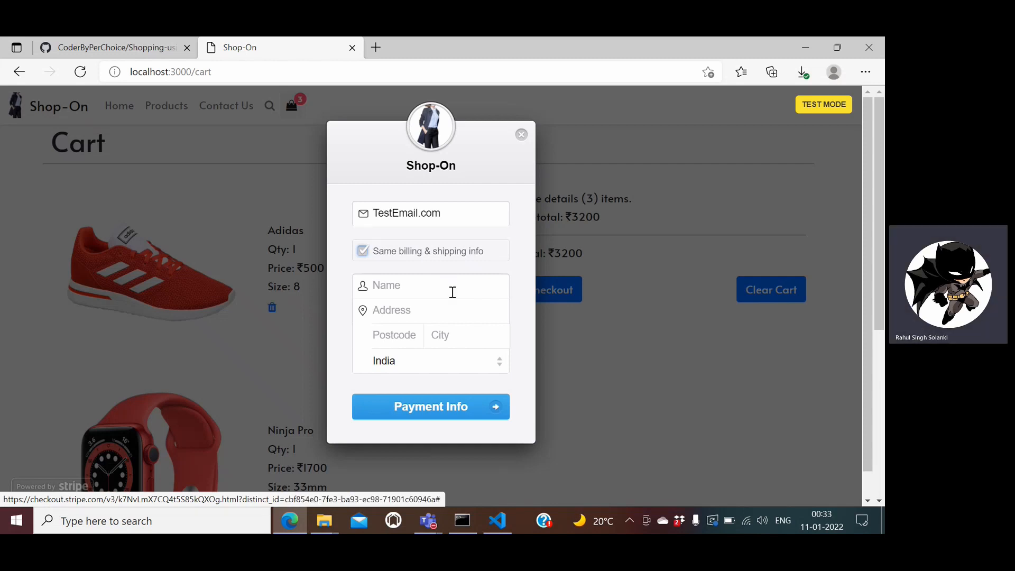
pyautogui.write('John')
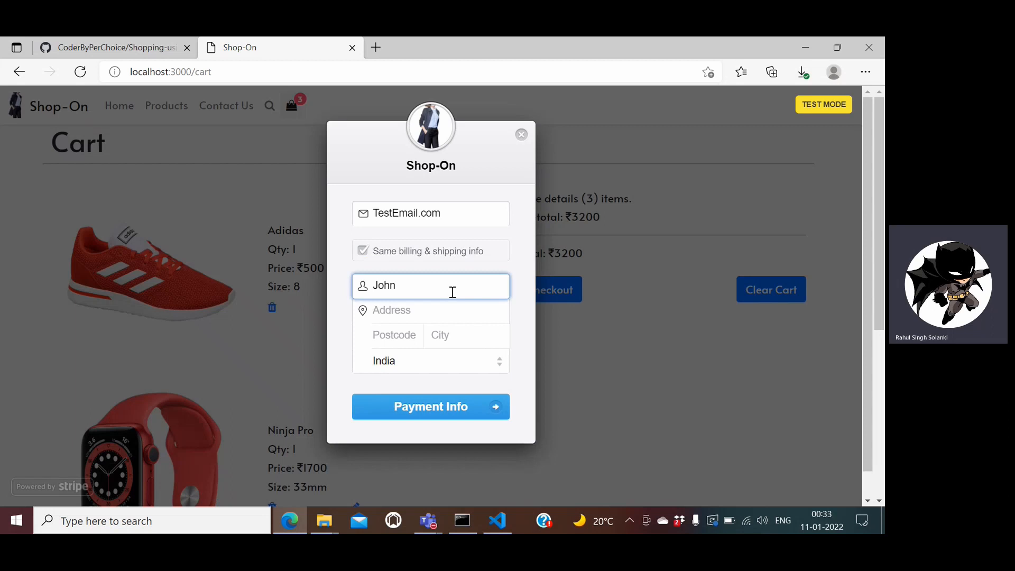
pyautogui.write('Some add')
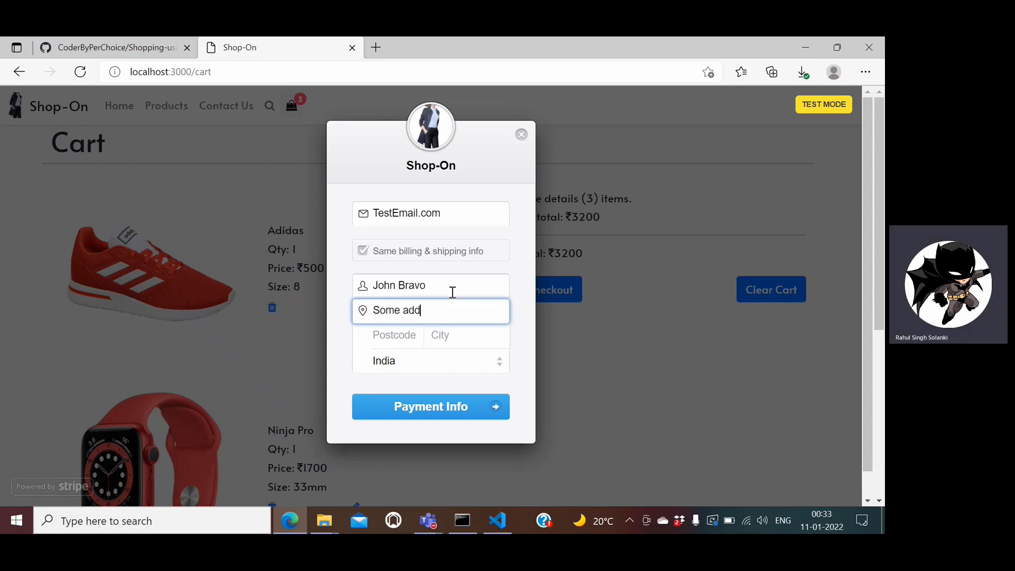
pyautogui.write('ress, som')
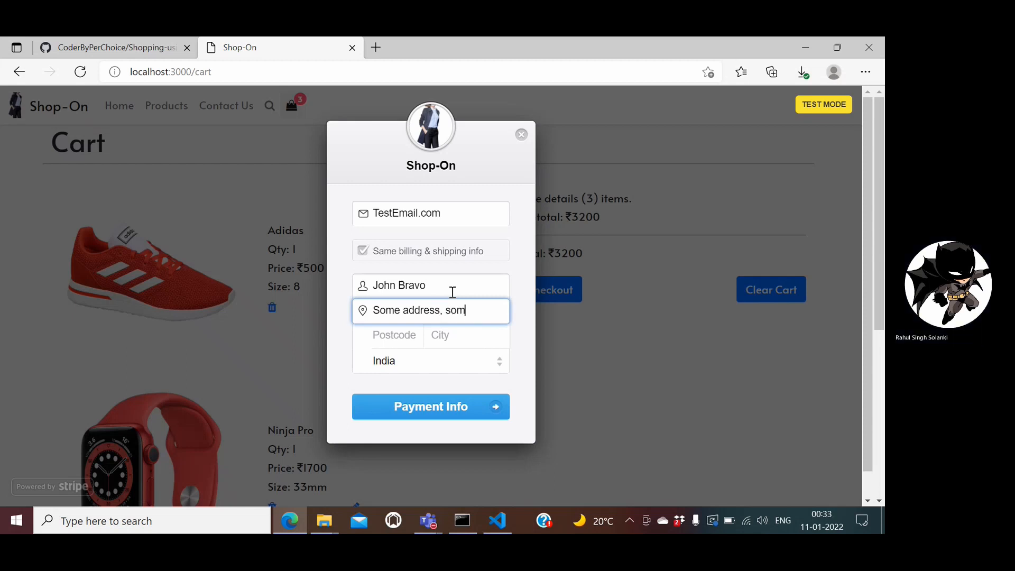
pyautogui.click(393, 336)
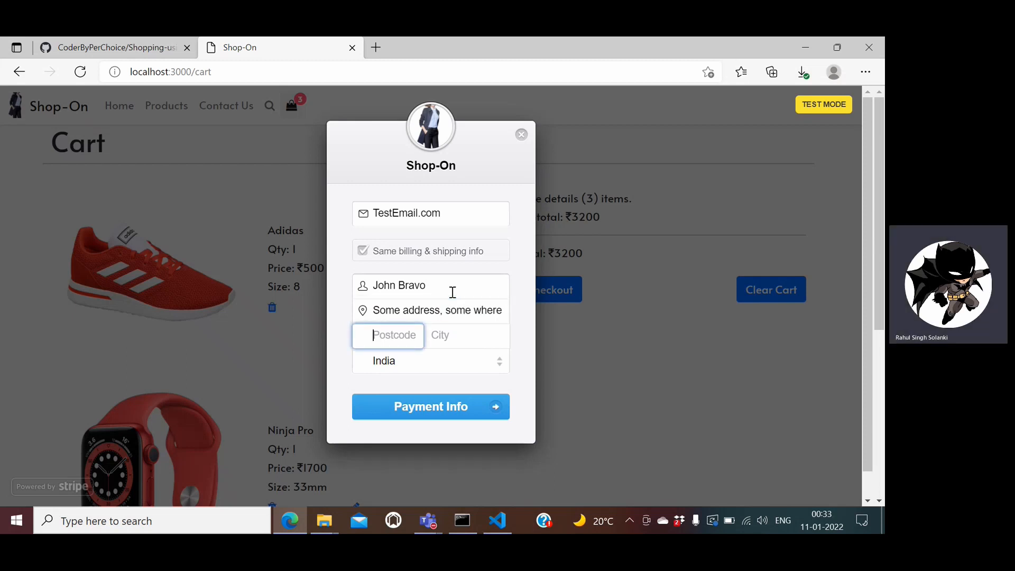
pyautogui.write('563336')
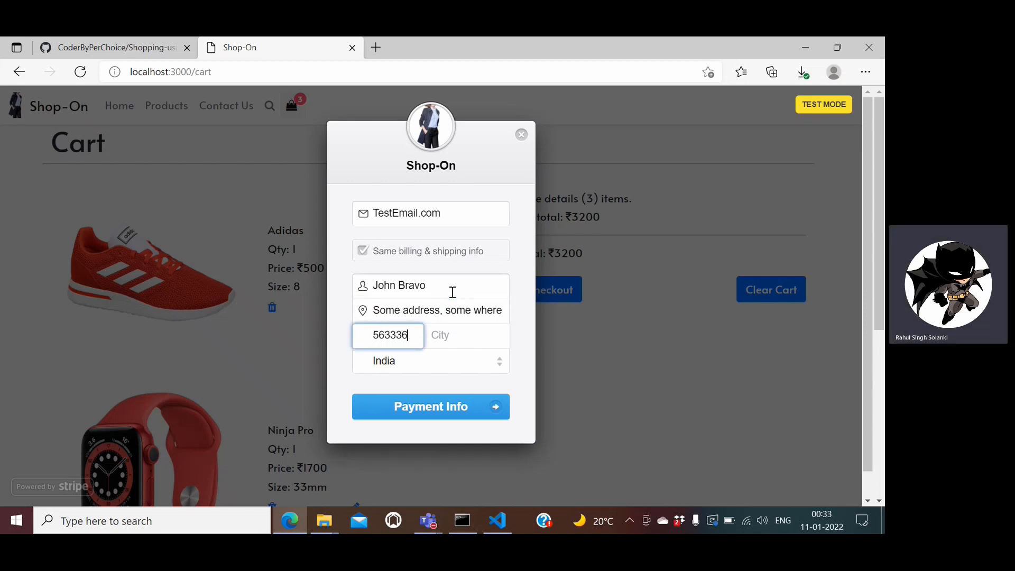
pyautogui.click(466, 335)
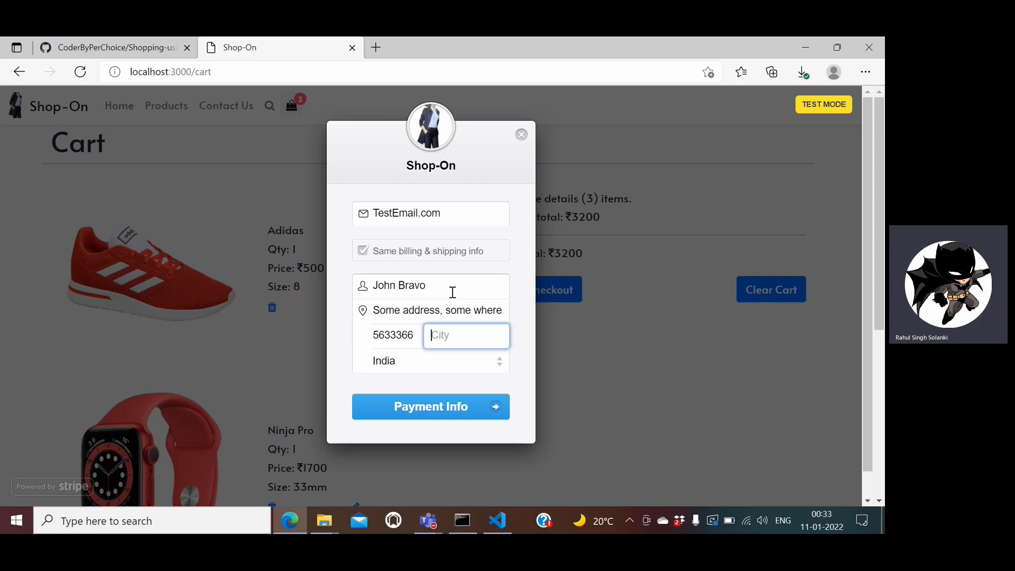
pyautogui.write('NY')
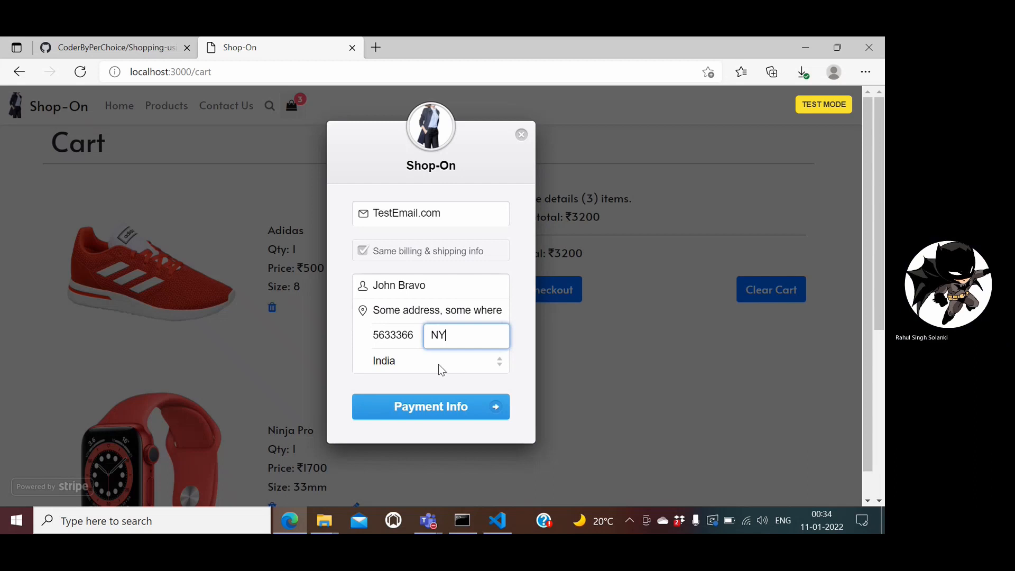
# Choose Madagascar as the country and continue to card payment.
pyautogui.click(431, 360)
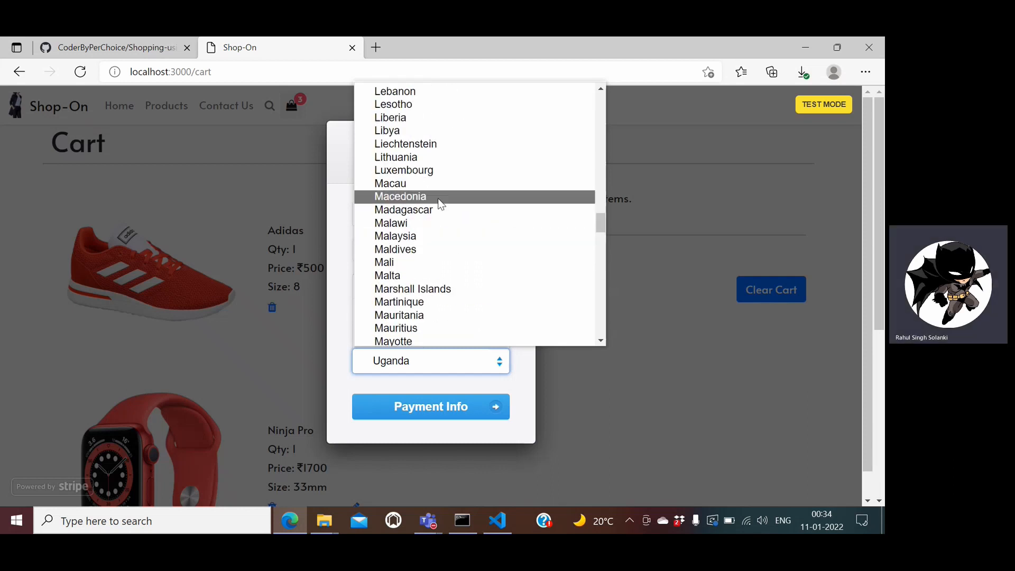
pyautogui.click(403, 210)
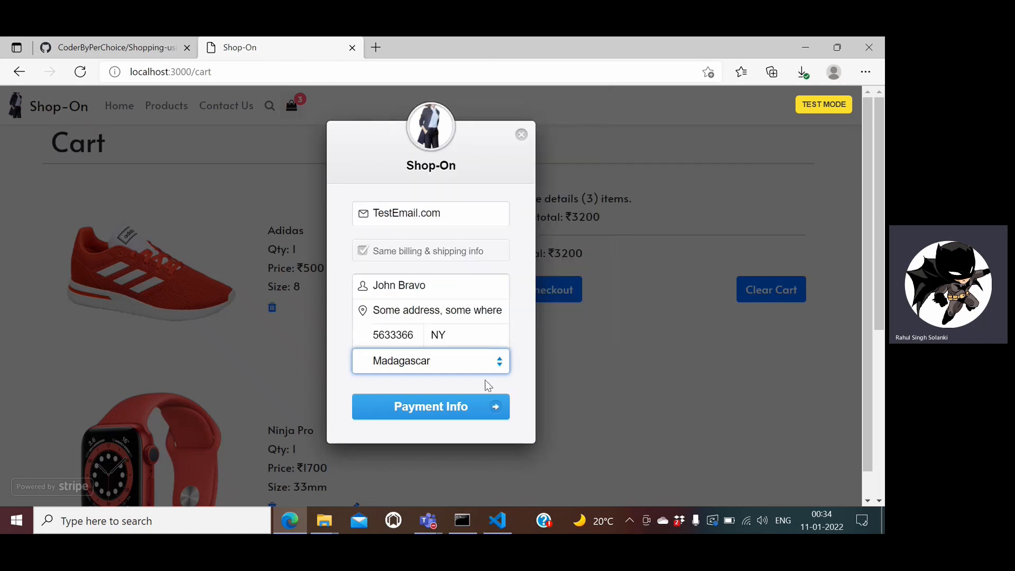
pyautogui.moveTo(448, 399)
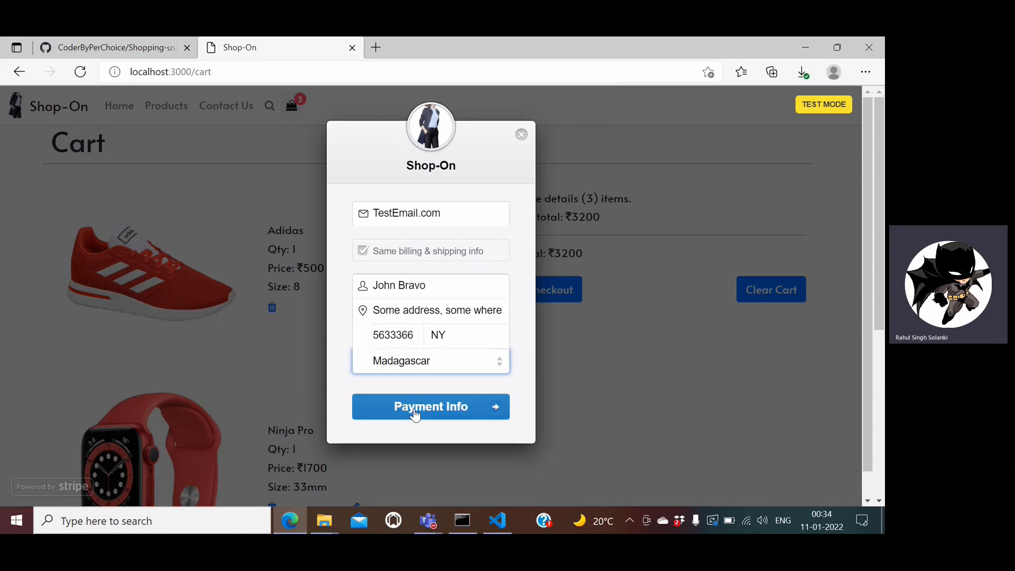
pyautogui.click(430, 213)
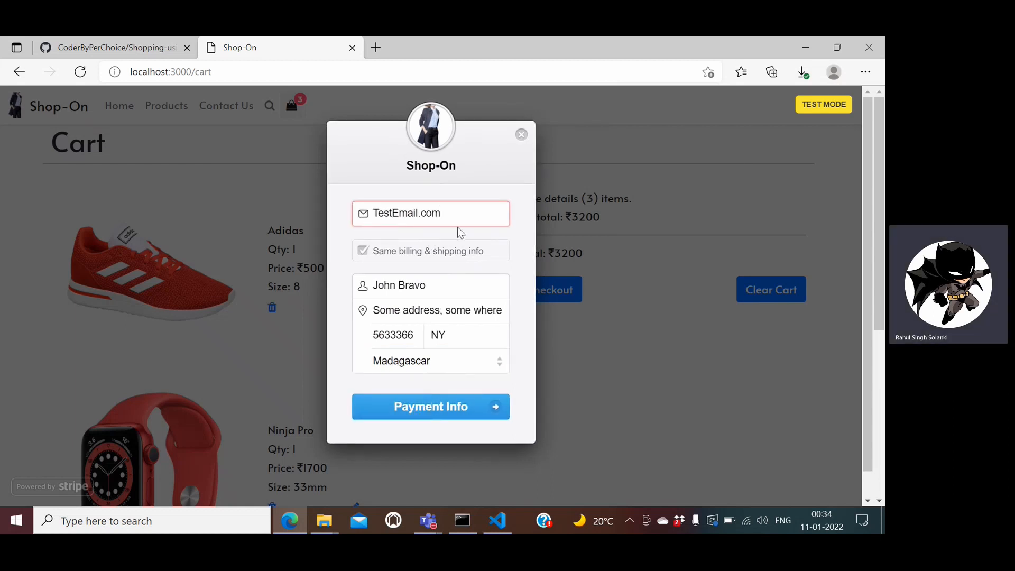
pyautogui.moveTo(462, 214)
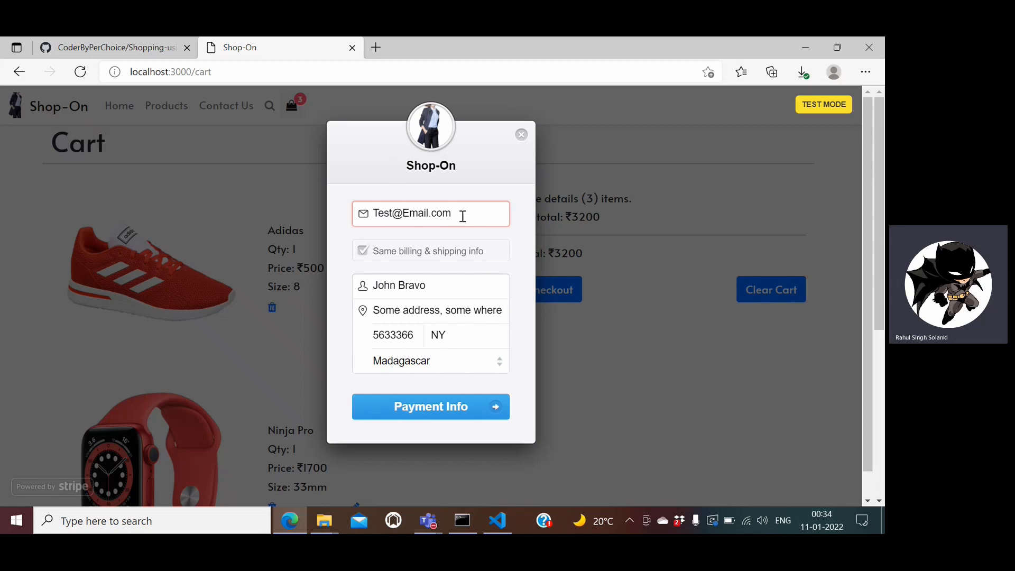
pyautogui.click(430, 406)
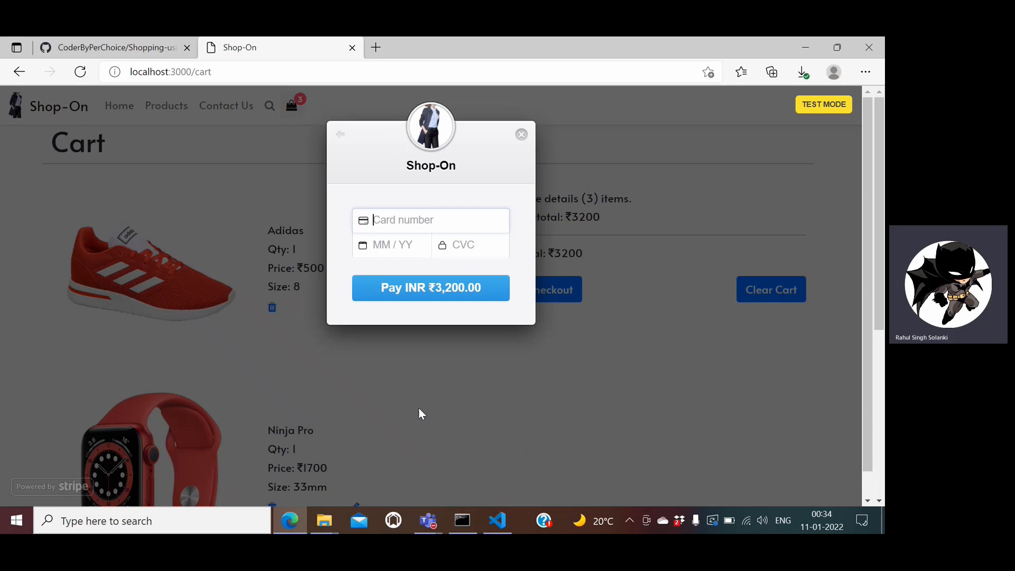
# Pay ₹3,200.00 with test card 4242 4242…, expiry 02/24, CVC 424.
pyautogui.write('4242 4242 4242 4242')
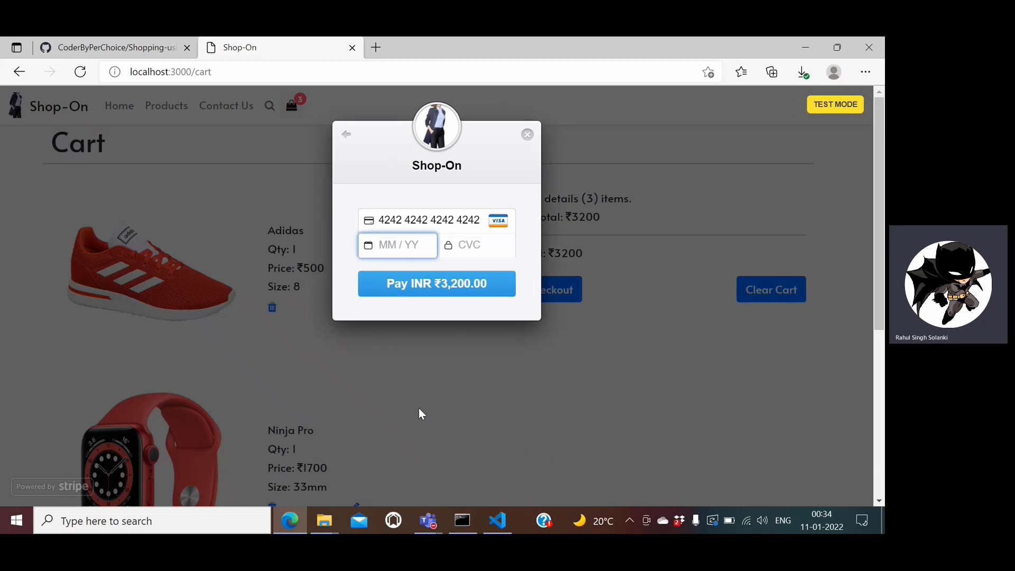
pyautogui.click(397, 244)
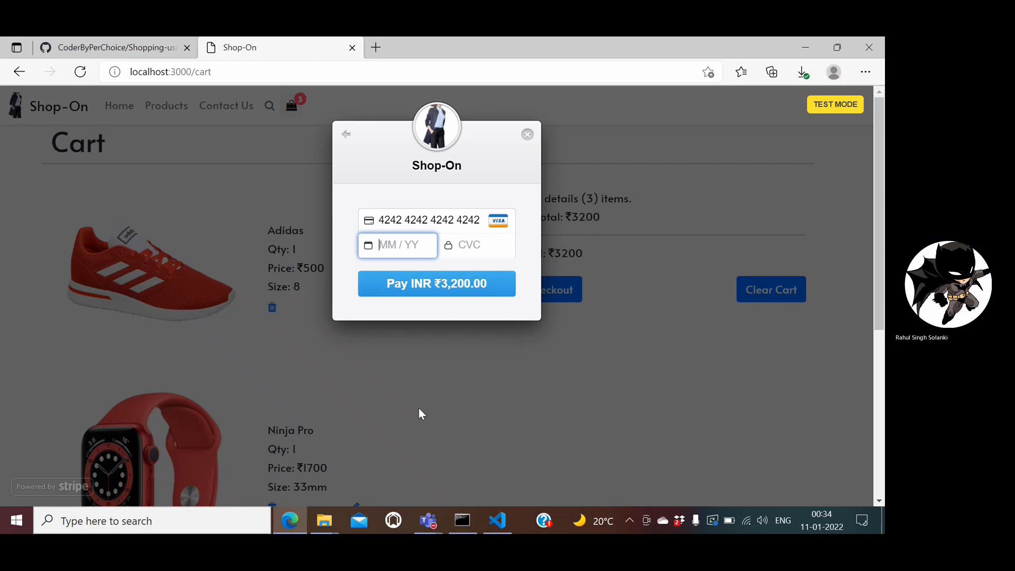
pyautogui.write('02/24')
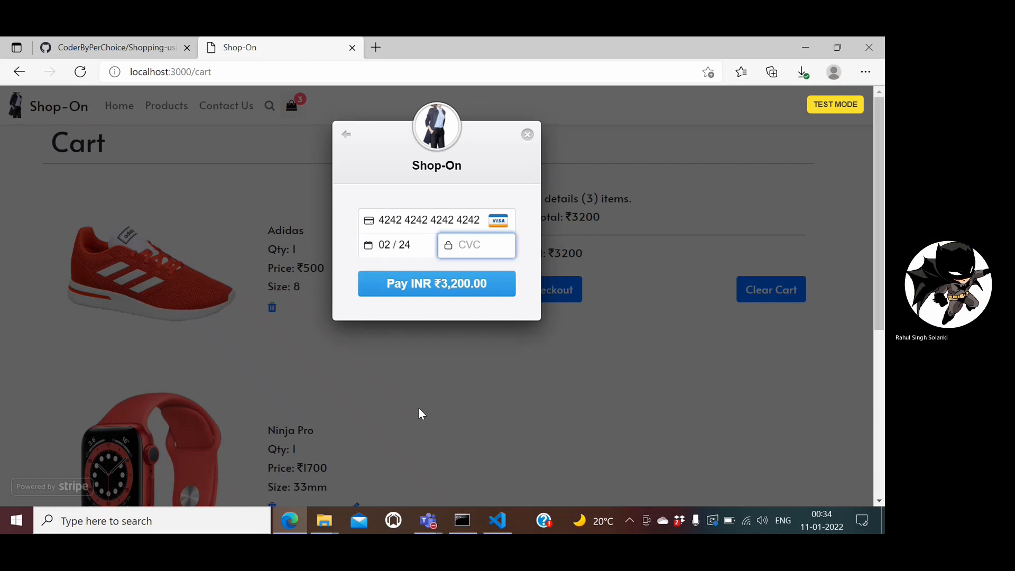
pyautogui.write('424')
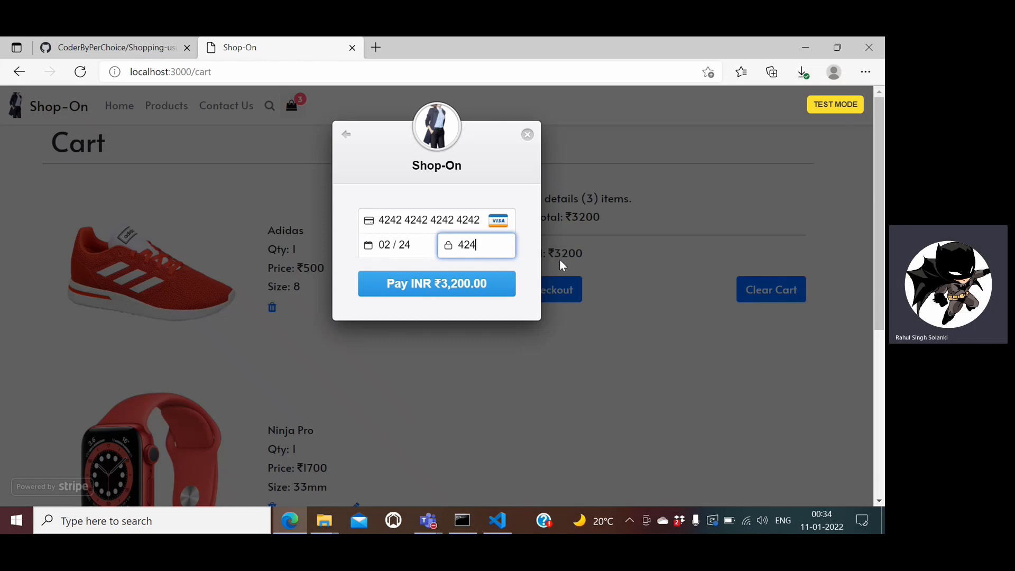
pyautogui.moveTo(431, 286)
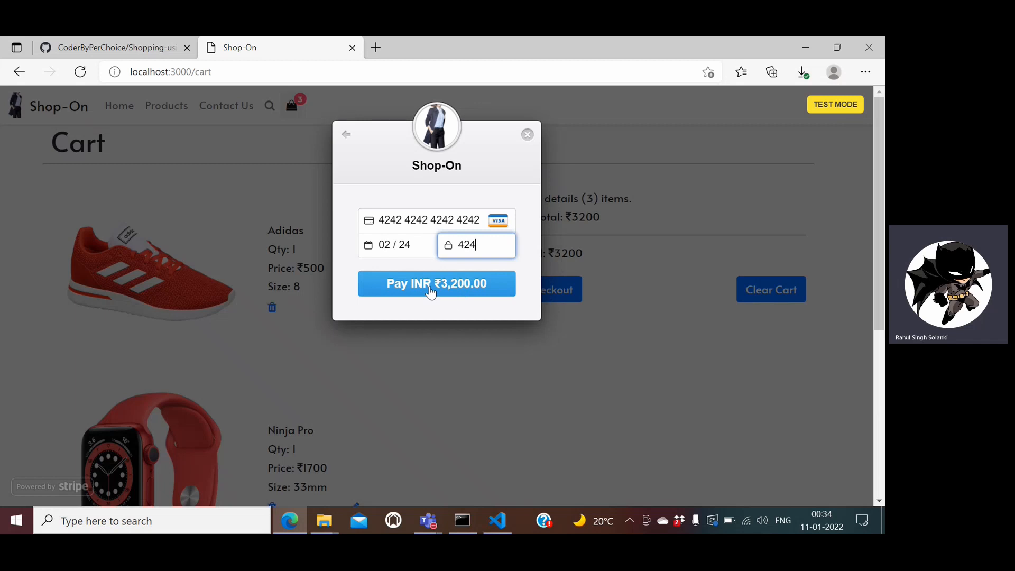
pyautogui.click(437, 283)
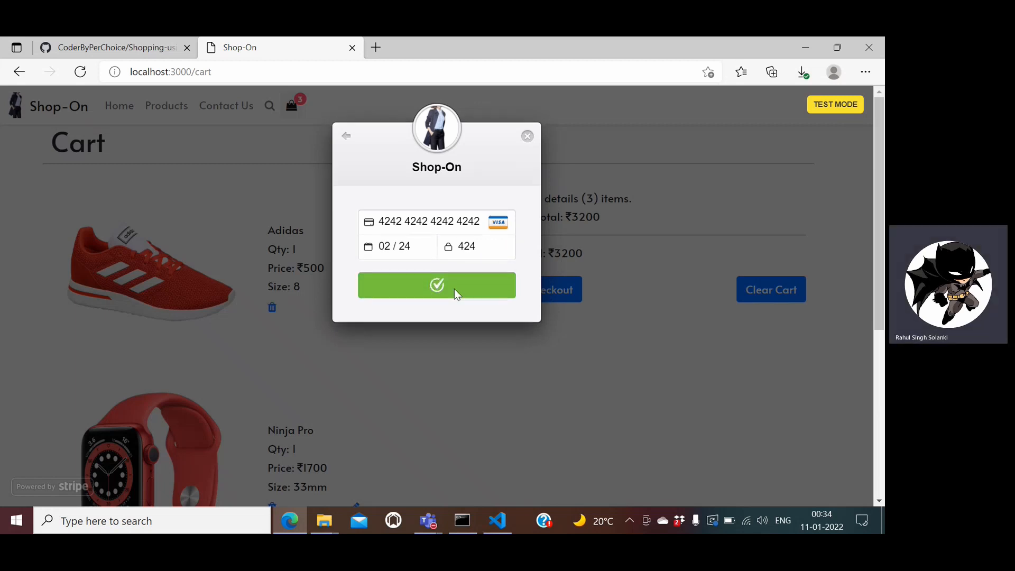
pyautogui.click(436, 285)
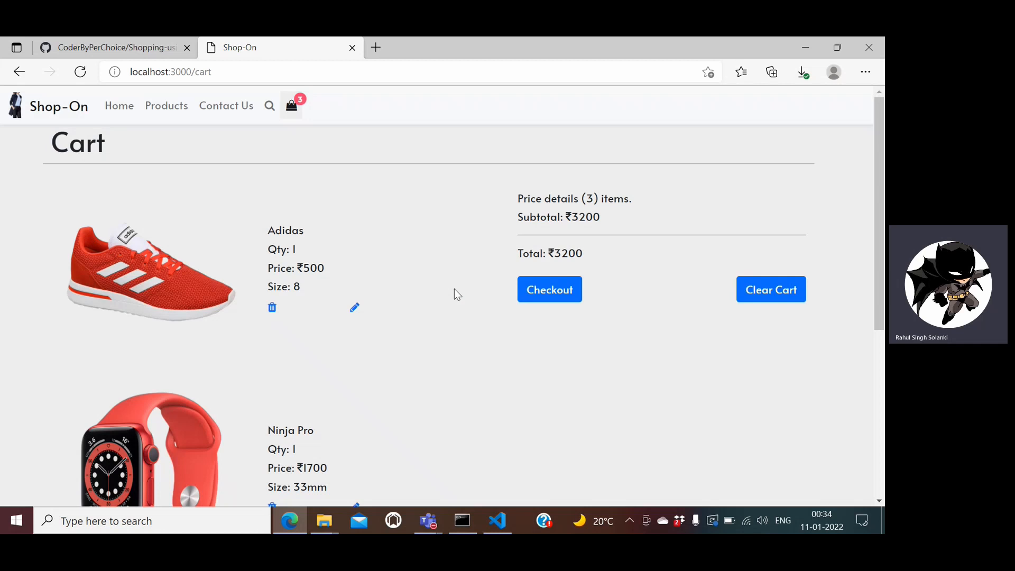
# Place the order from the Cart, reaching the Order Summary for John Bravo in Madagascar.
pyautogui.click(549, 289)
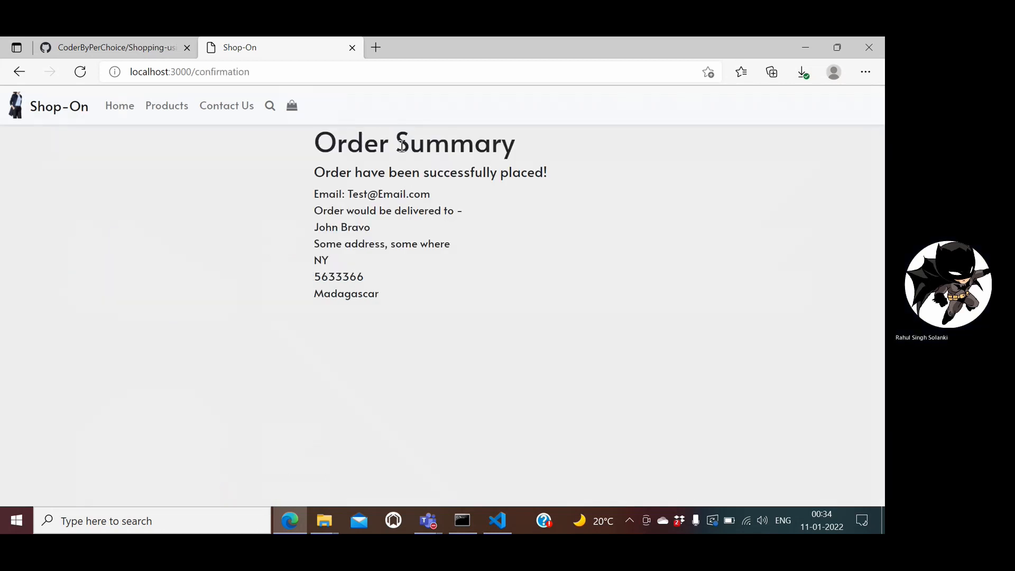
pyautogui.moveTo(346, 197)
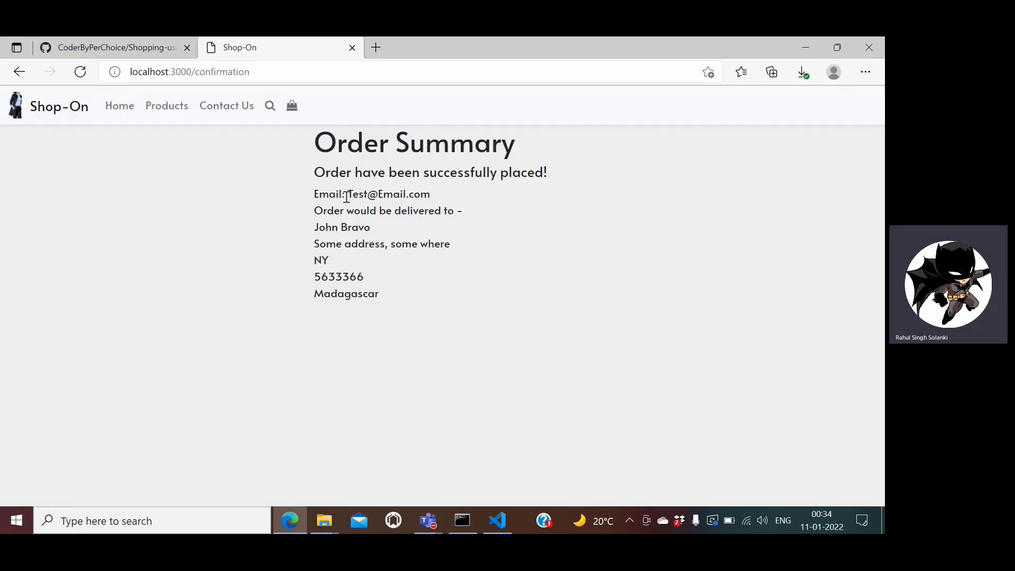
pyautogui.moveTo(396, 305)
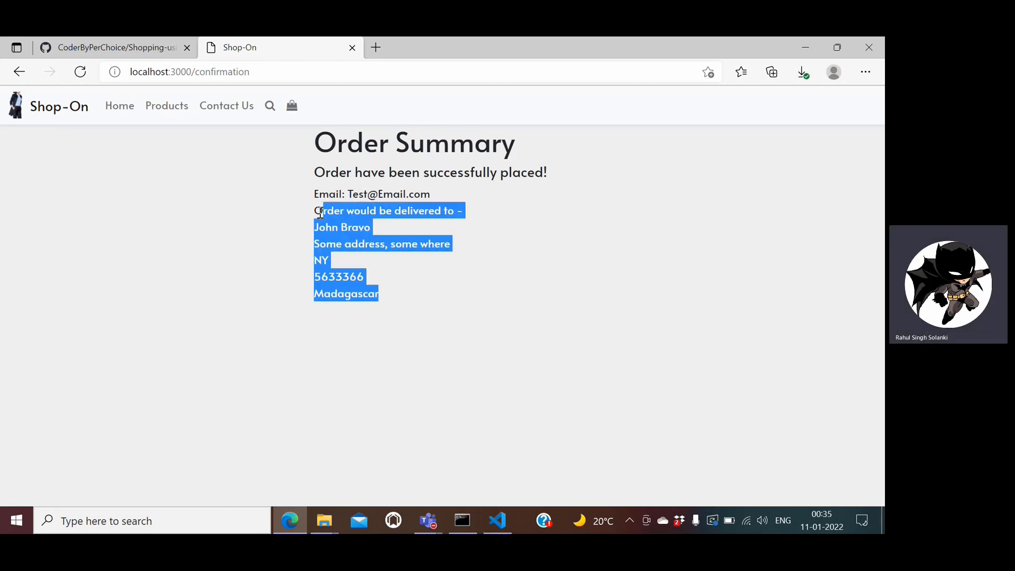
pyautogui.moveTo(435, 282)
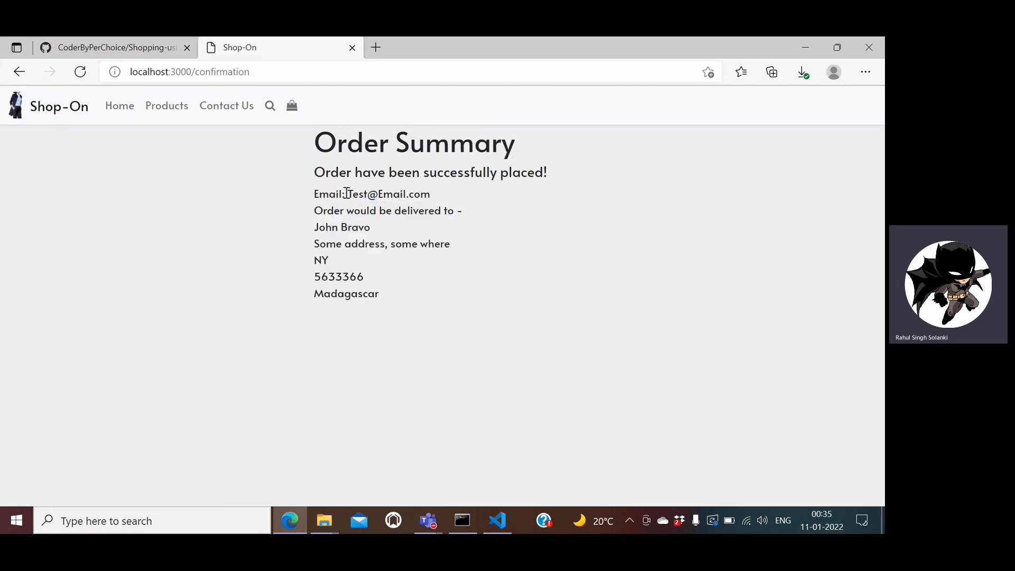
pyautogui.moveTo(267, 175)
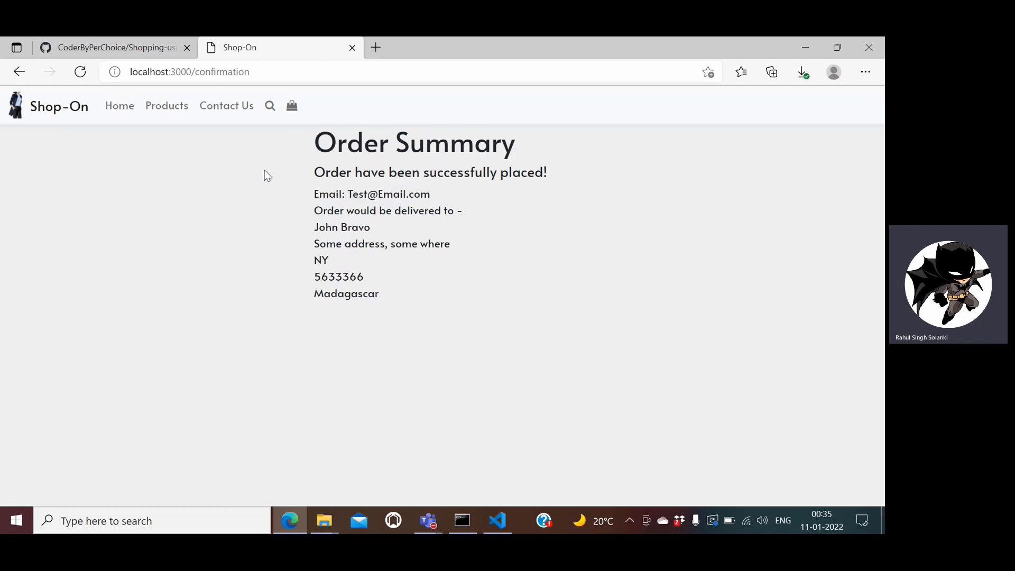
pyautogui.moveTo(290, 111)
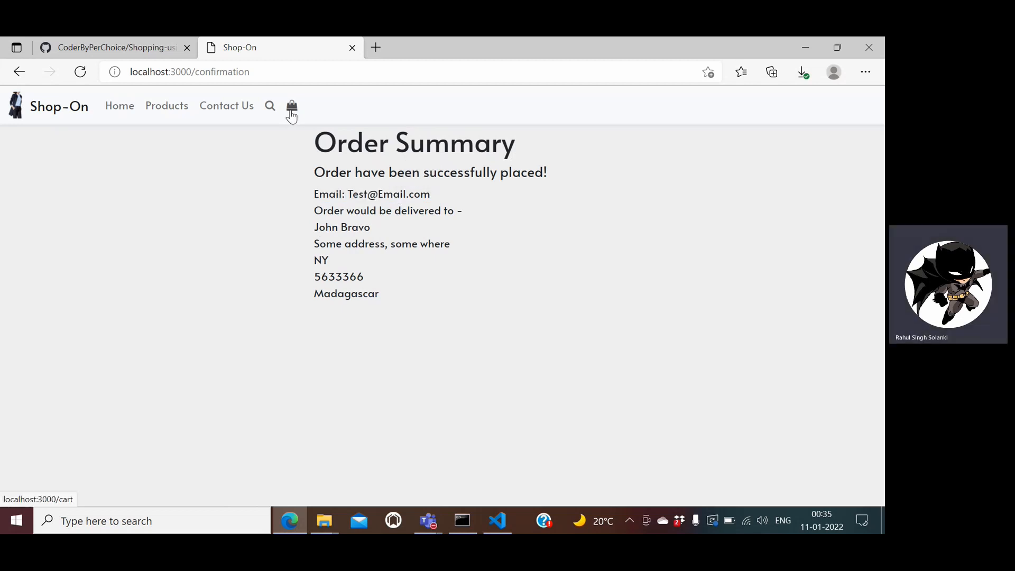
pyautogui.moveTo(230, 112)
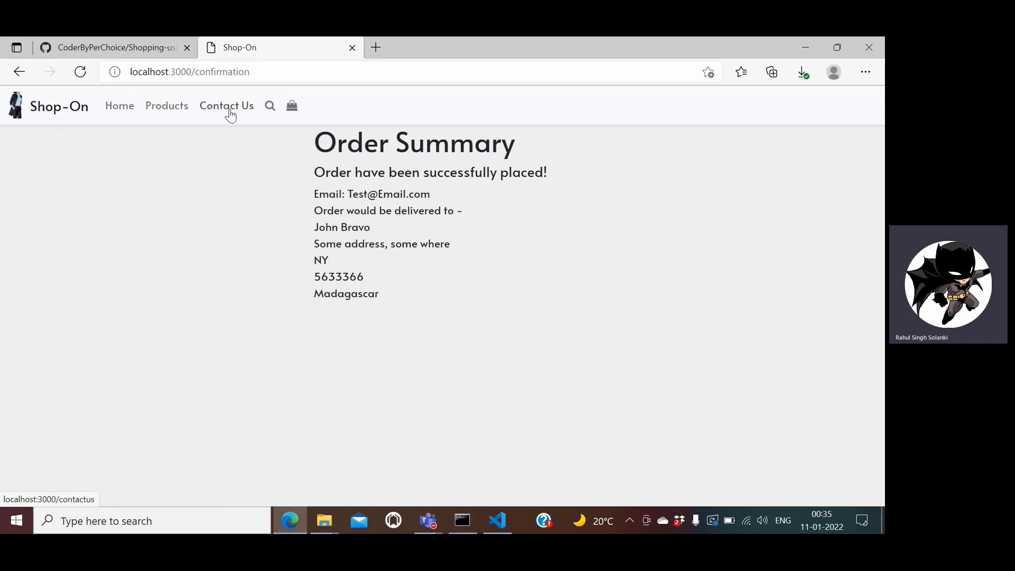
pyautogui.moveTo(325, 362)
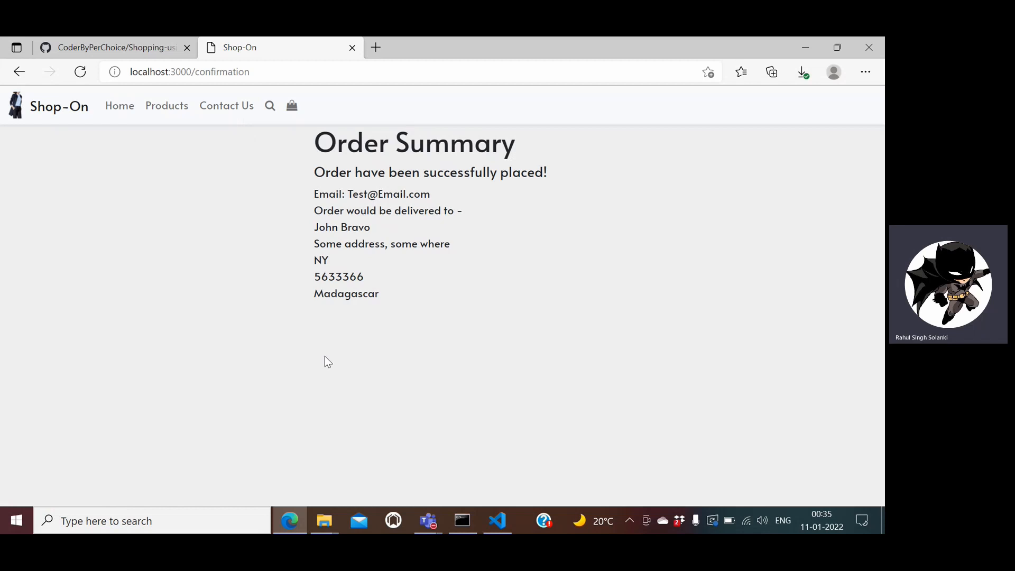
pyautogui.moveTo(484, 248)
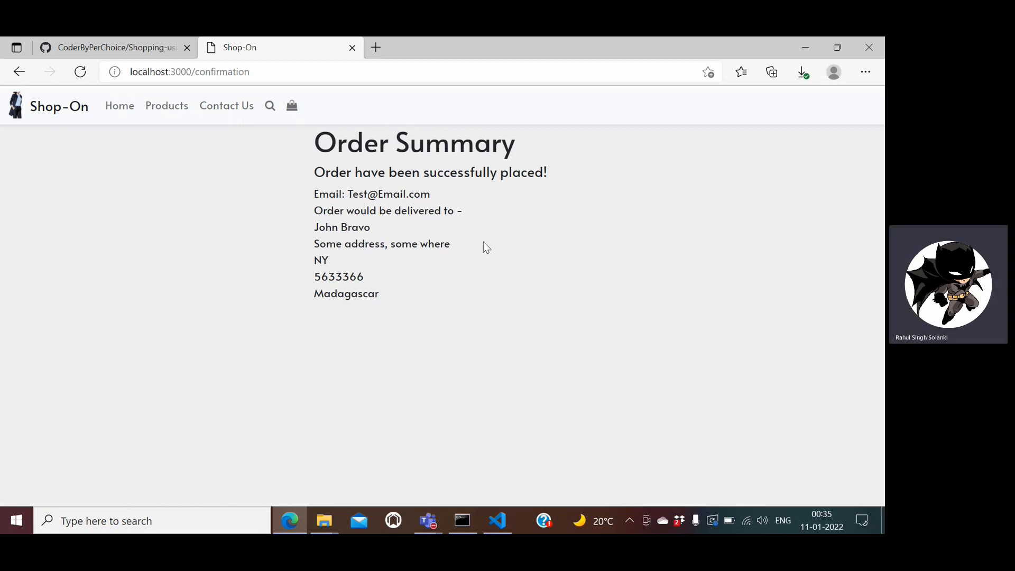
pyautogui.moveTo(188, 107)
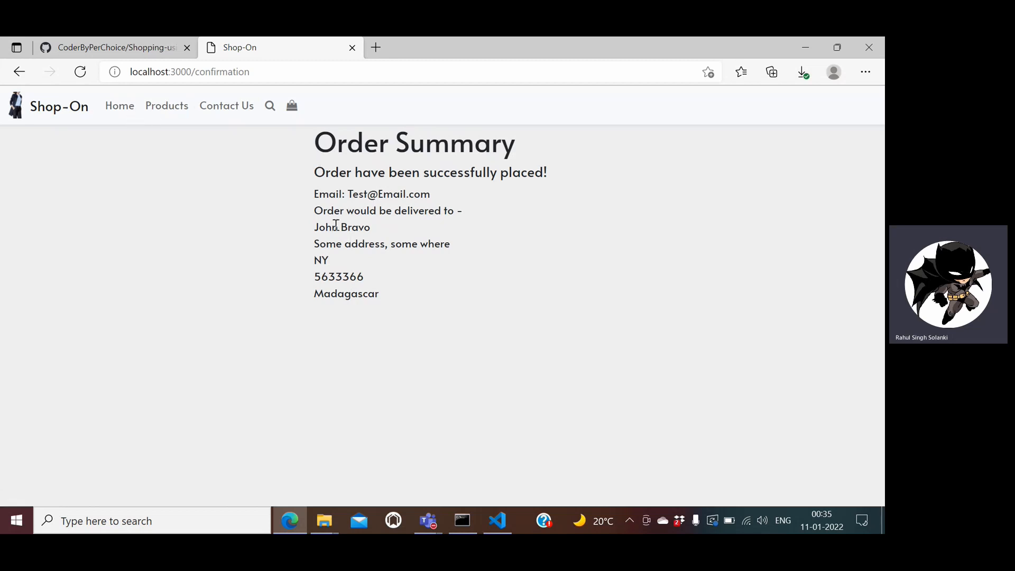
pyautogui.moveTo(243, 223)
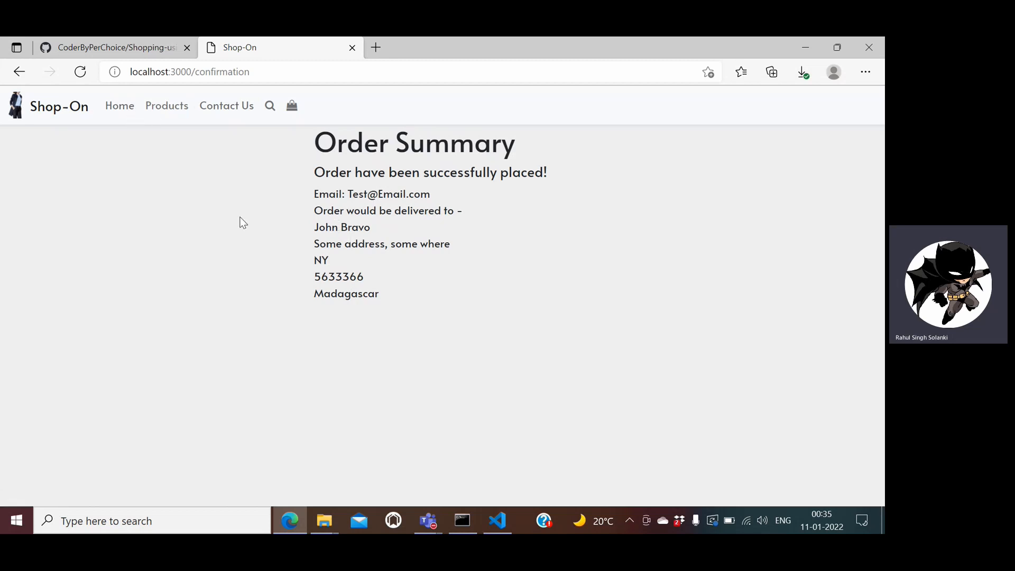
pyautogui.moveTo(401, 275)
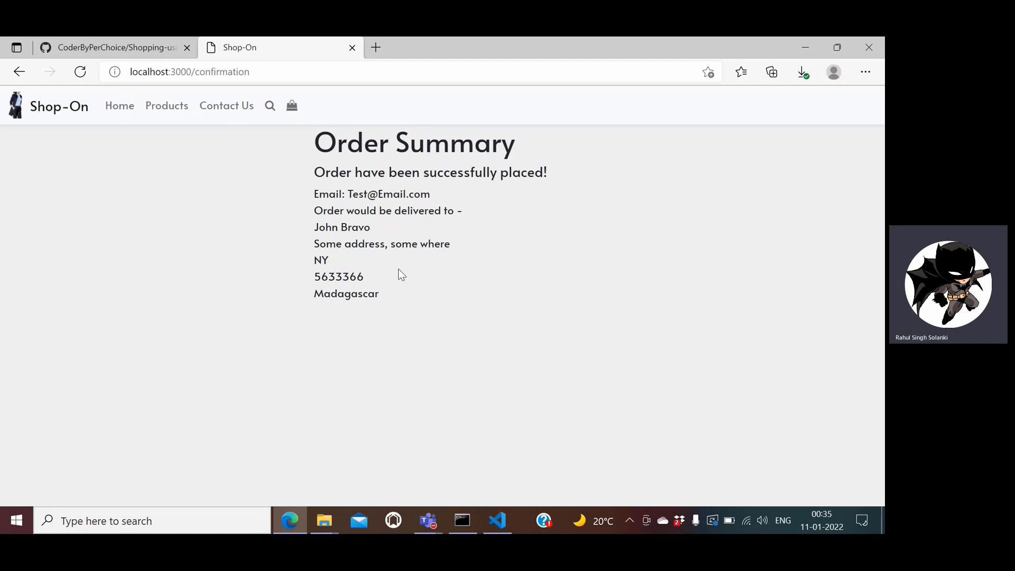
pyautogui.moveTo(483, 232)
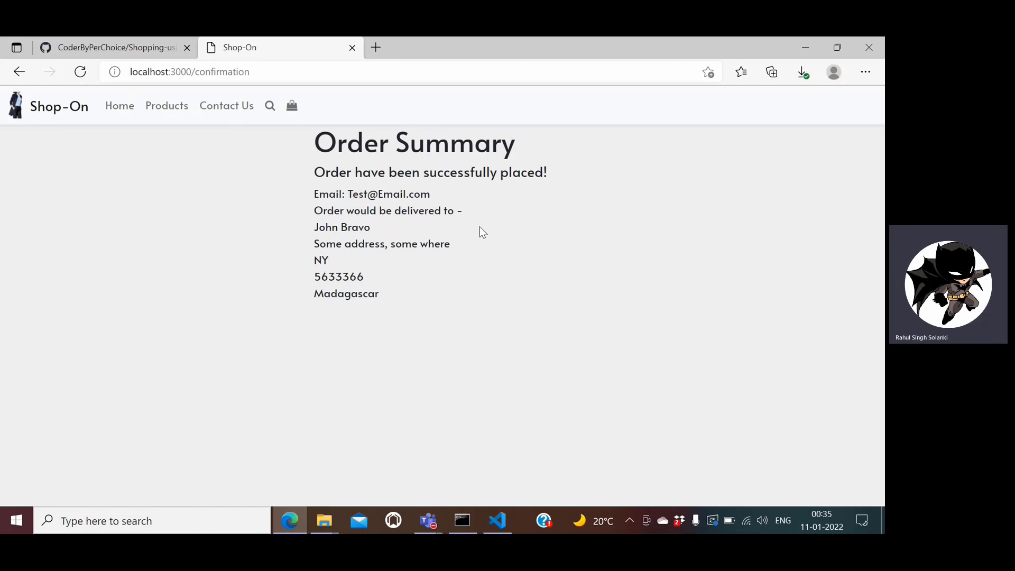
pyautogui.moveTo(183, 212)
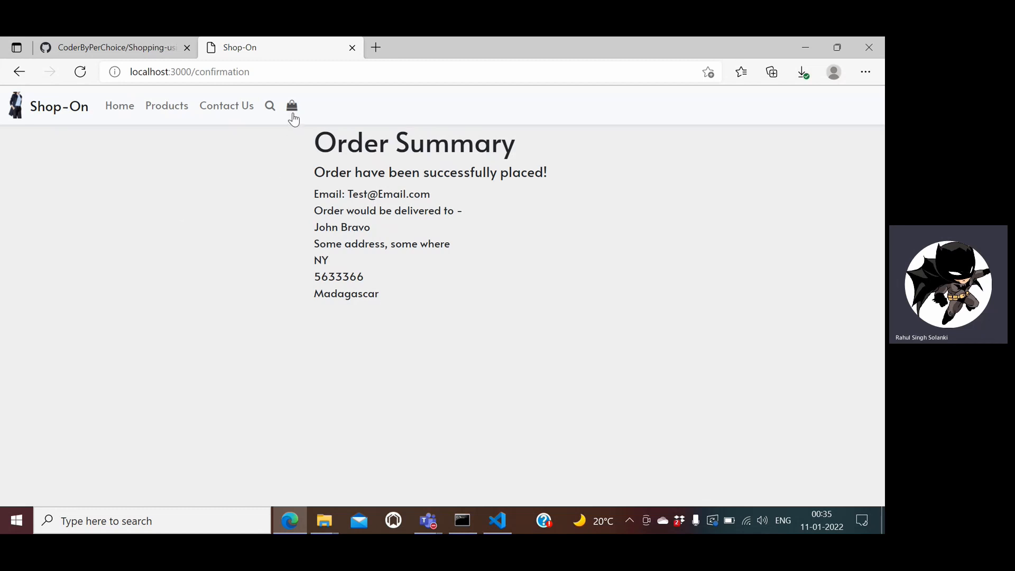
pyautogui.moveTo(292, 109)
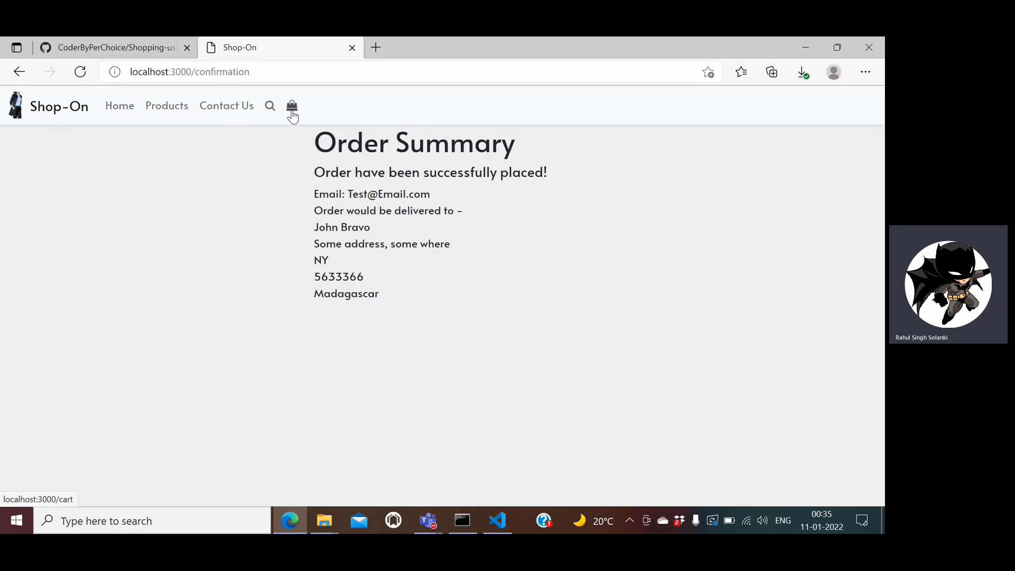
pyautogui.moveTo(168, 109)
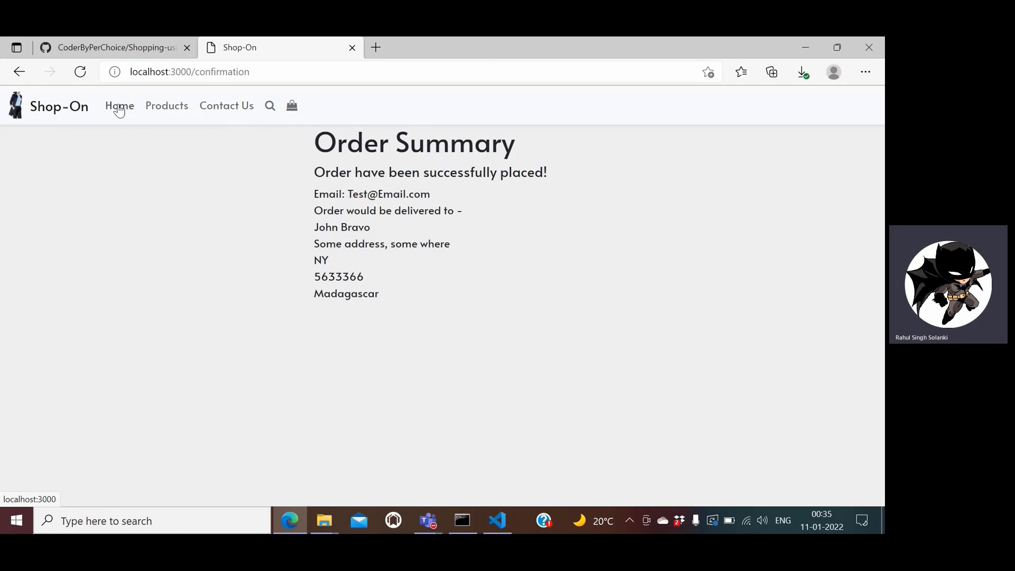
# Visit Home, Contact Us, Search and the empty Cart, then advance the carousel to Ninja Pro.
pyautogui.click(120, 106)
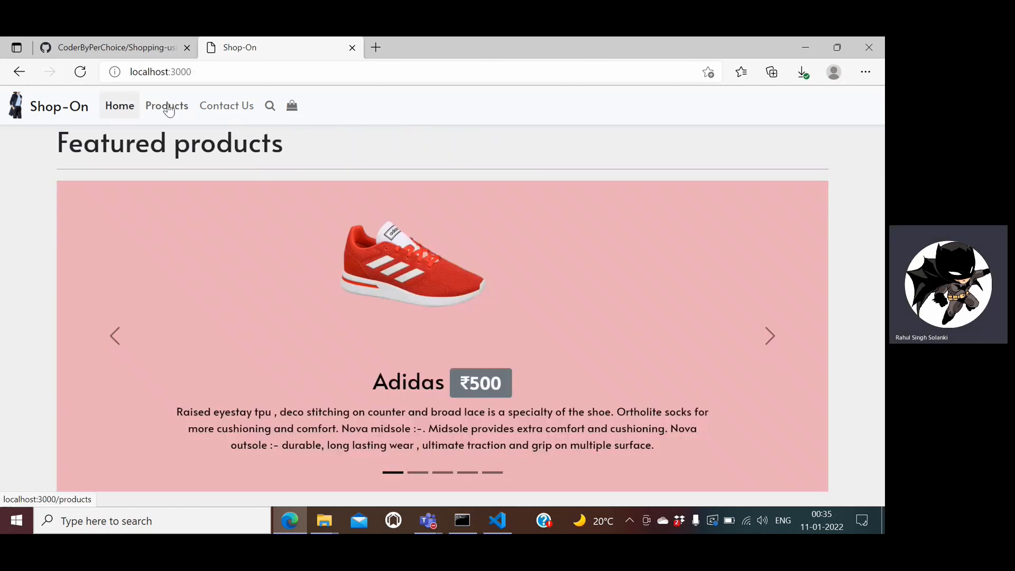
pyautogui.click(226, 106)
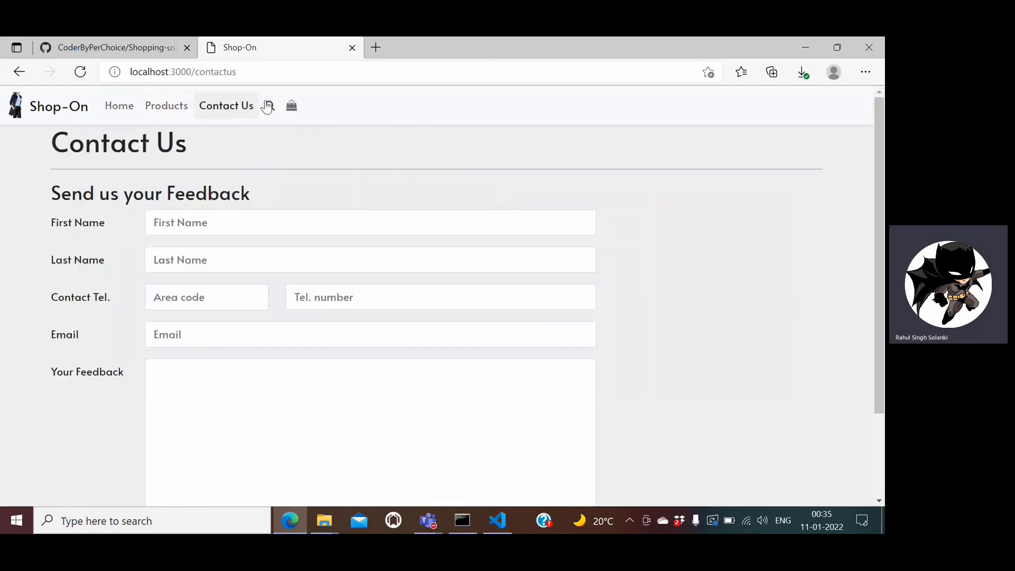
pyautogui.click(269, 106)
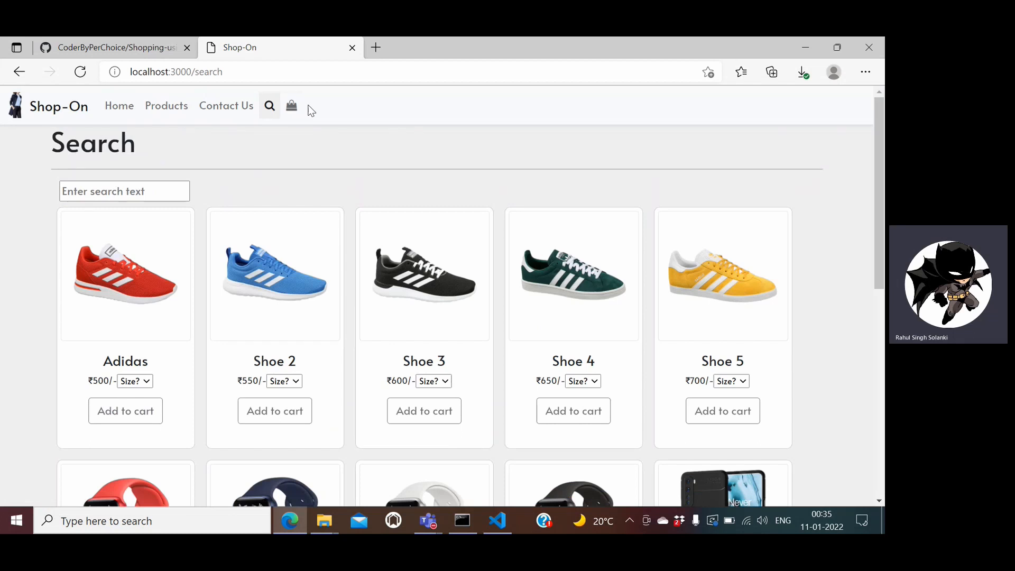
pyautogui.click(291, 105)
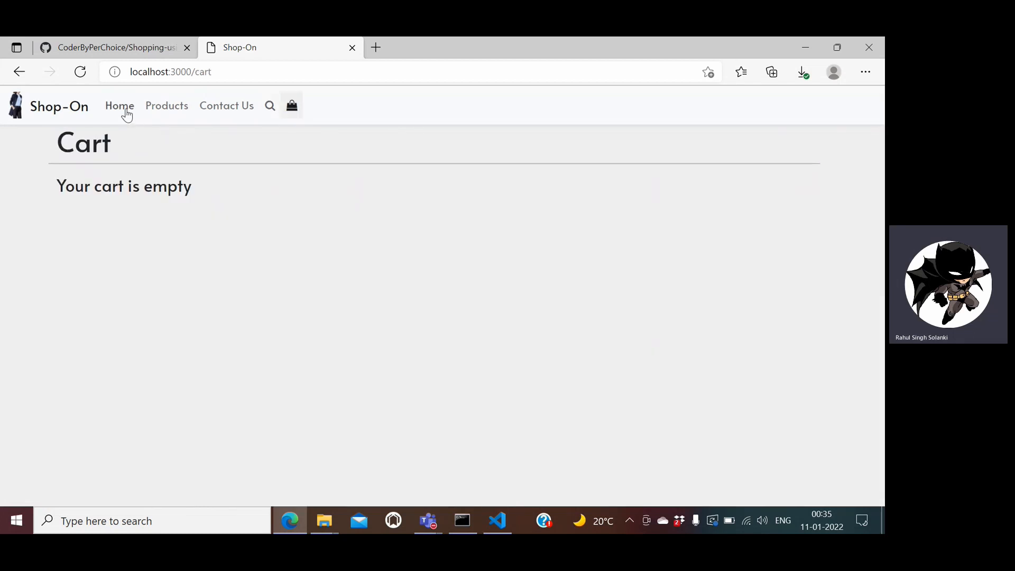
pyautogui.click(119, 106)
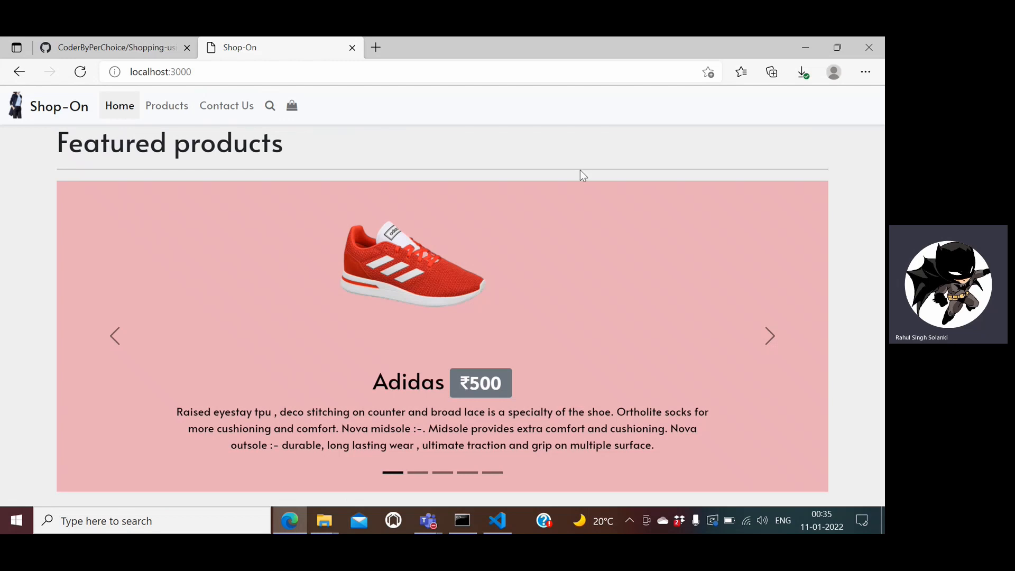
pyautogui.moveTo(853, 251)
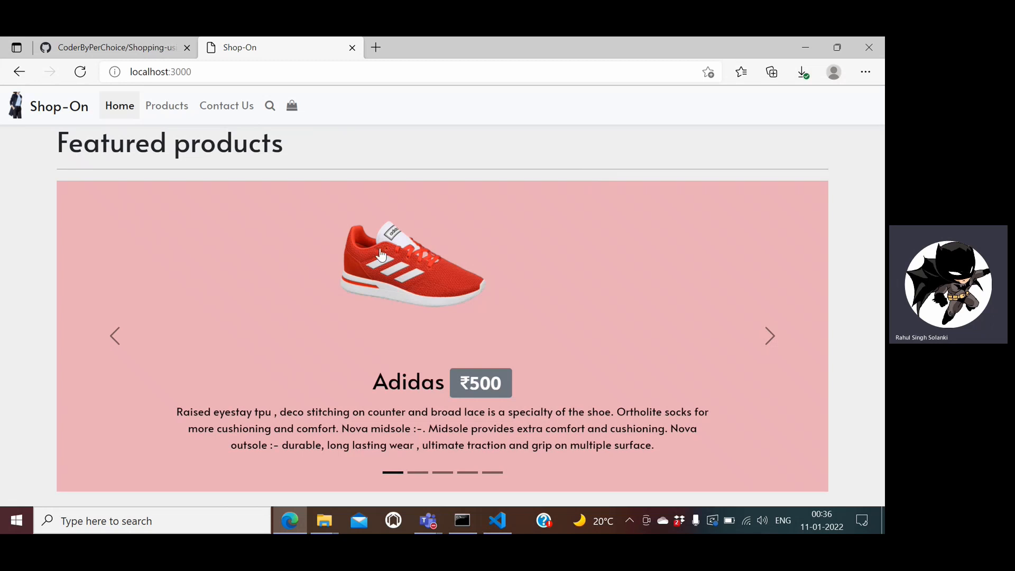
pyautogui.moveTo(37, 257)
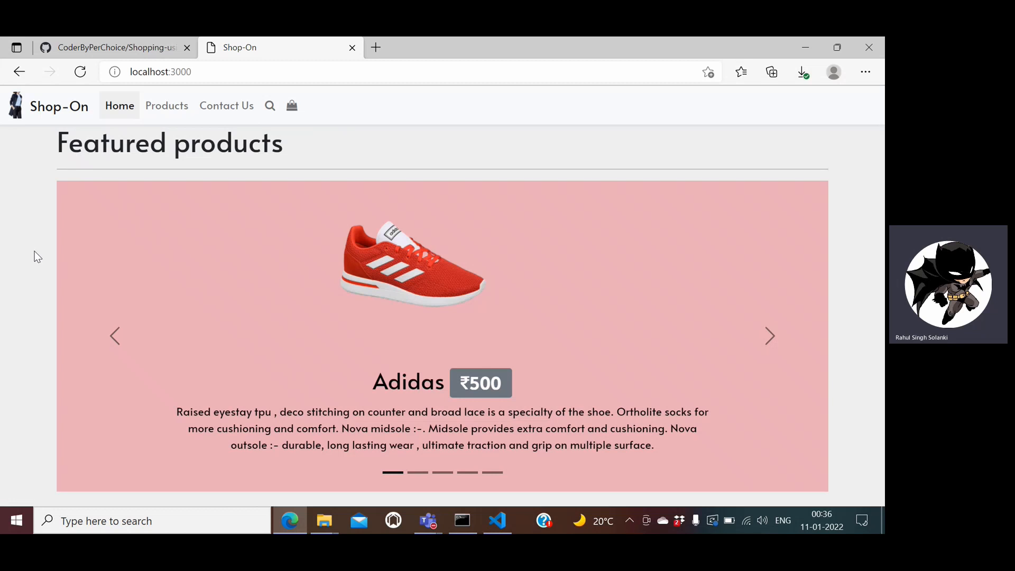
pyautogui.moveTo(13, 235)
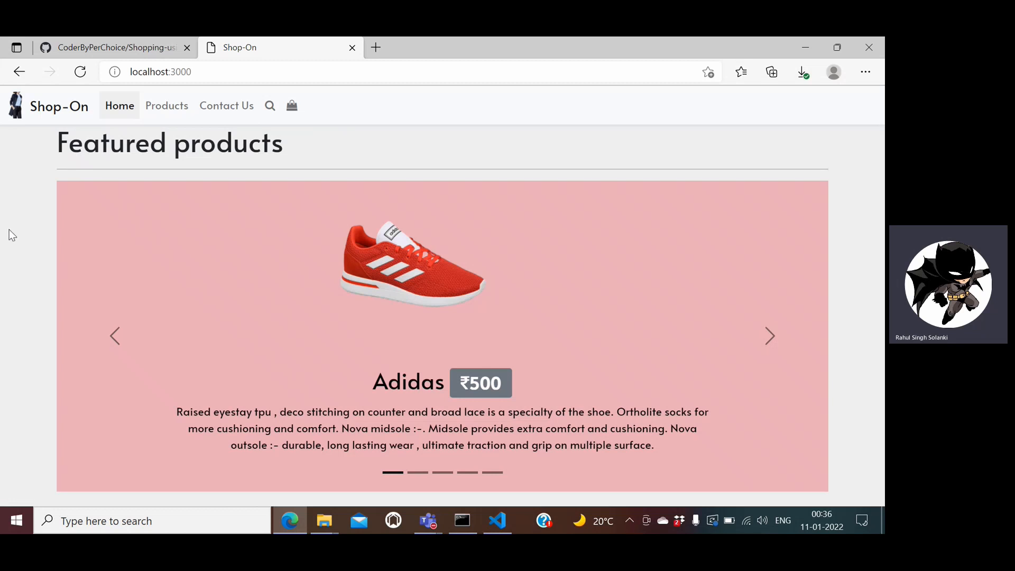
pyautogui.click(769, 337)
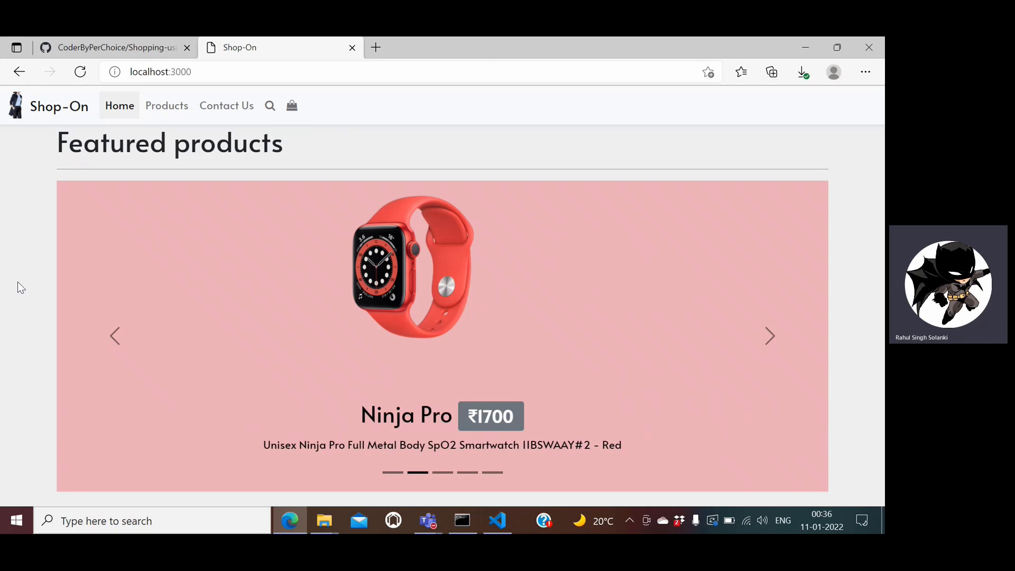